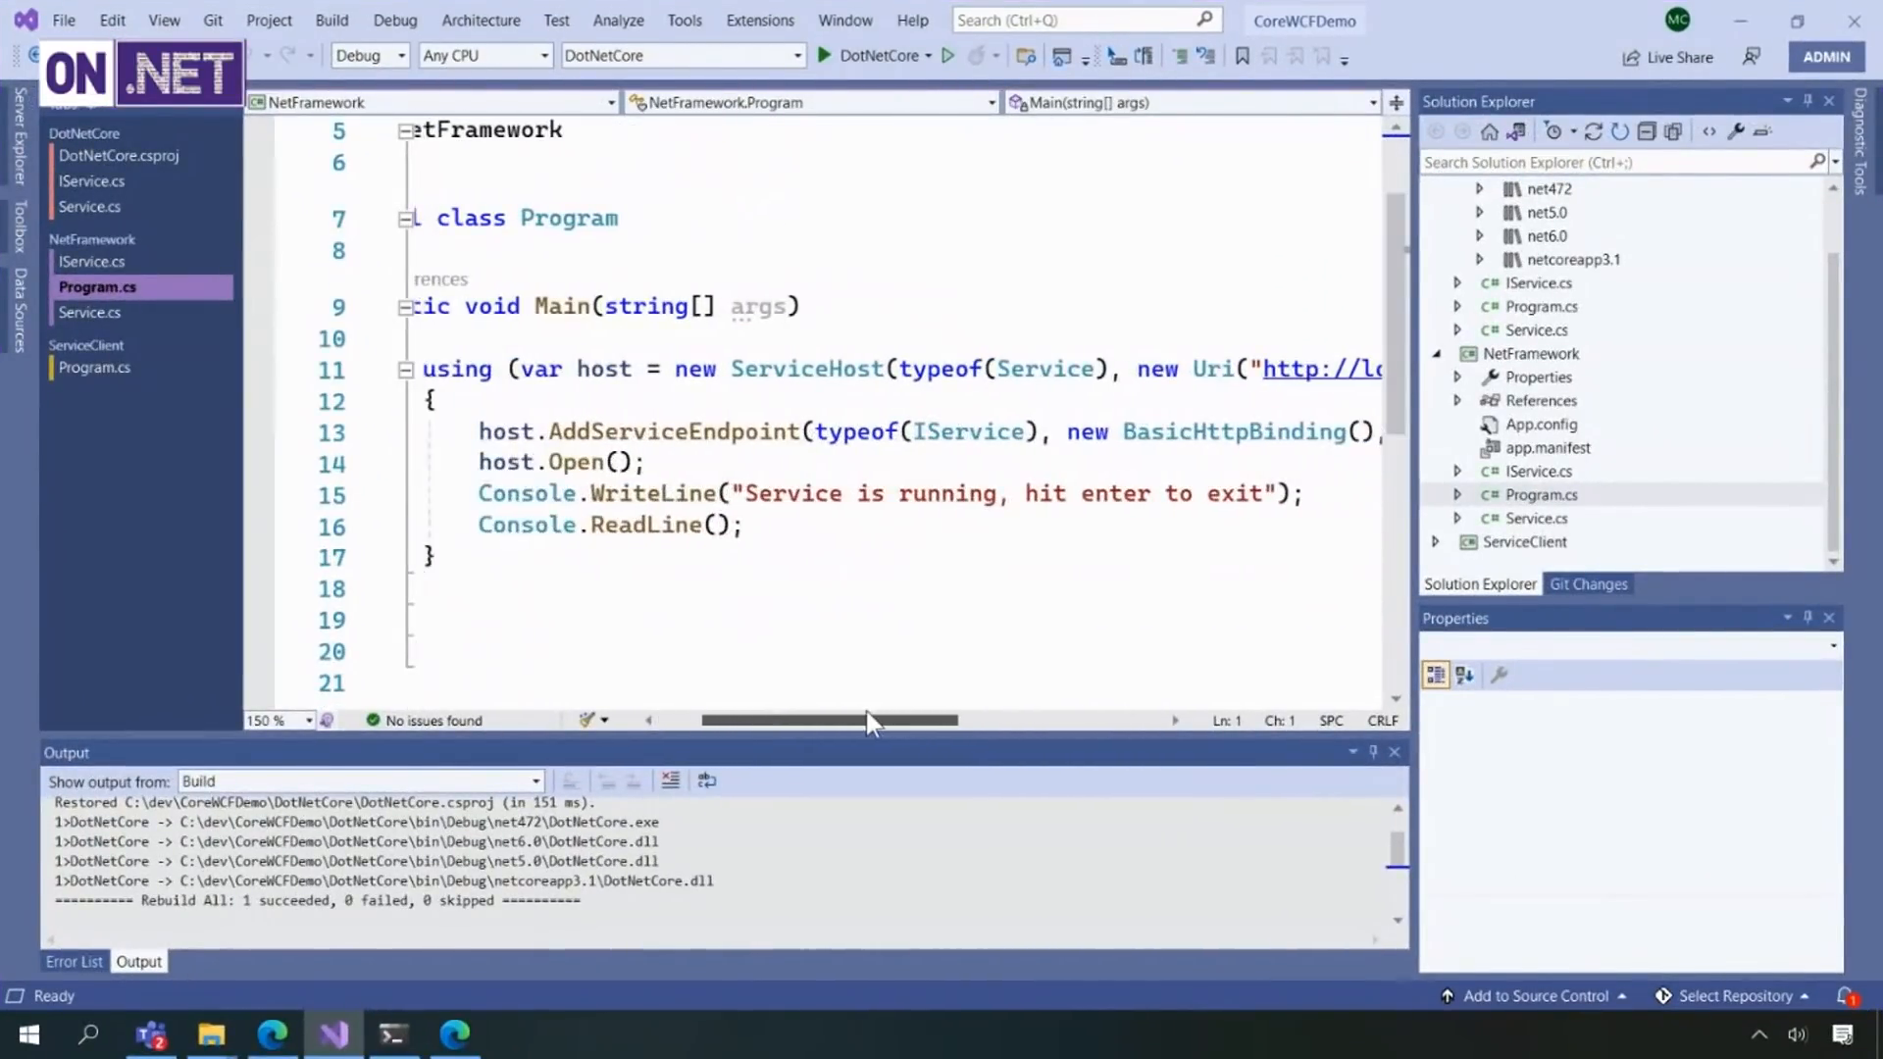
- Highlight ServiceHost and its Open call in Program.cs, then bring up the NetFramework IService.cs contract
double_click(820, 369)
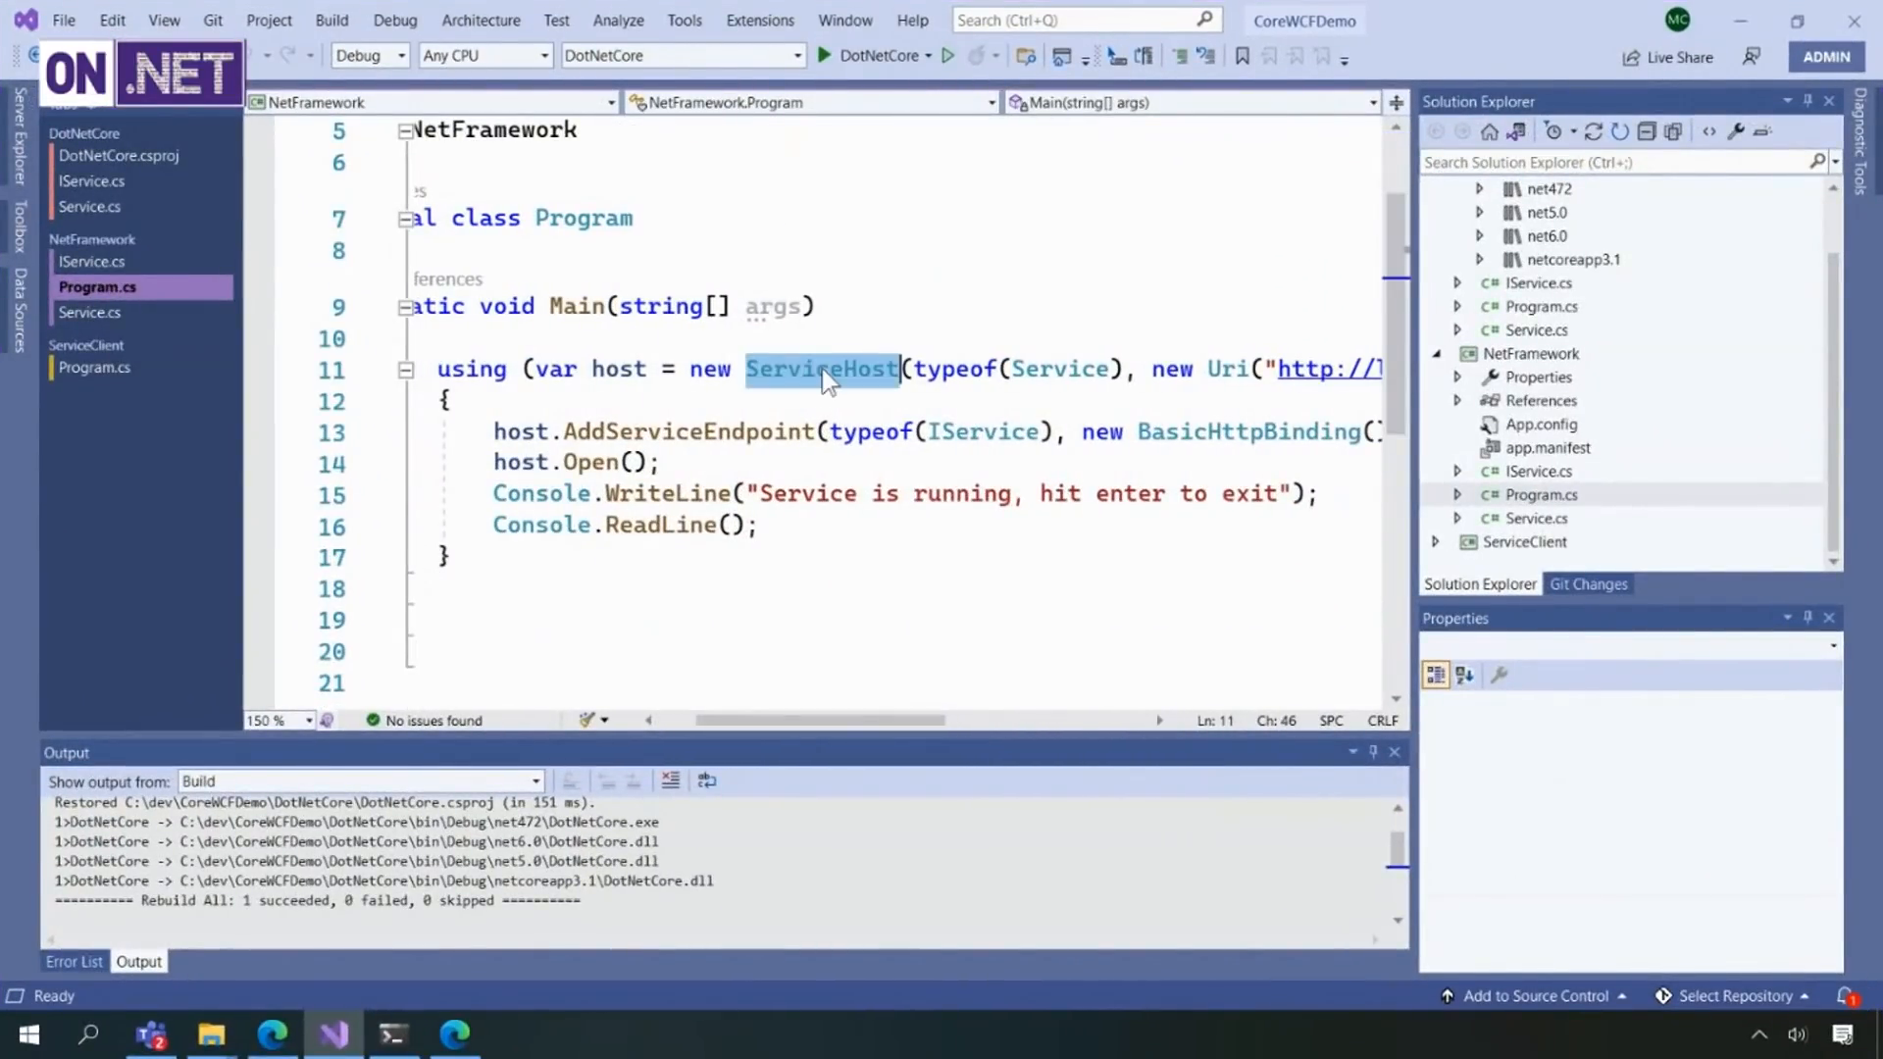
double_click(1058, 369)
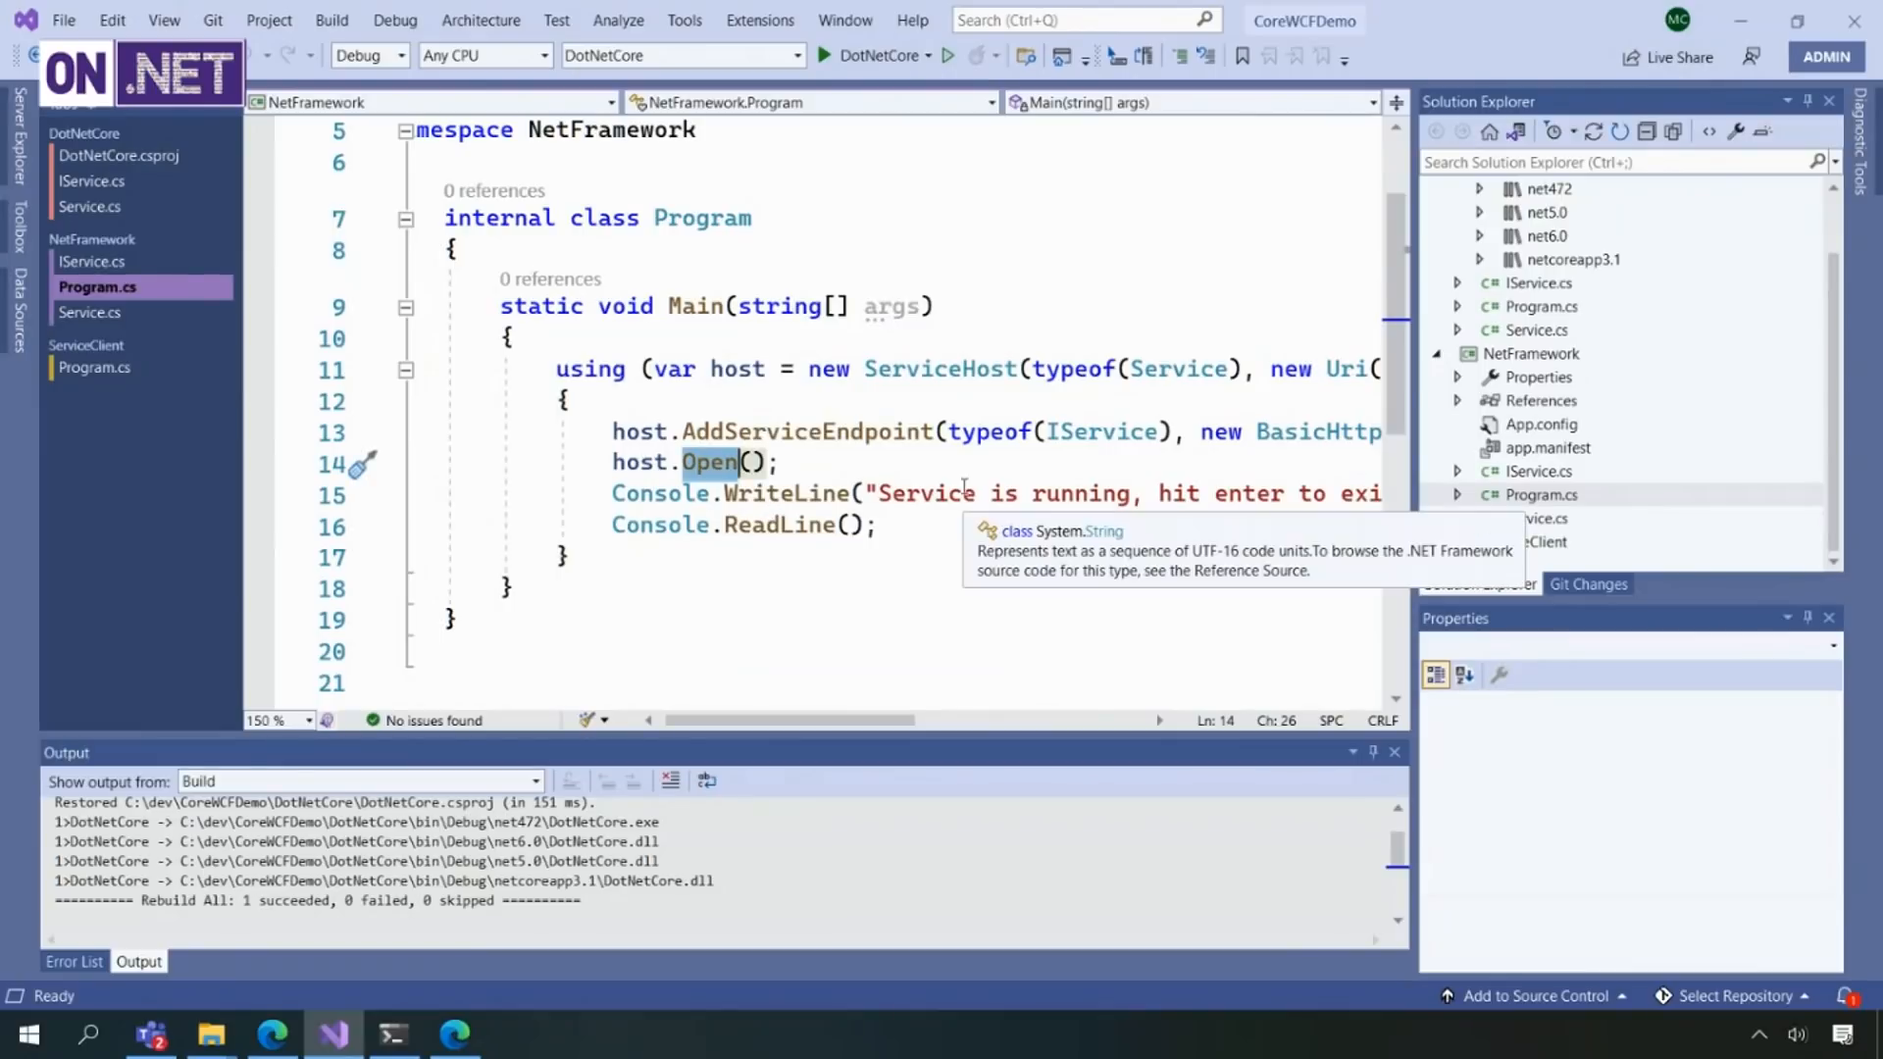
left_click(1542, 470)
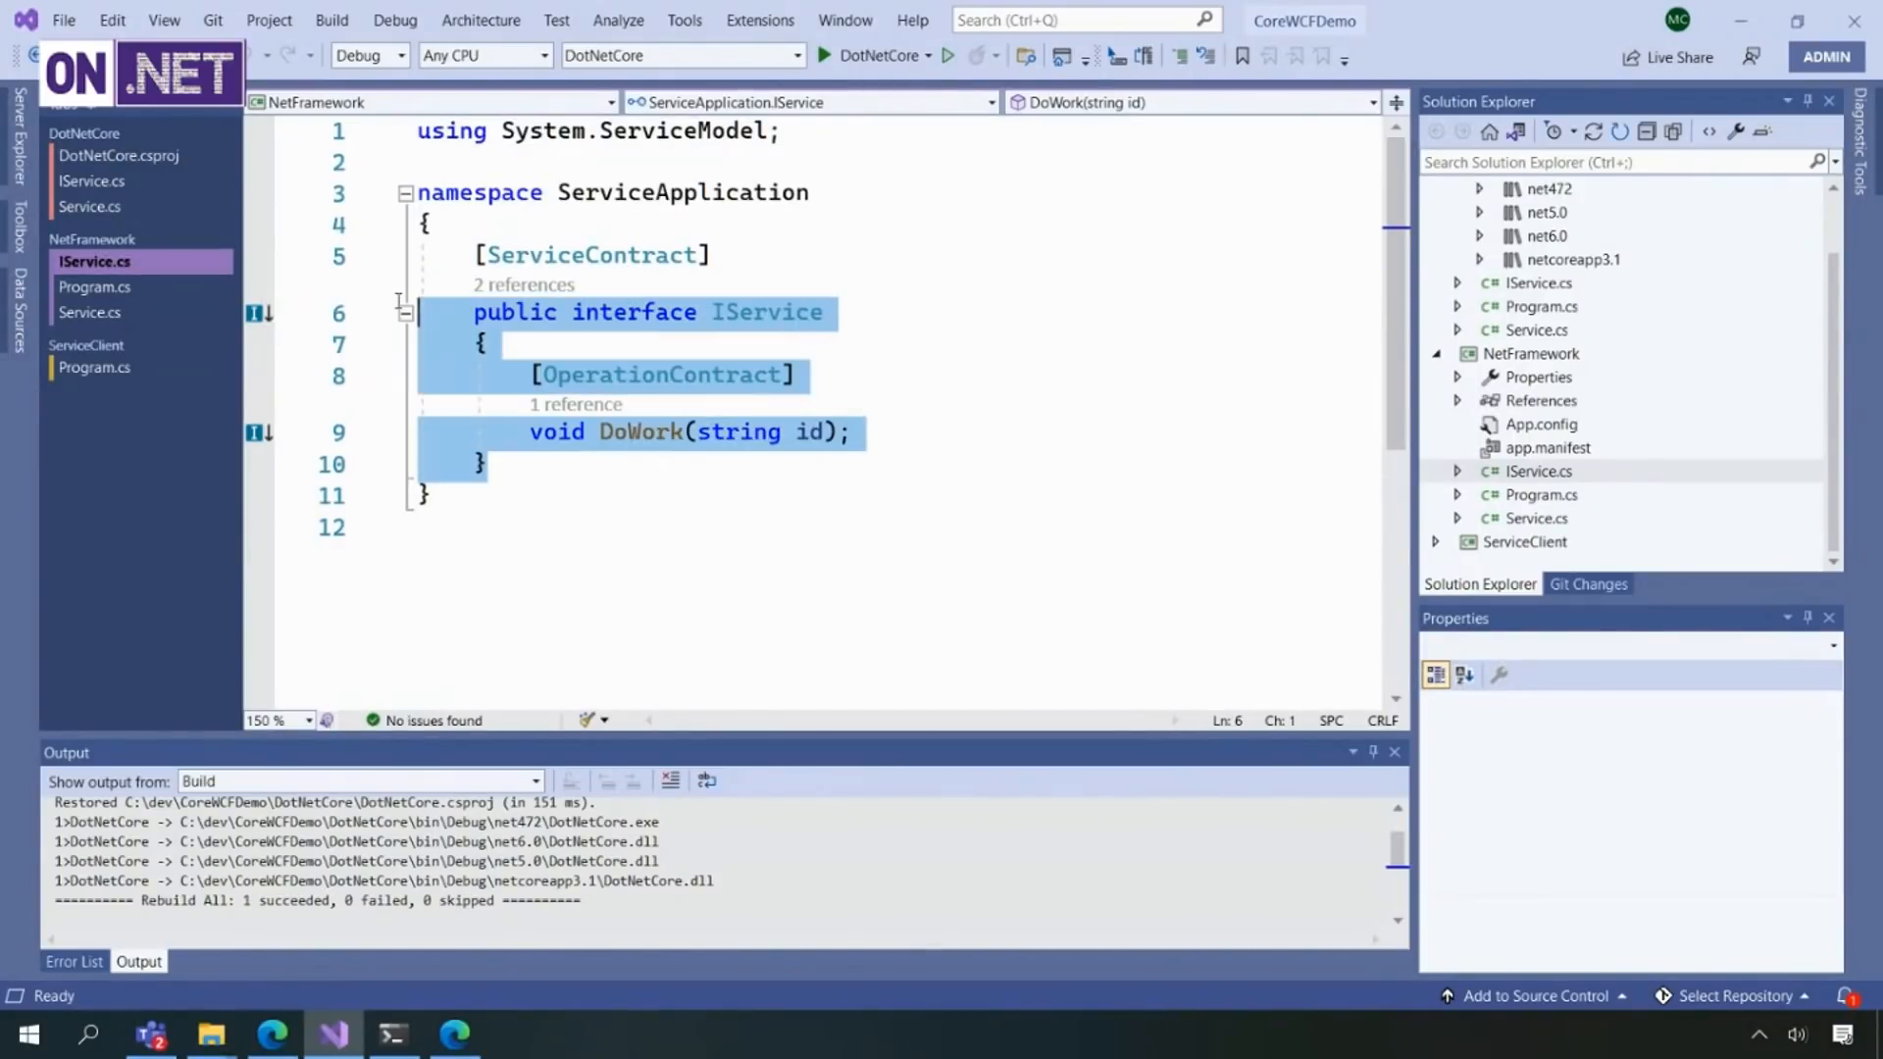
- Bring up the NetFramework project's Service.cs implementation from Solution Explorer
left_click(1542, 518)
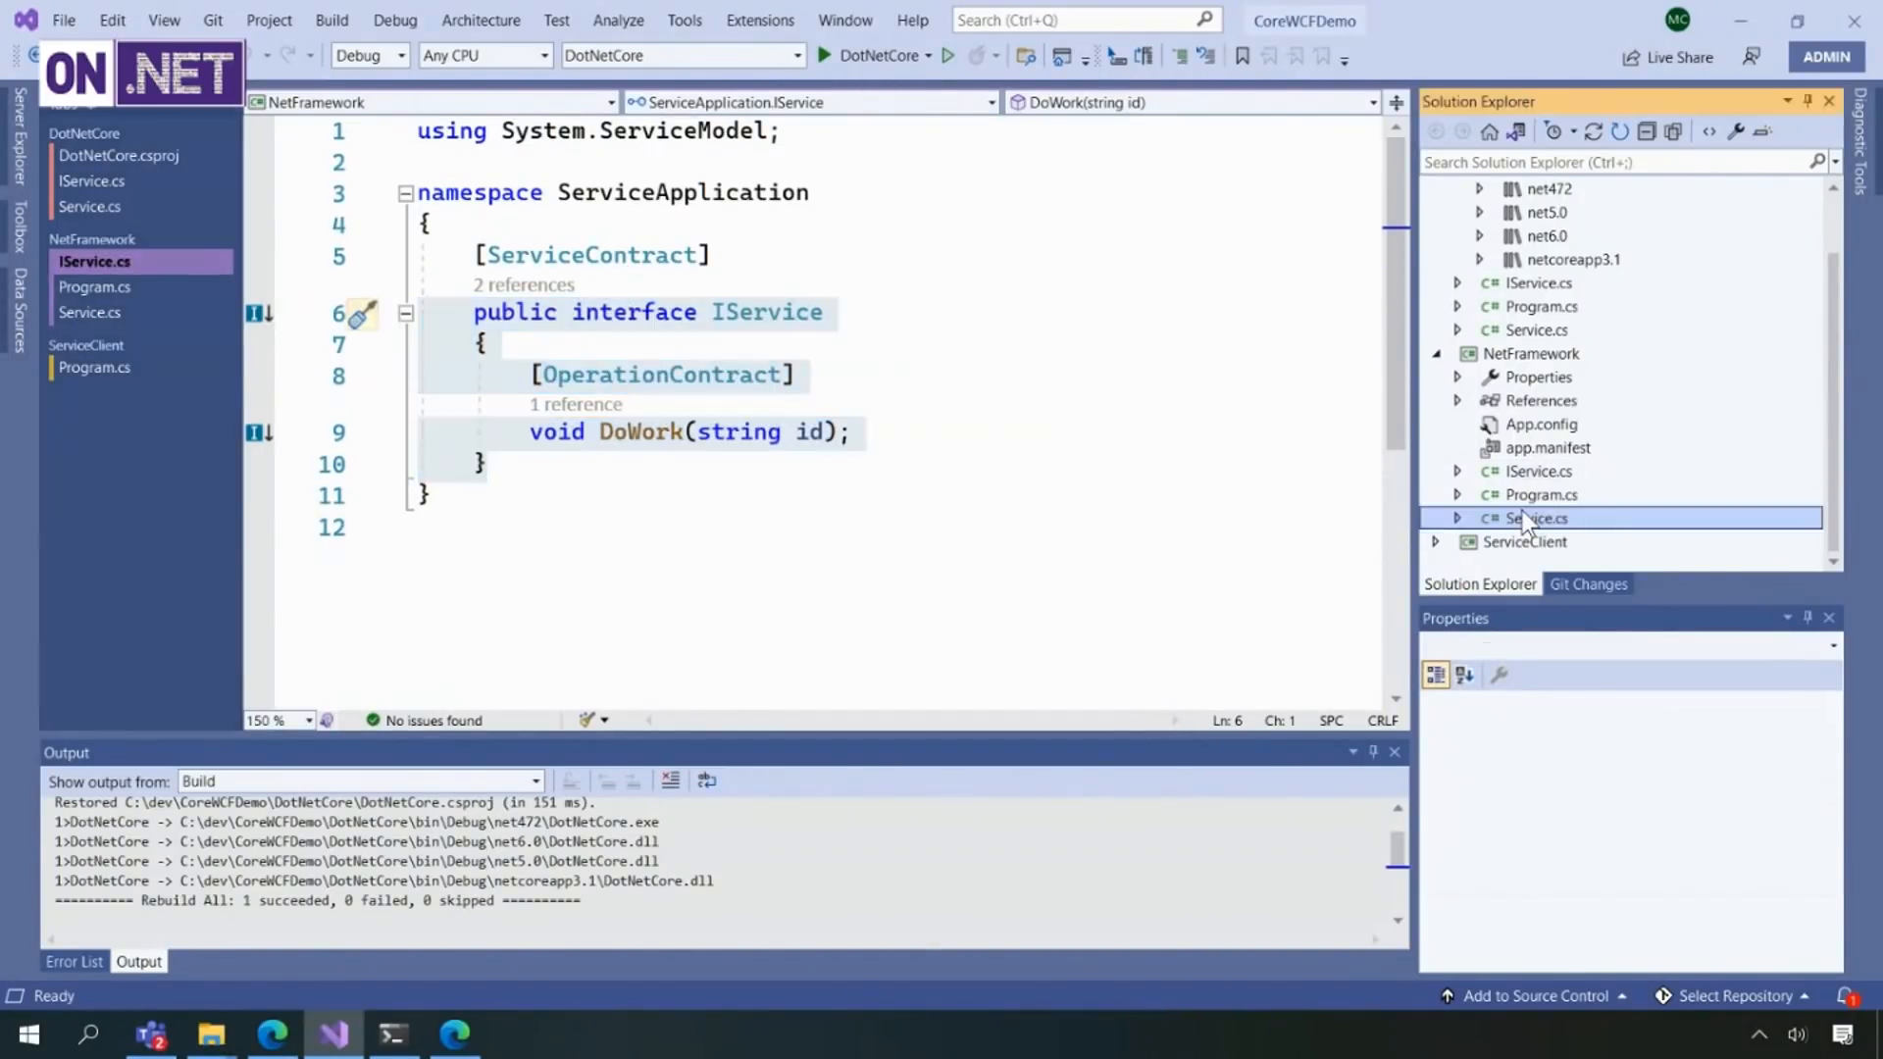
double_click(1541, 518)
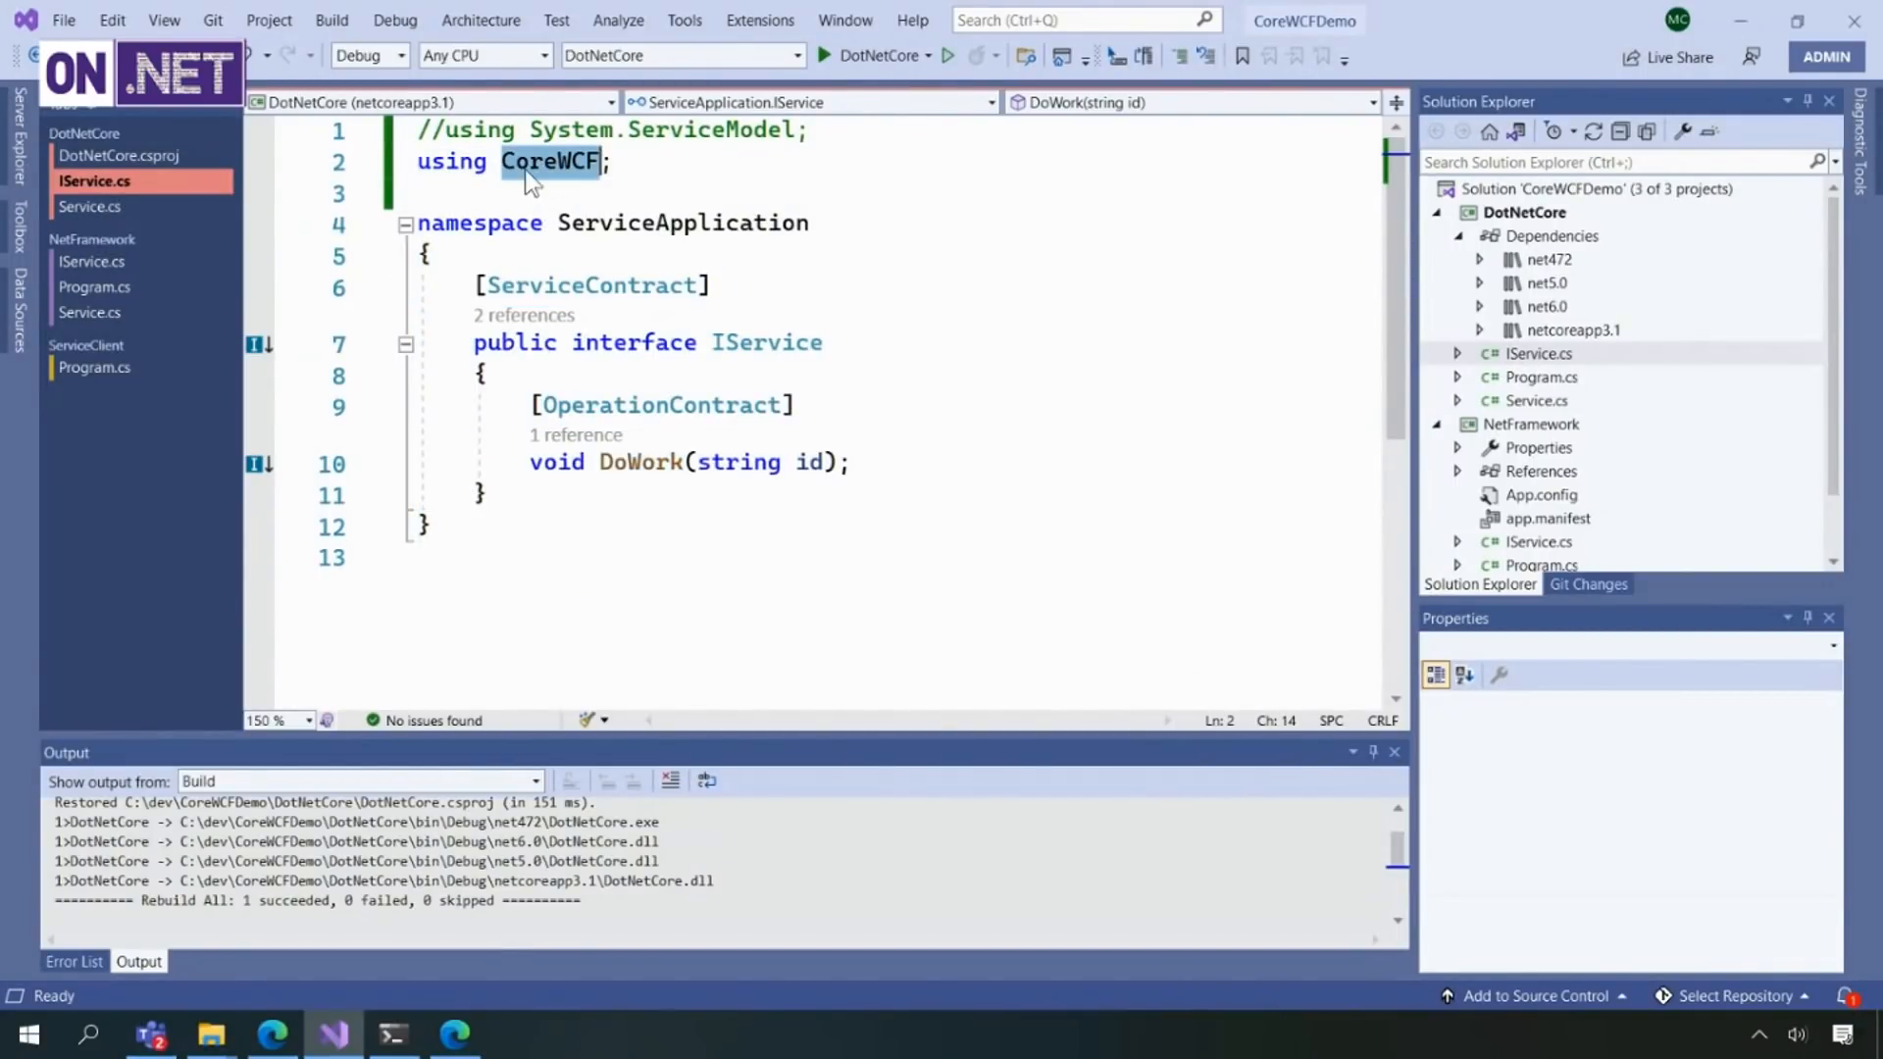
mouse_move(594, 285)
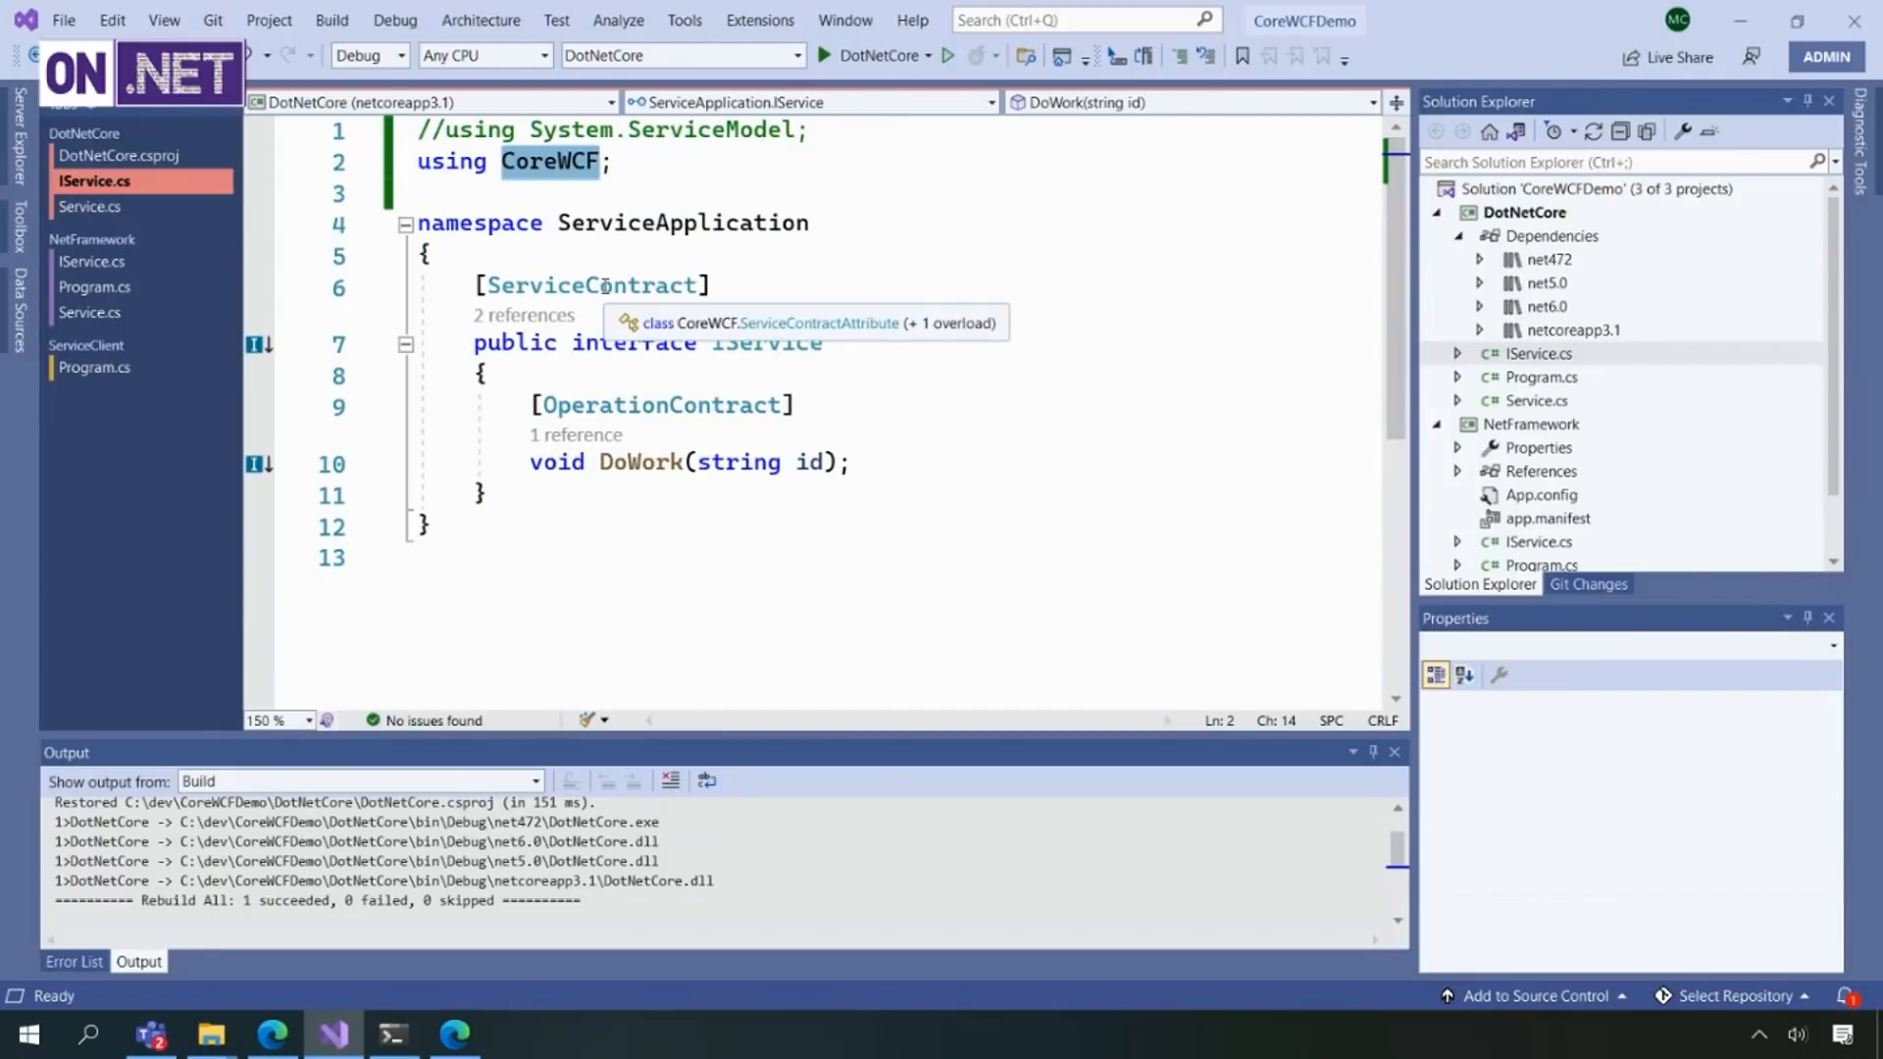
- Switch to the DotNetCore project's Program.cs showing CoreWCF and ASP.NET Core usings
left_click(1538, 400)
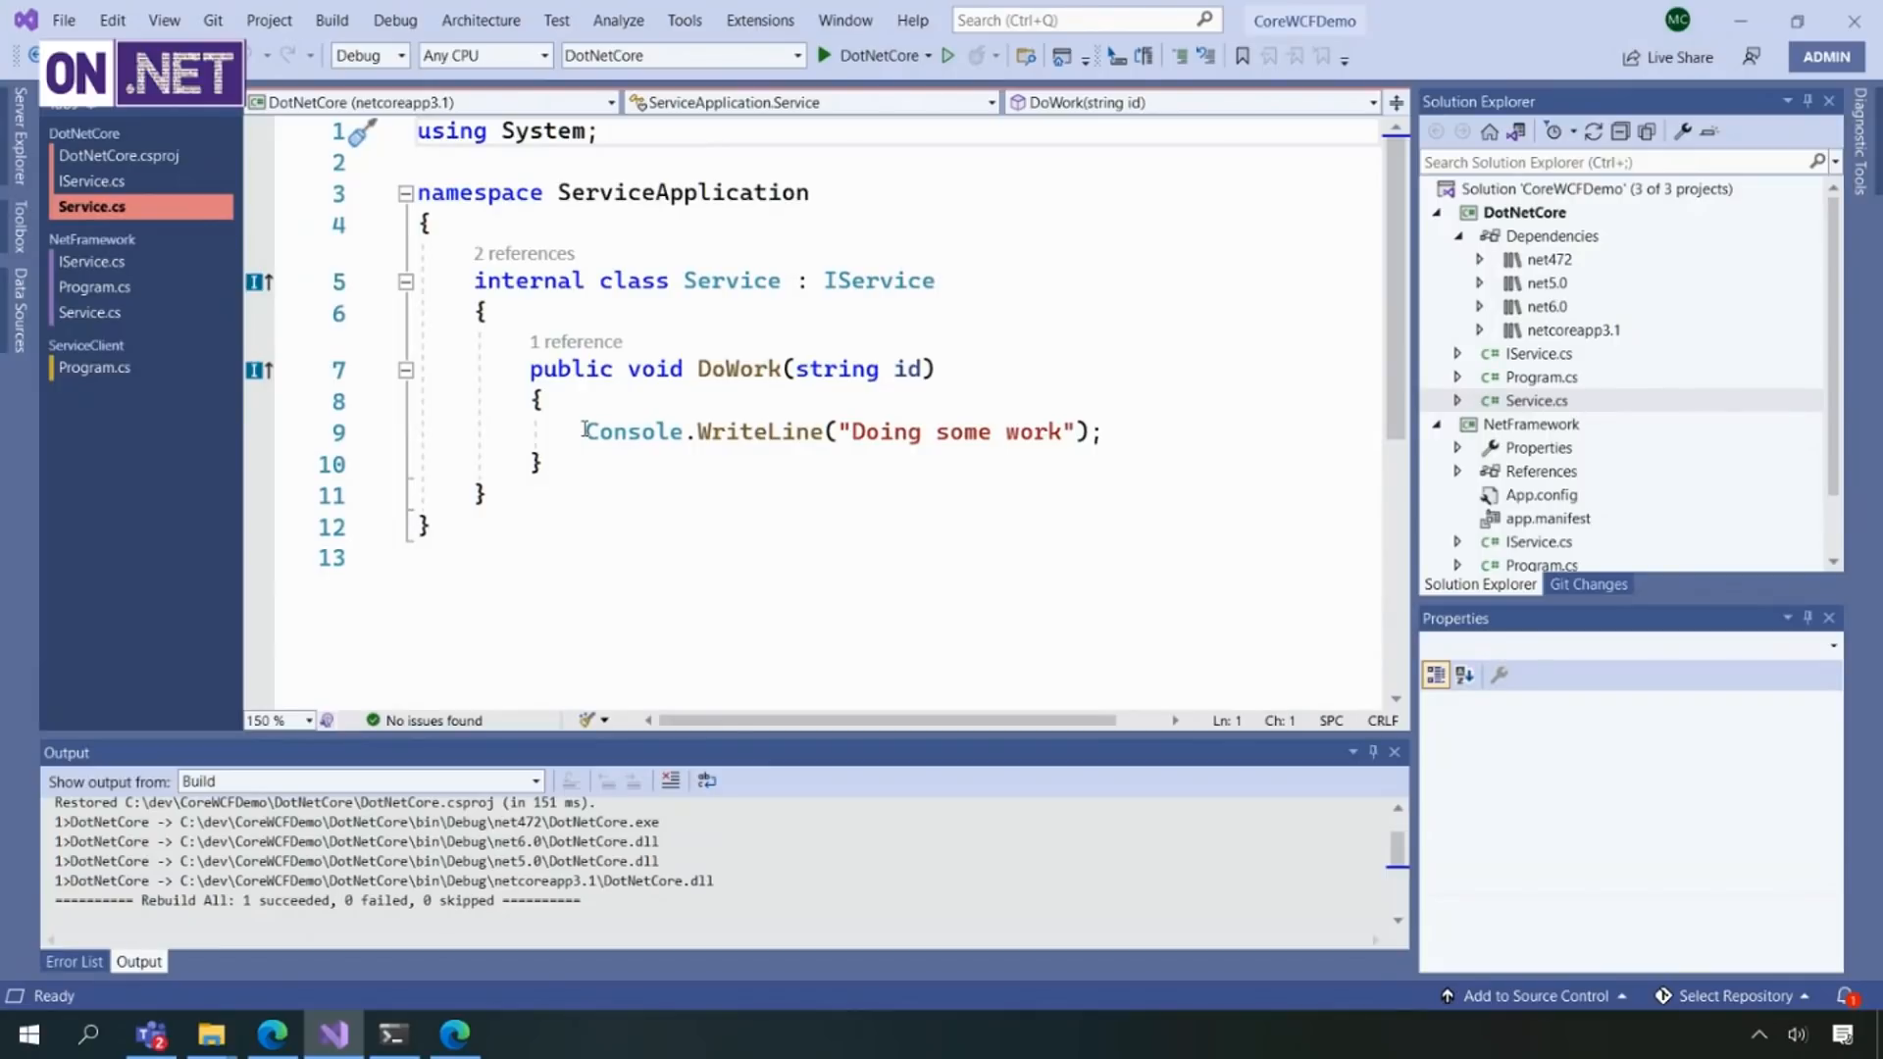
mouse_move(1517, 400)
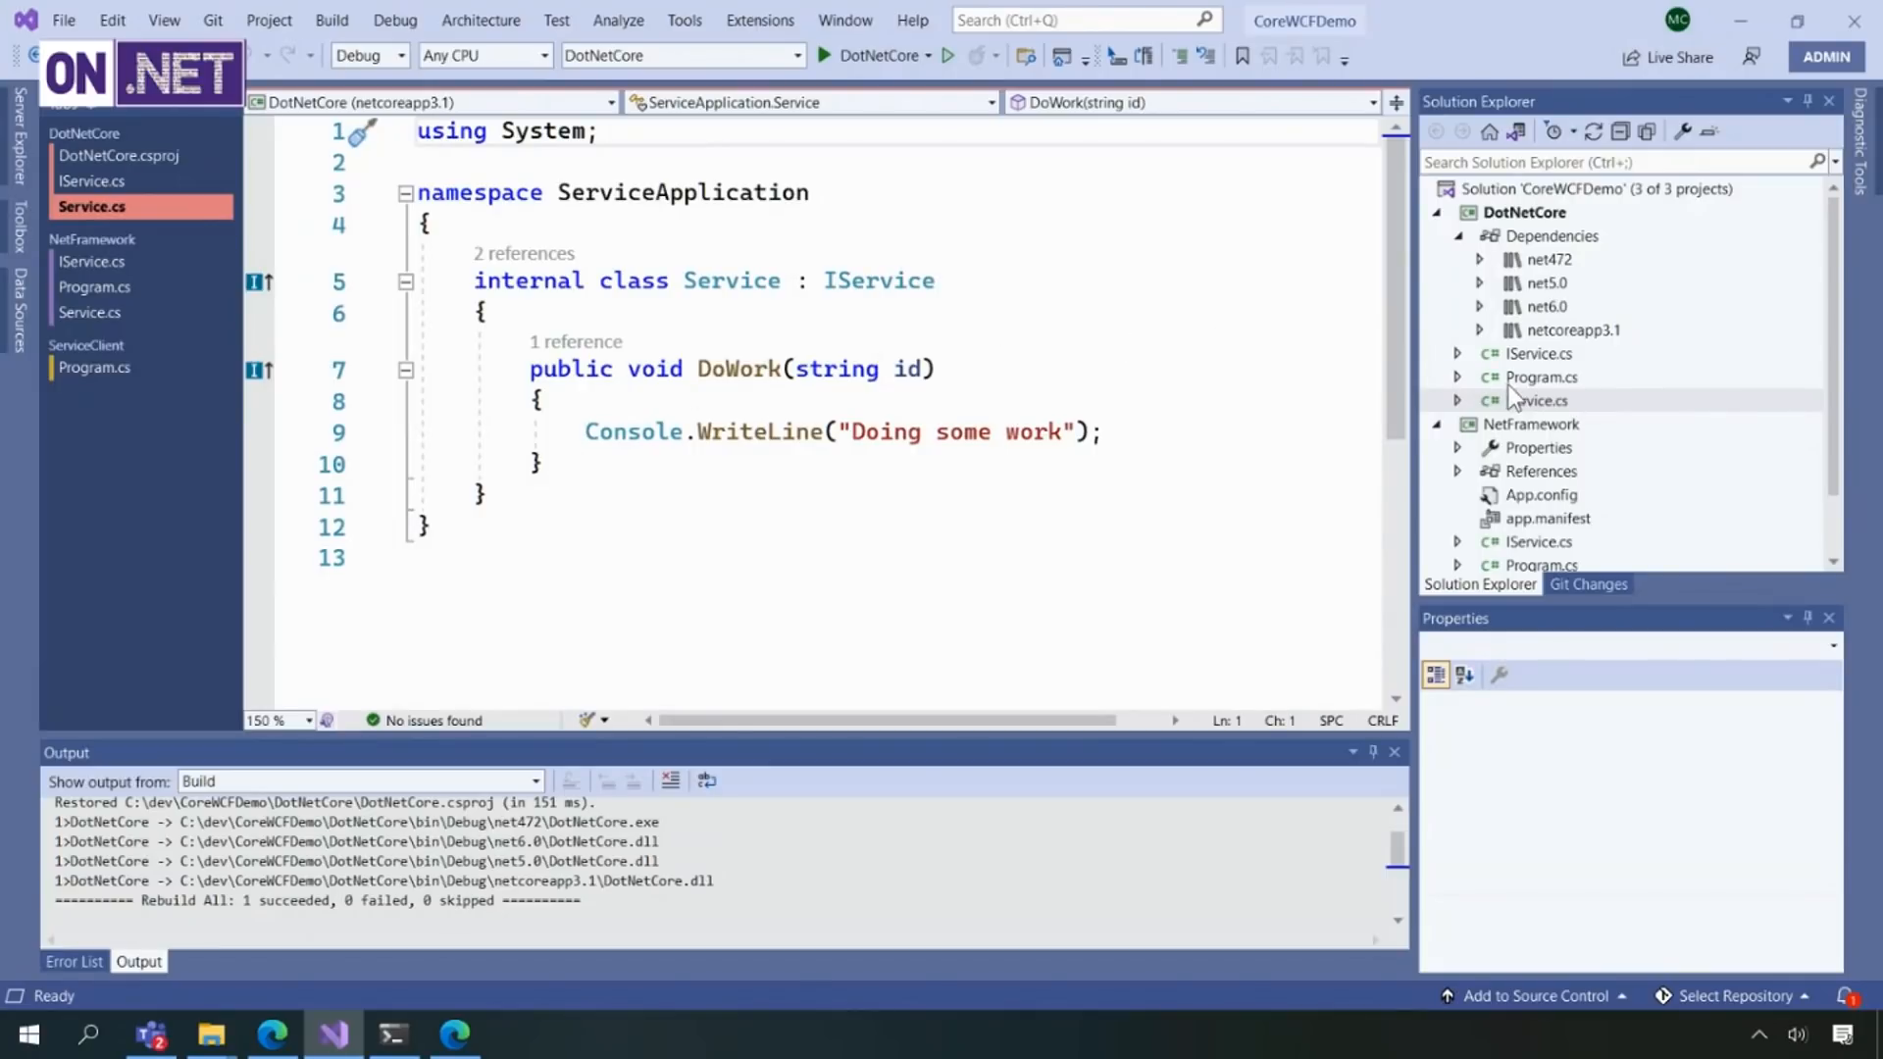
mouse_move(1534, 390)
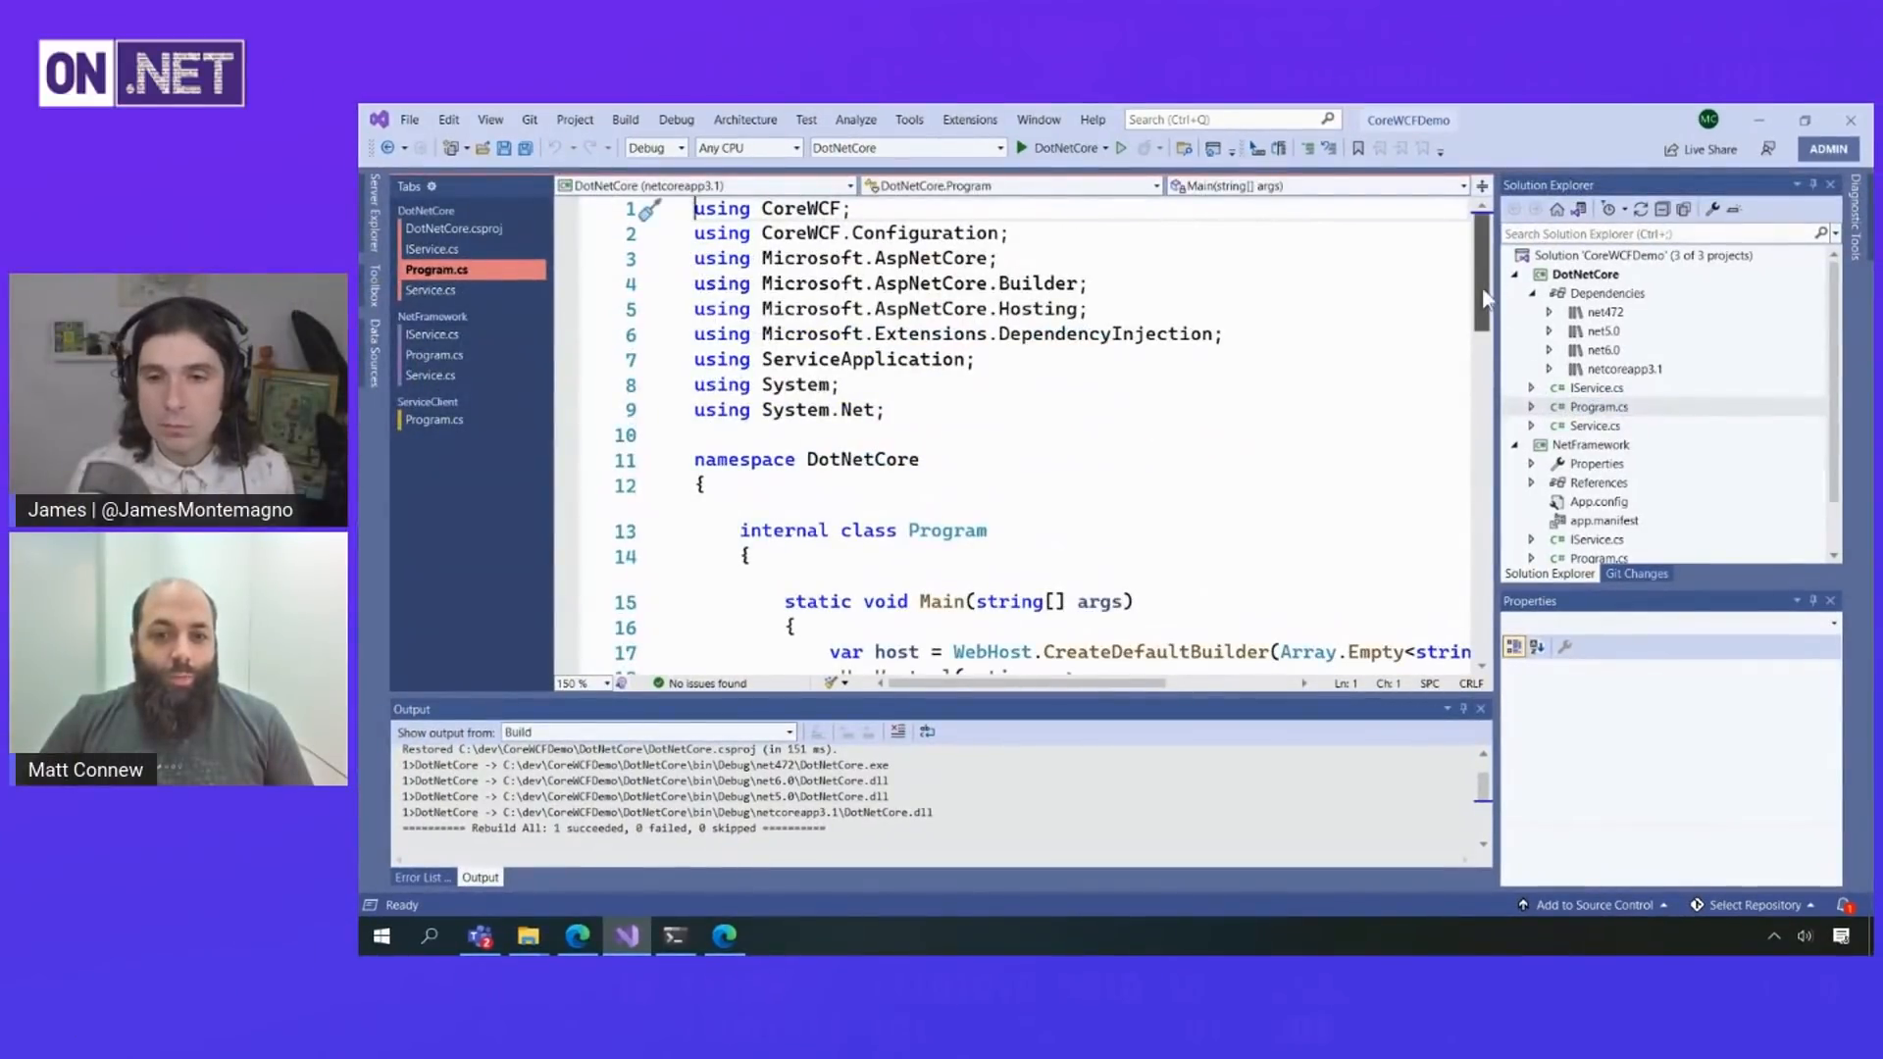
scroll("down", 3)
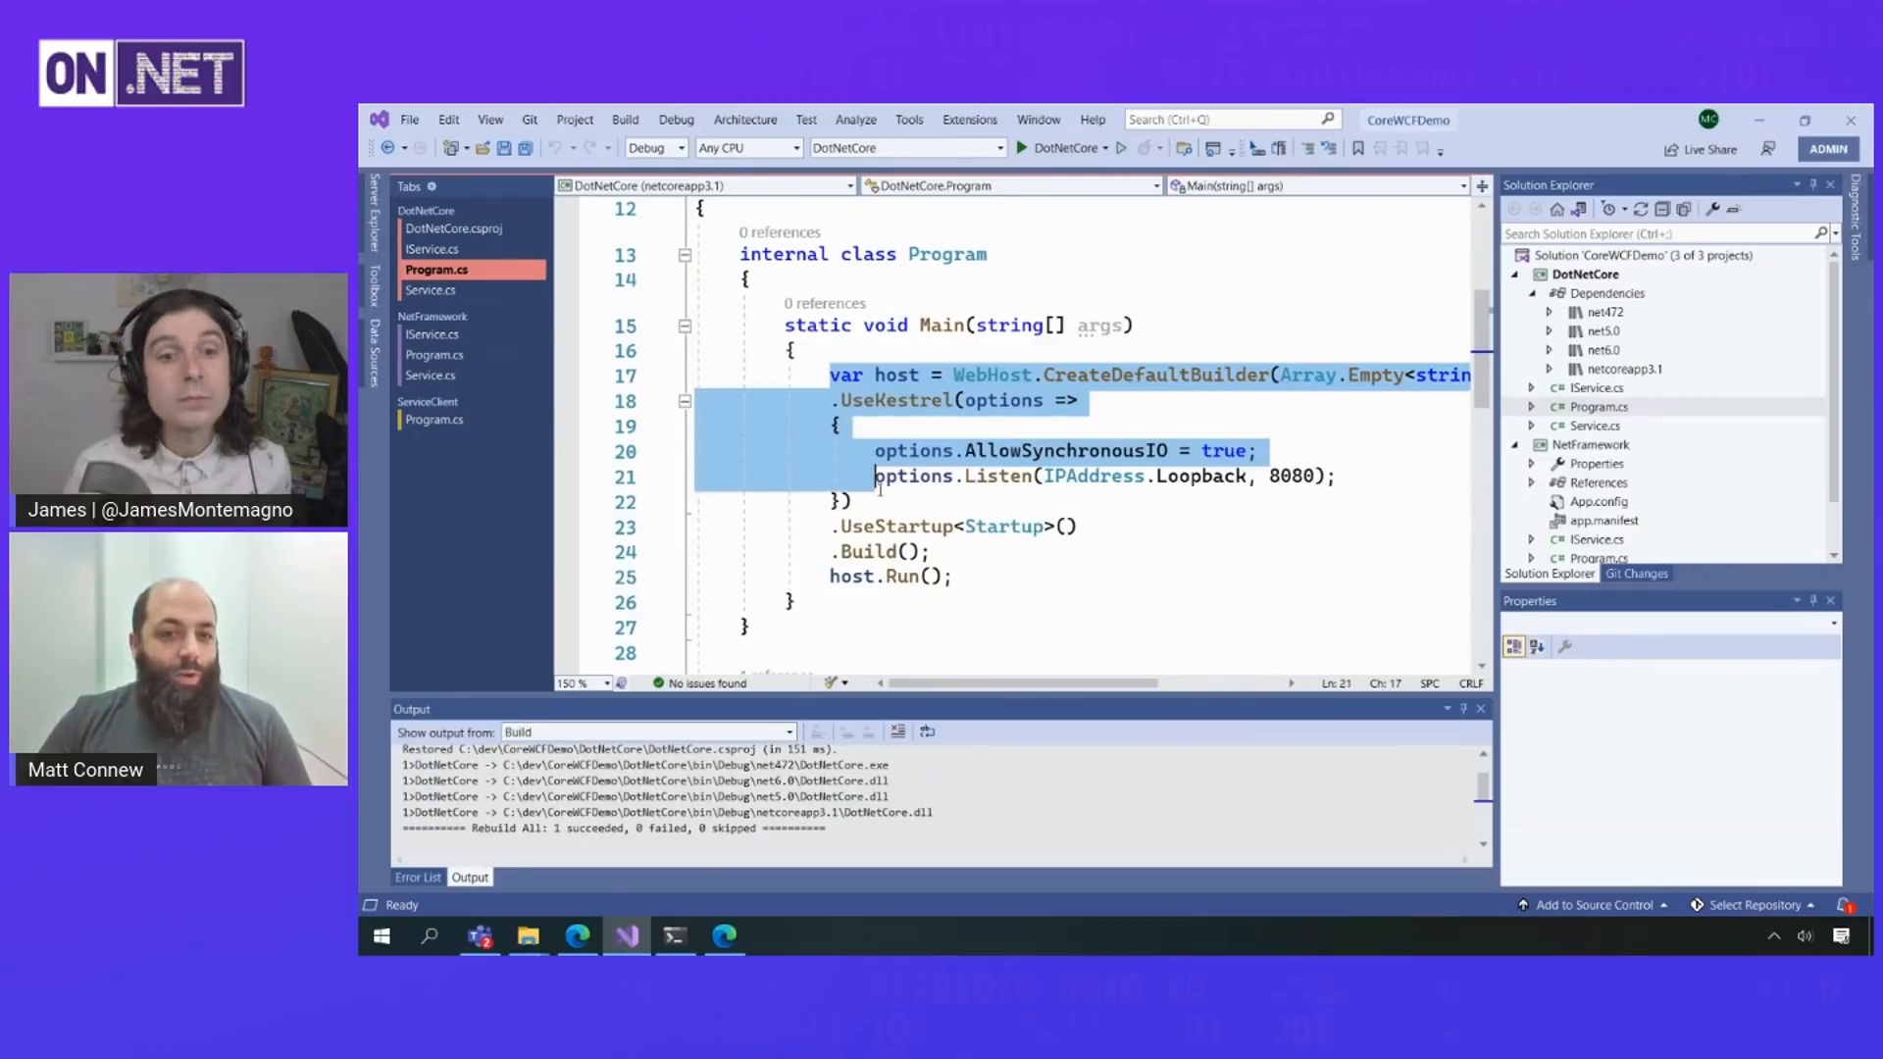
left_click(853, 501)
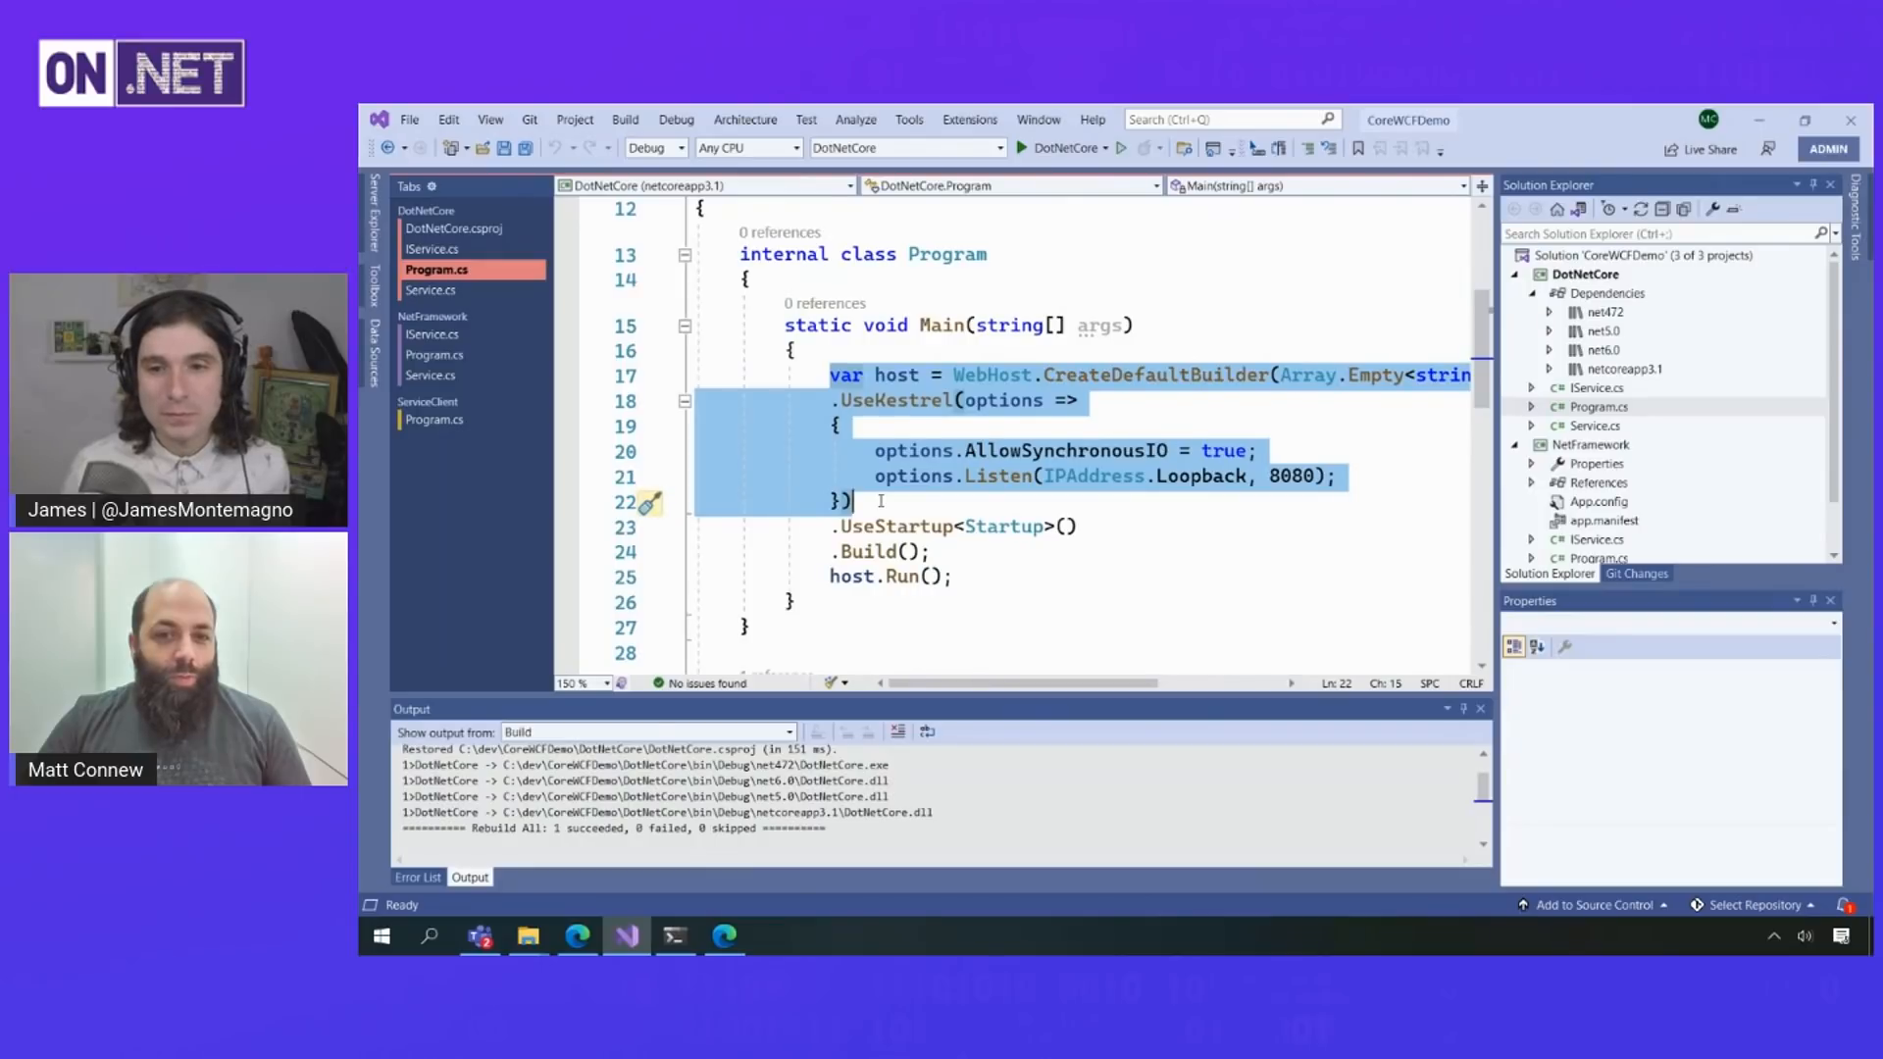
left_click(912, 526)
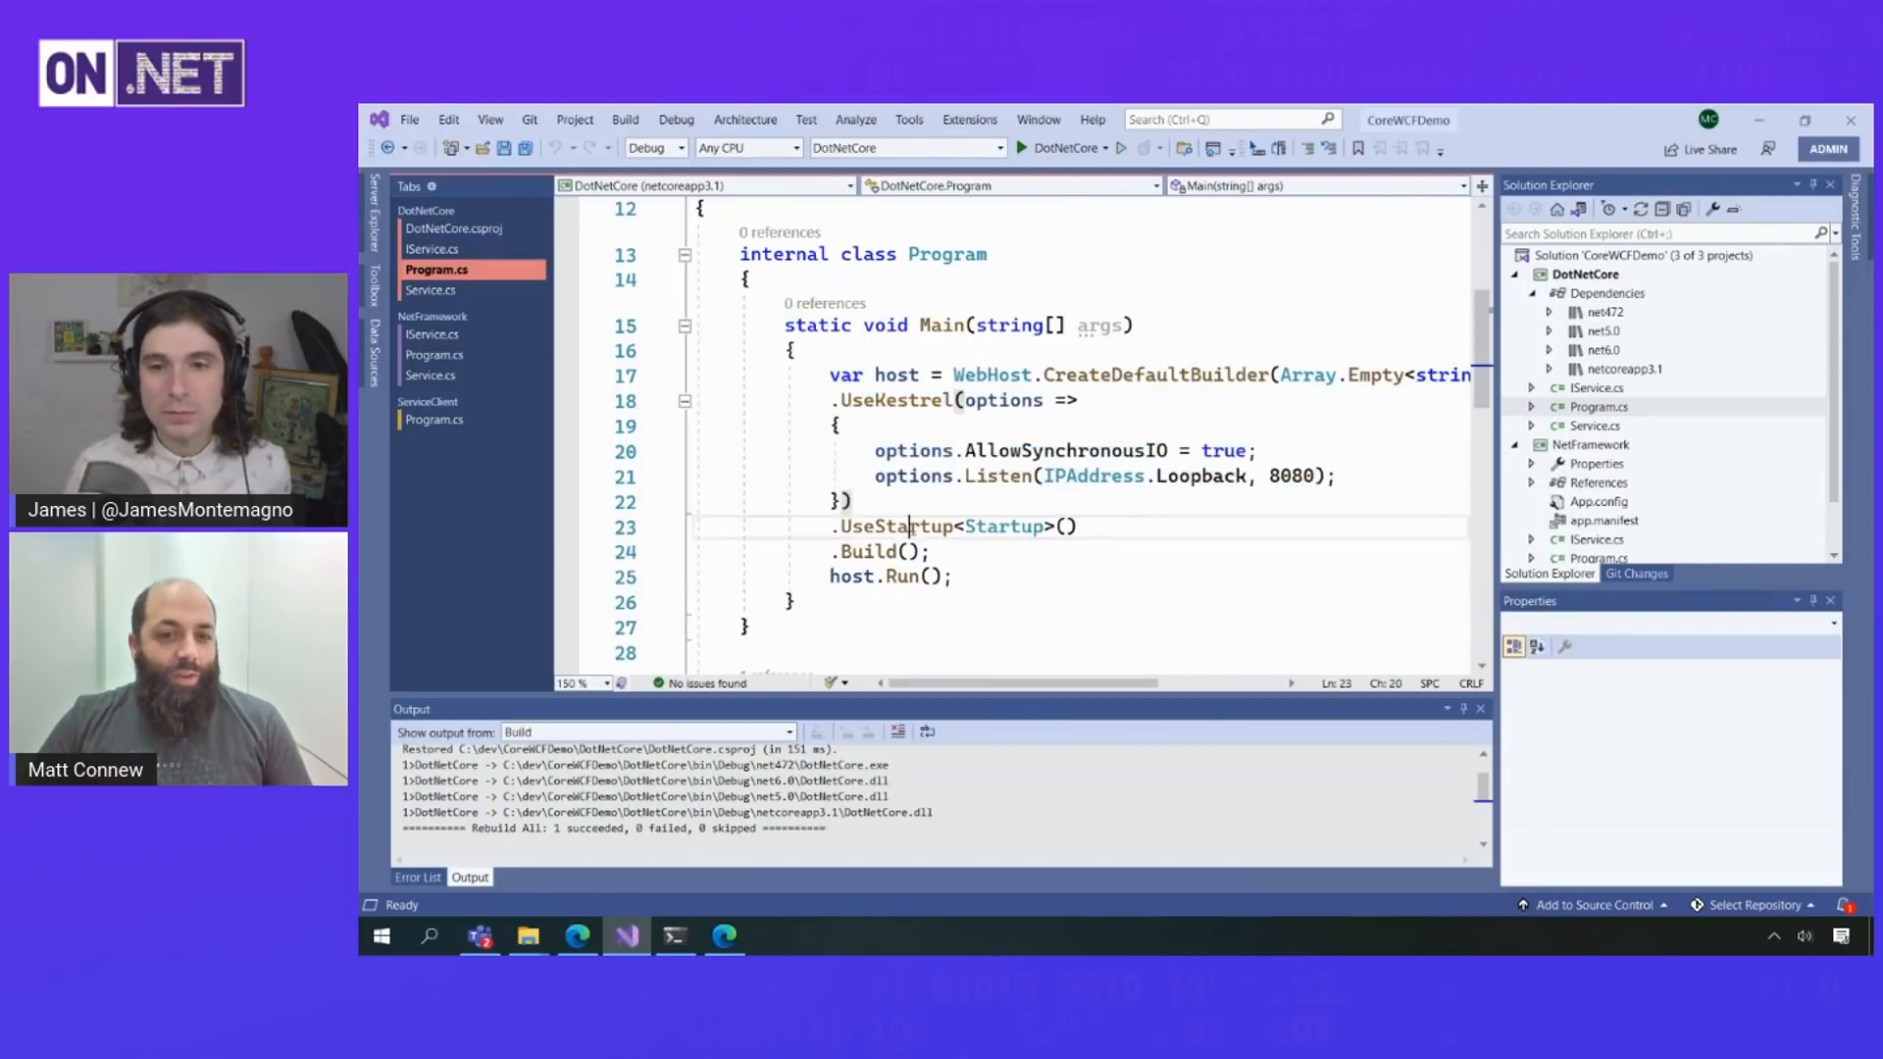
mouse_move(902, 577)
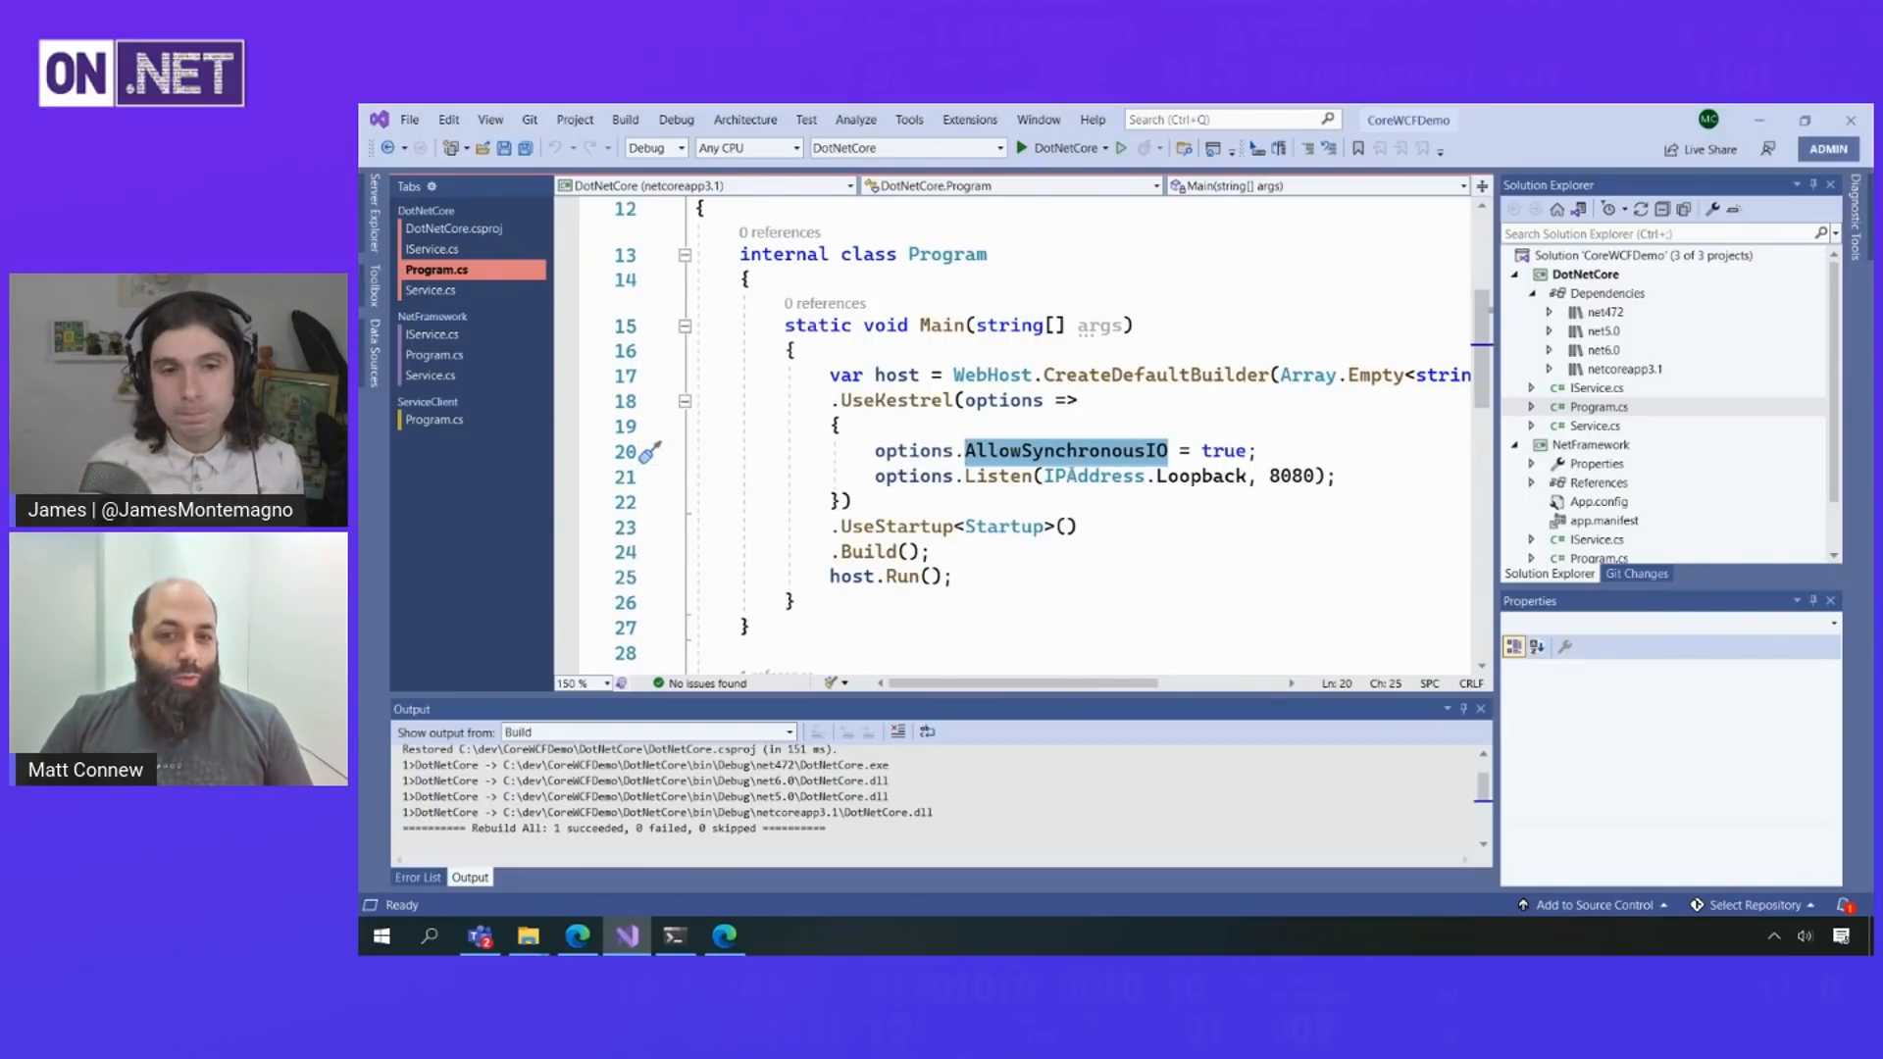
mouse_move(1063, 451)
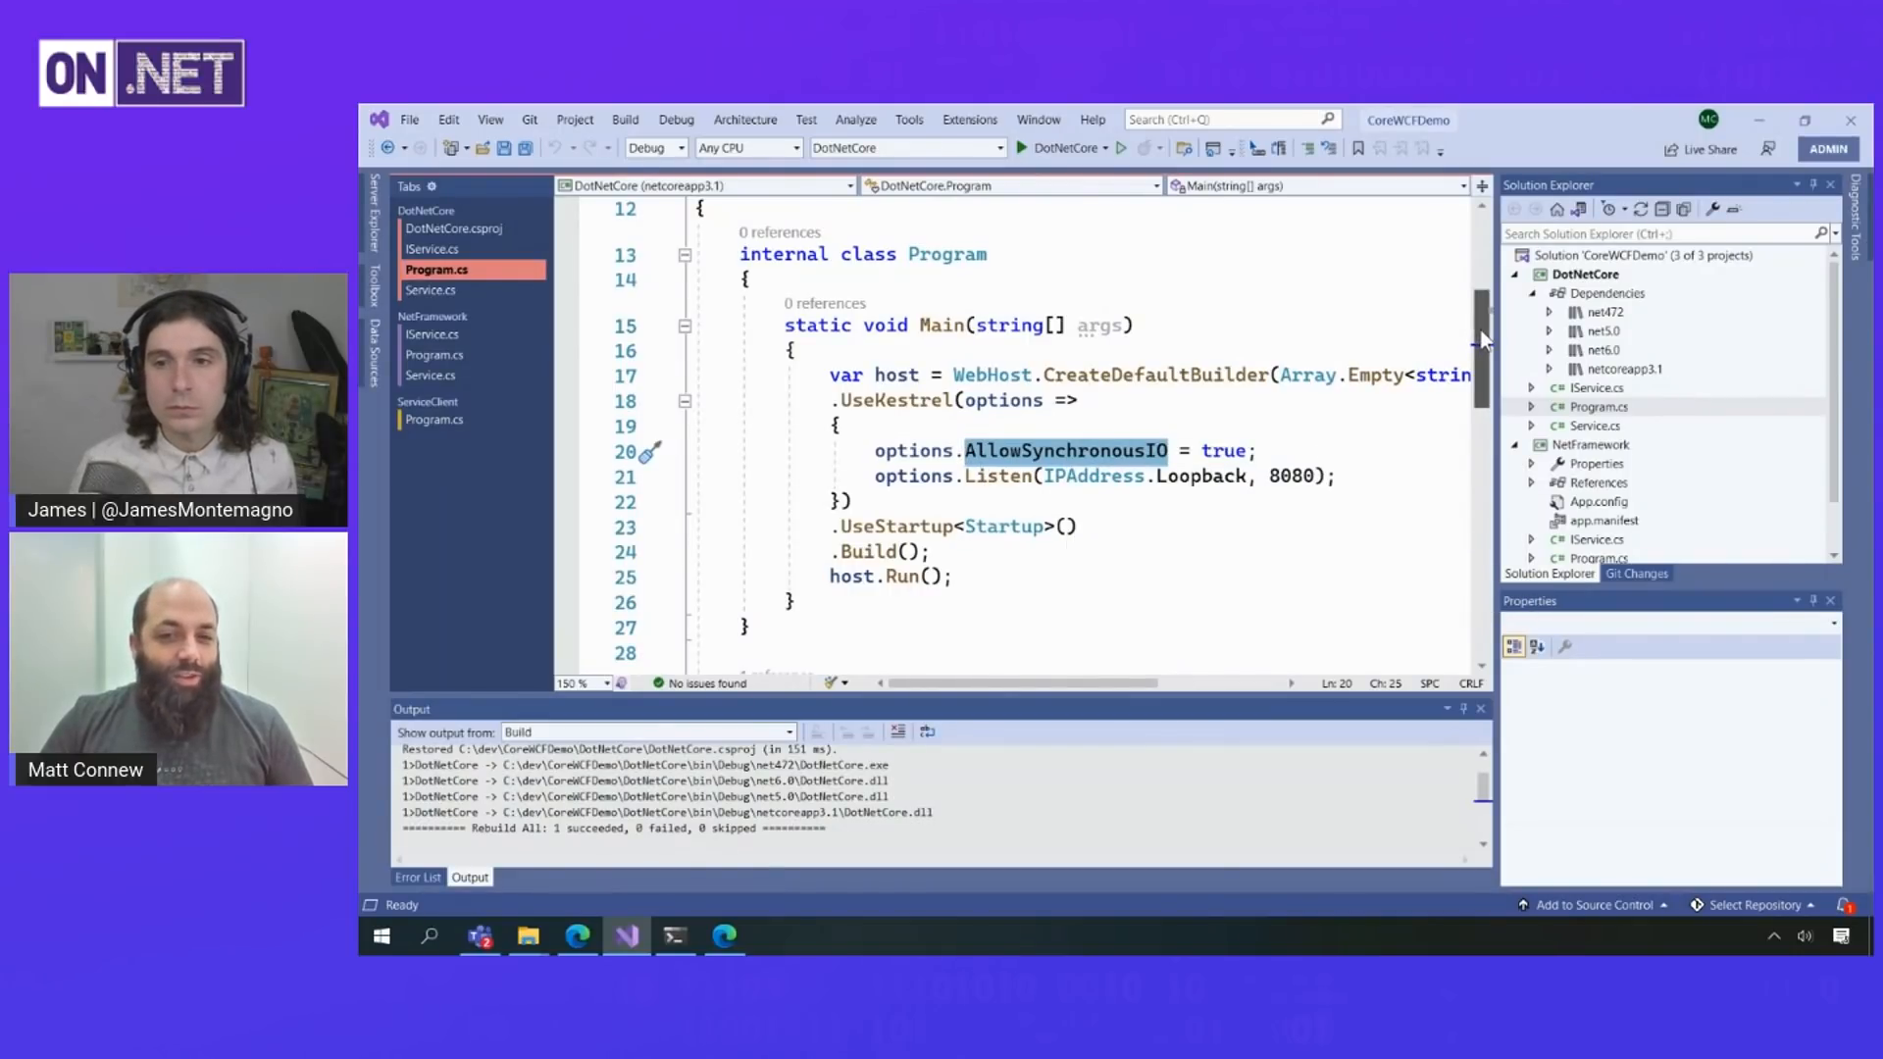
scroll("down", 3)
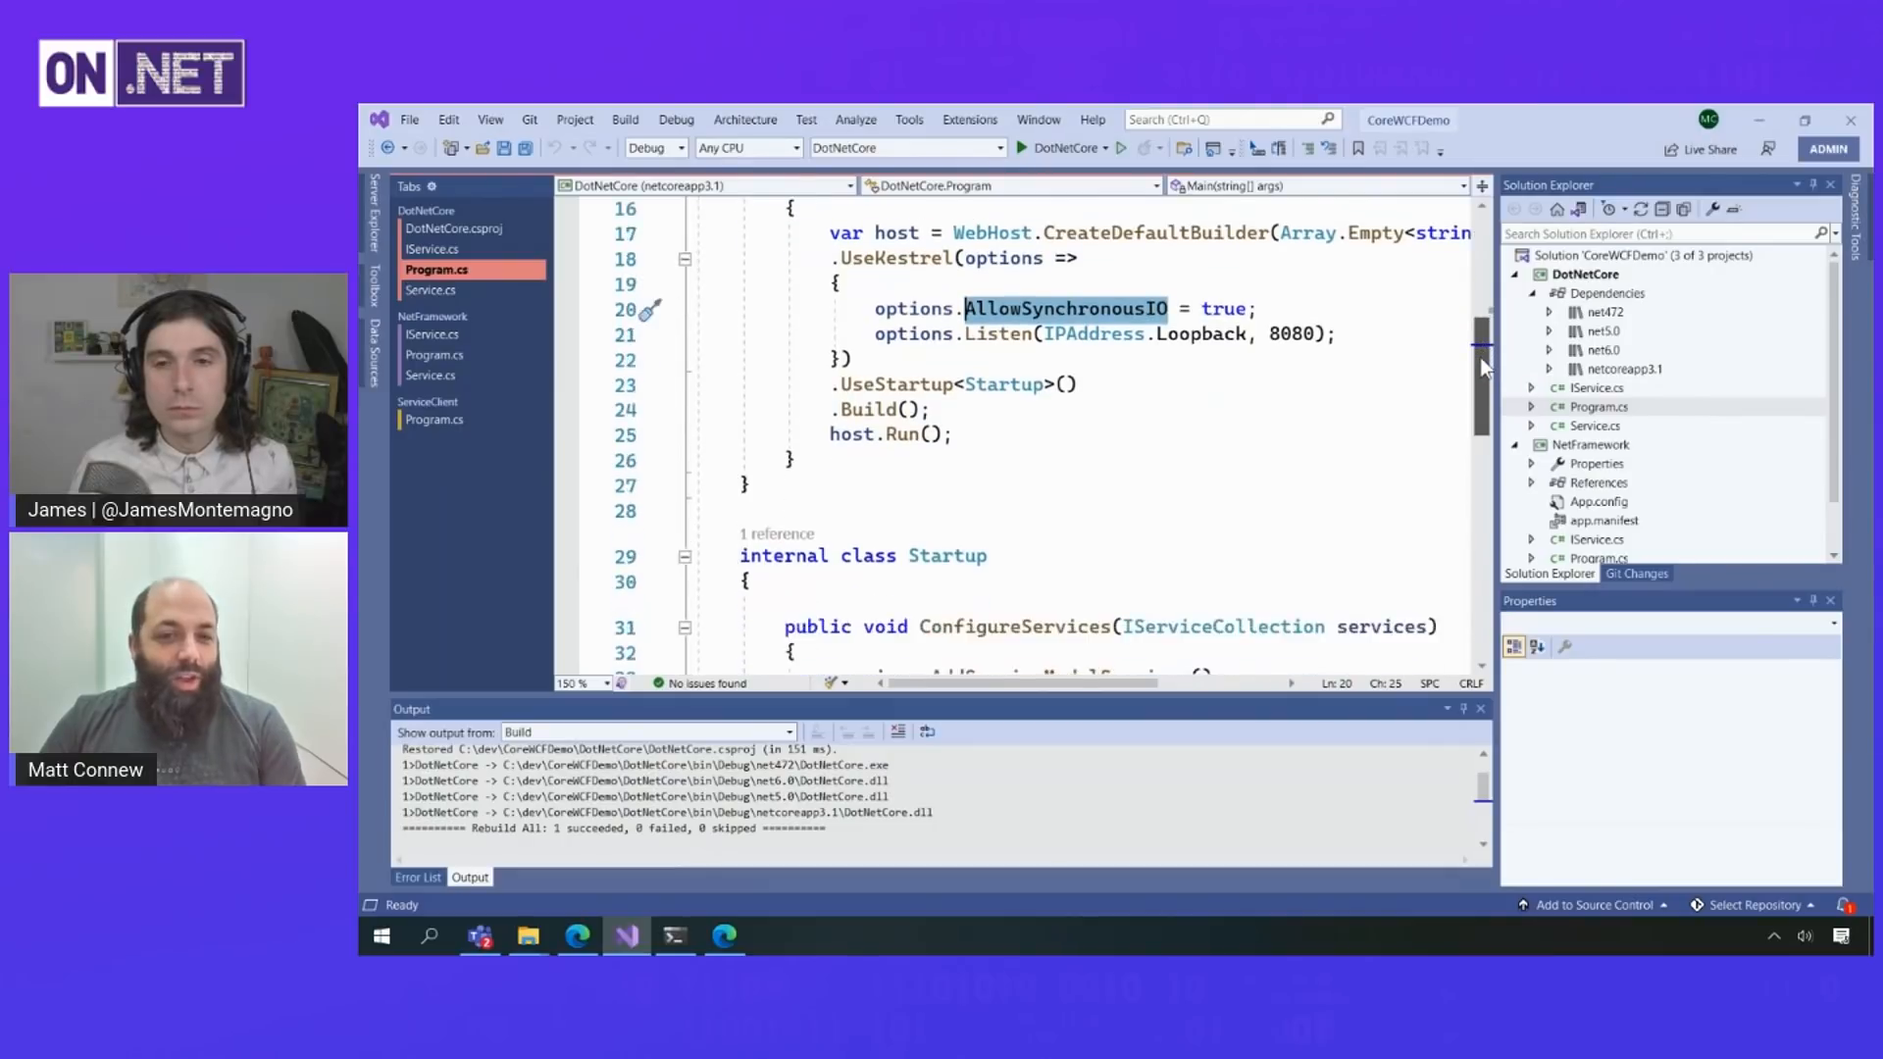
scroll("down", 3)
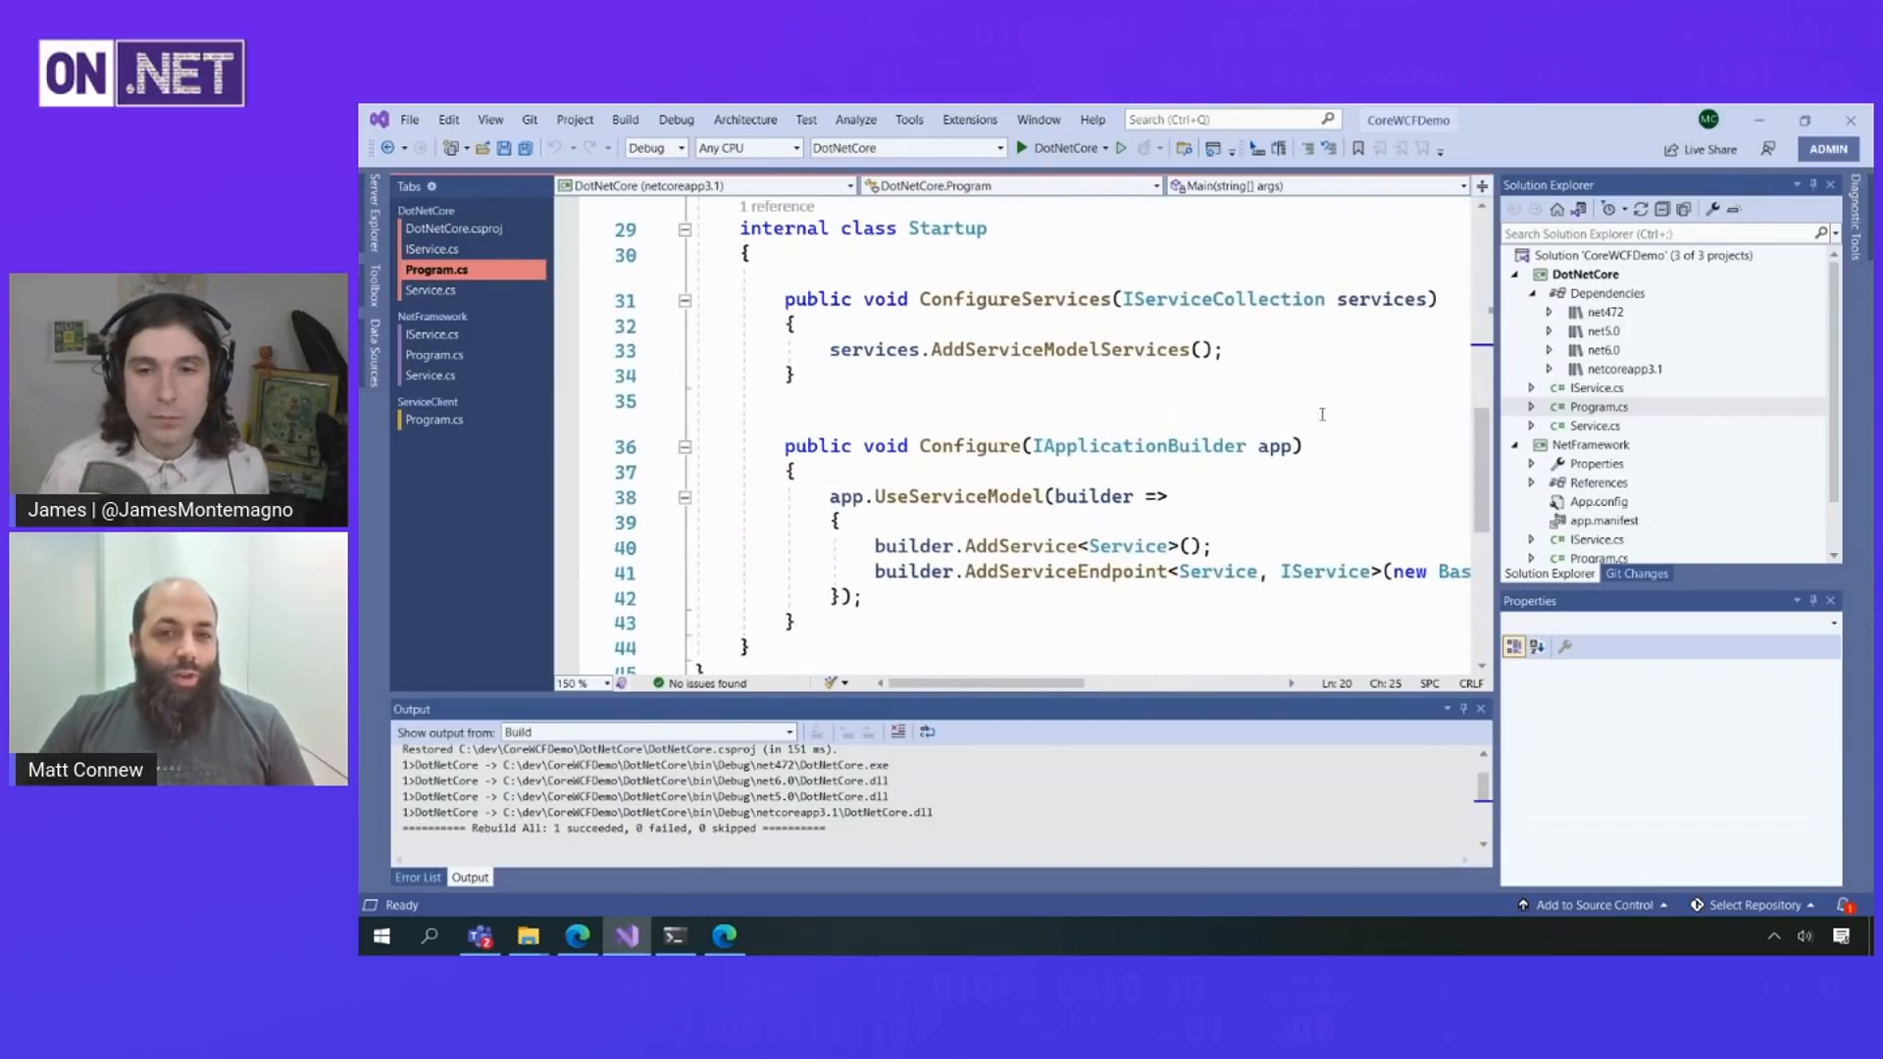
double_click(1059, 349)
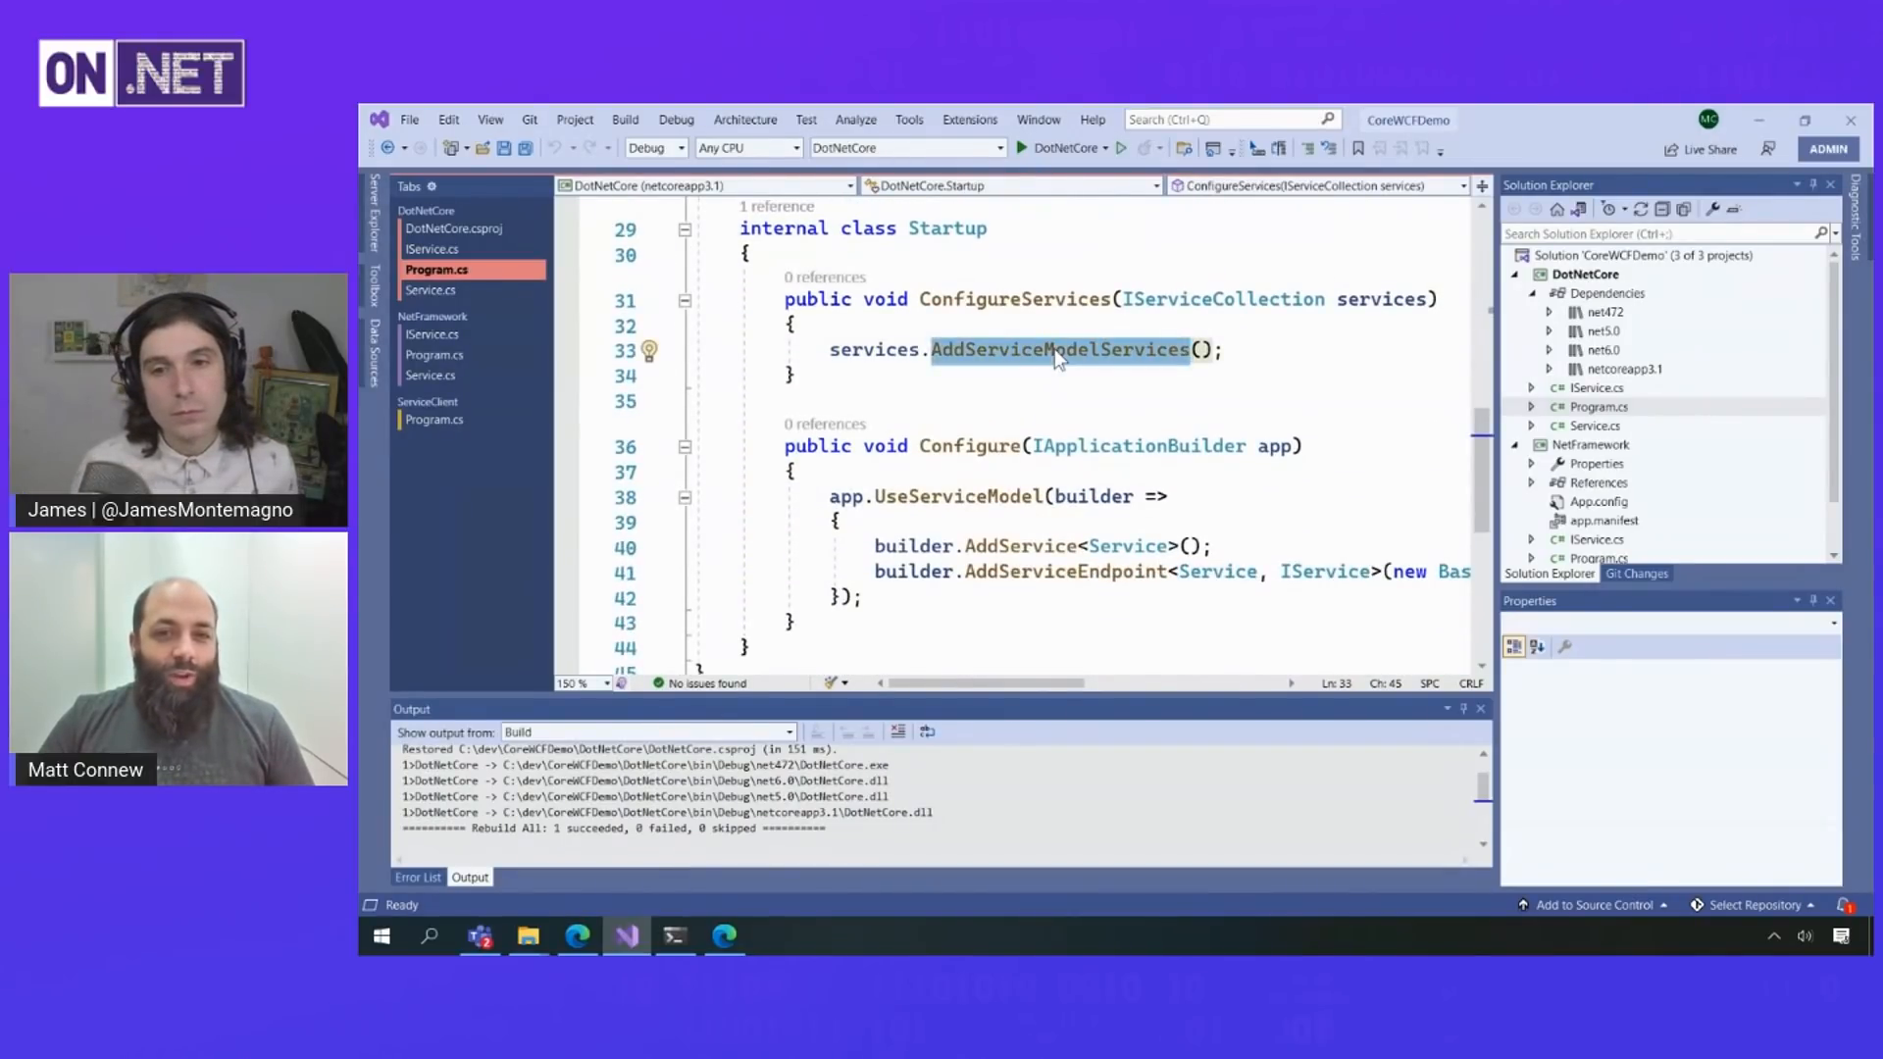
mouse_move(1130, 349)
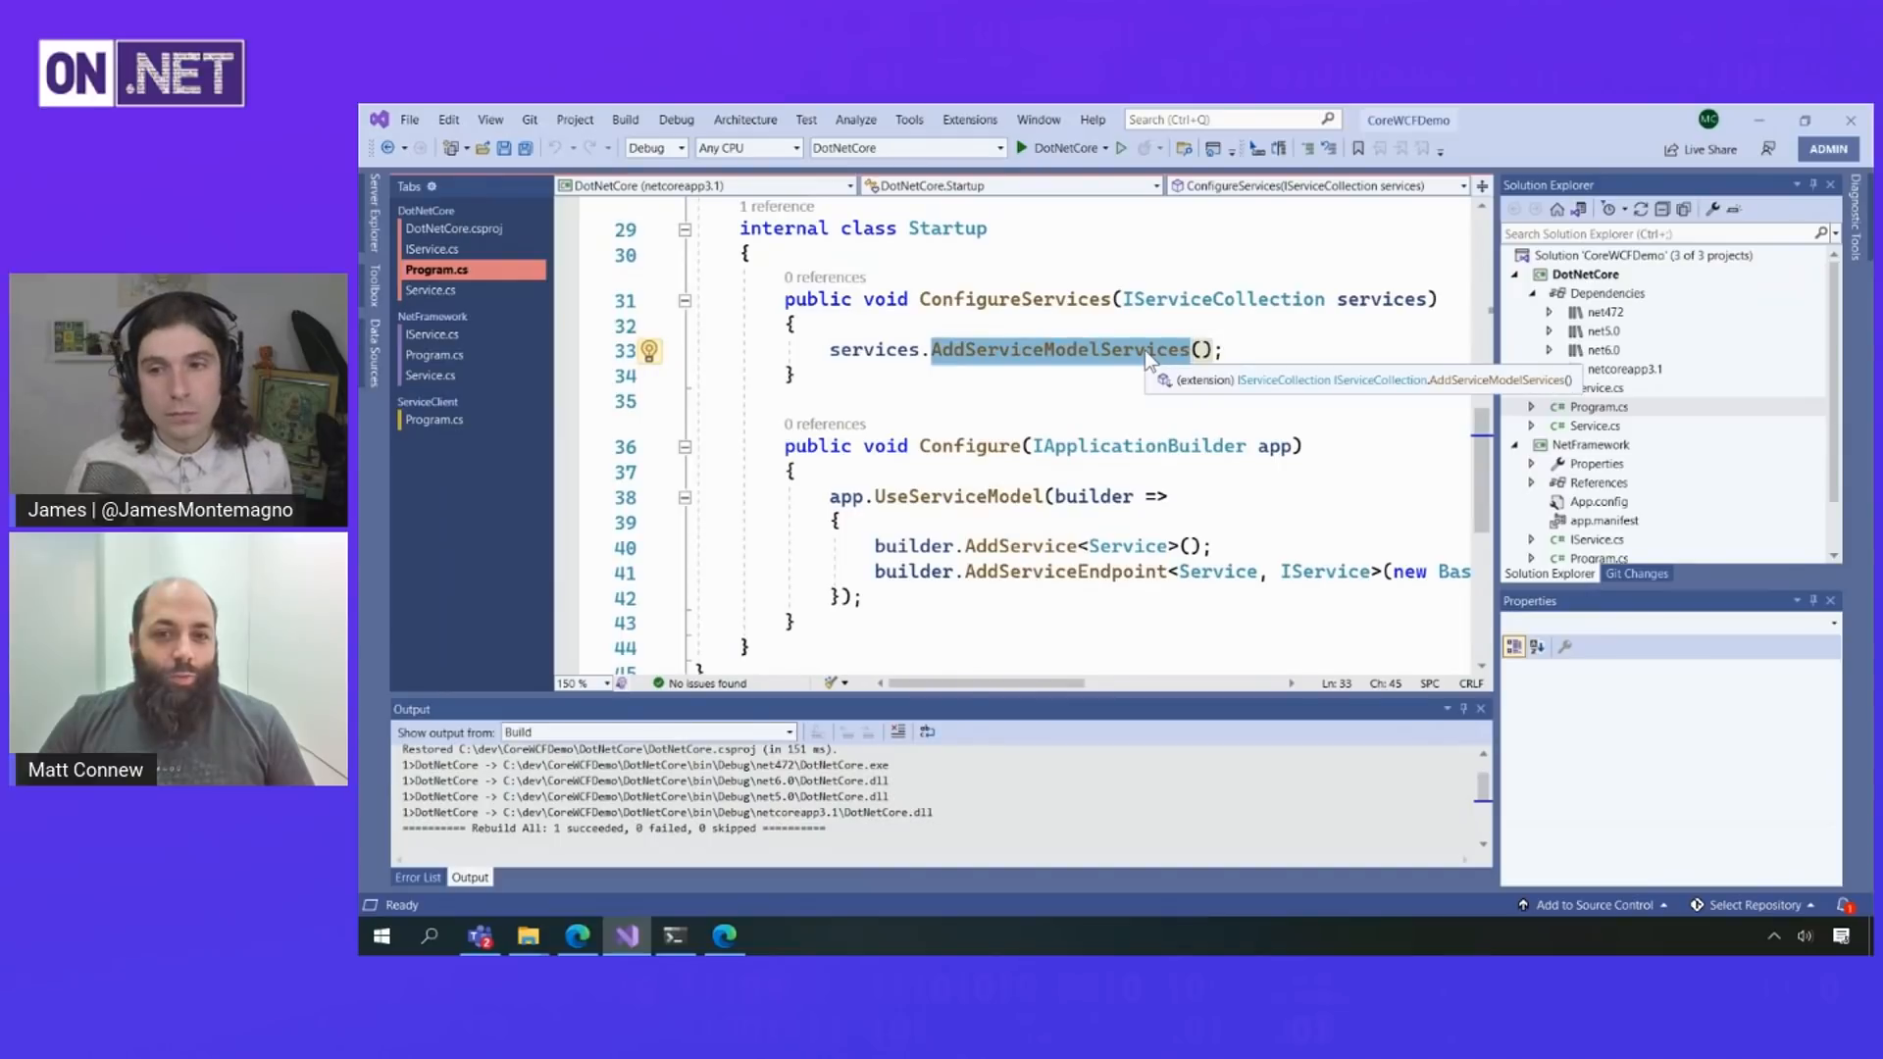
scroll("down", 3)
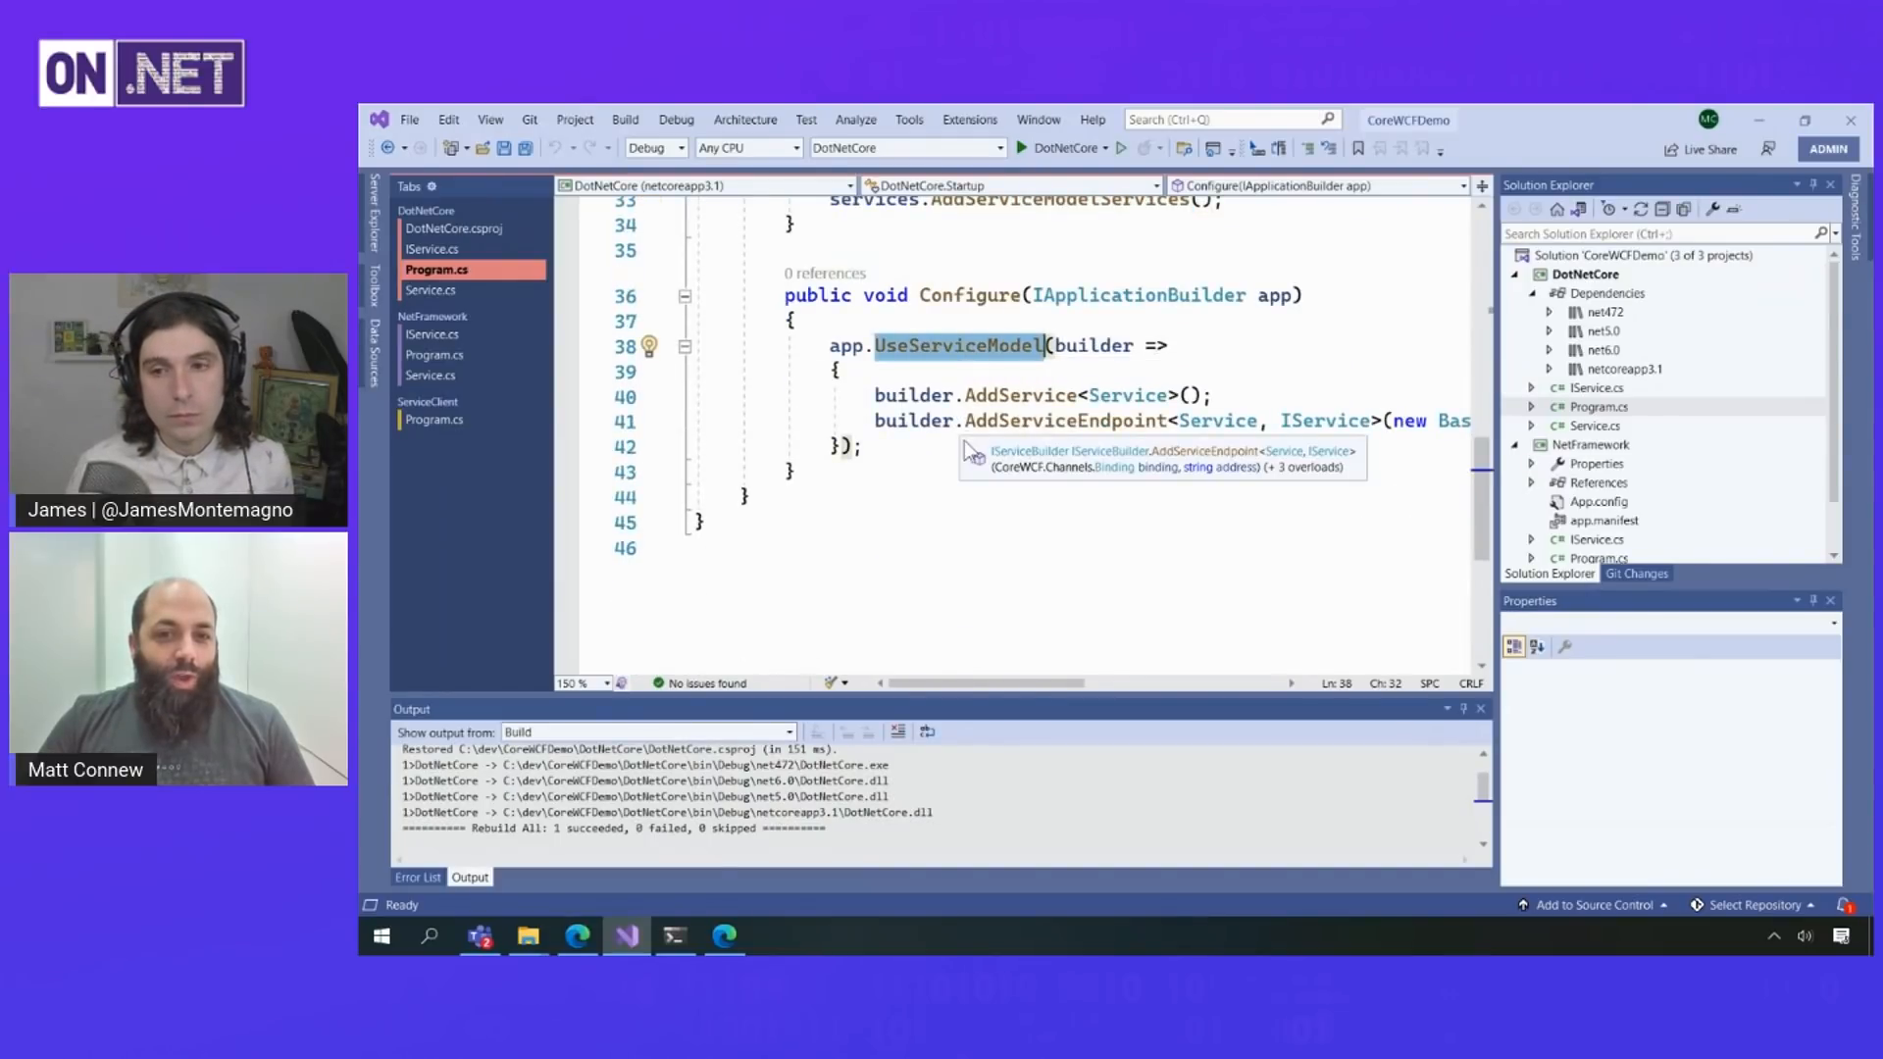
mouse_move(912, 420)
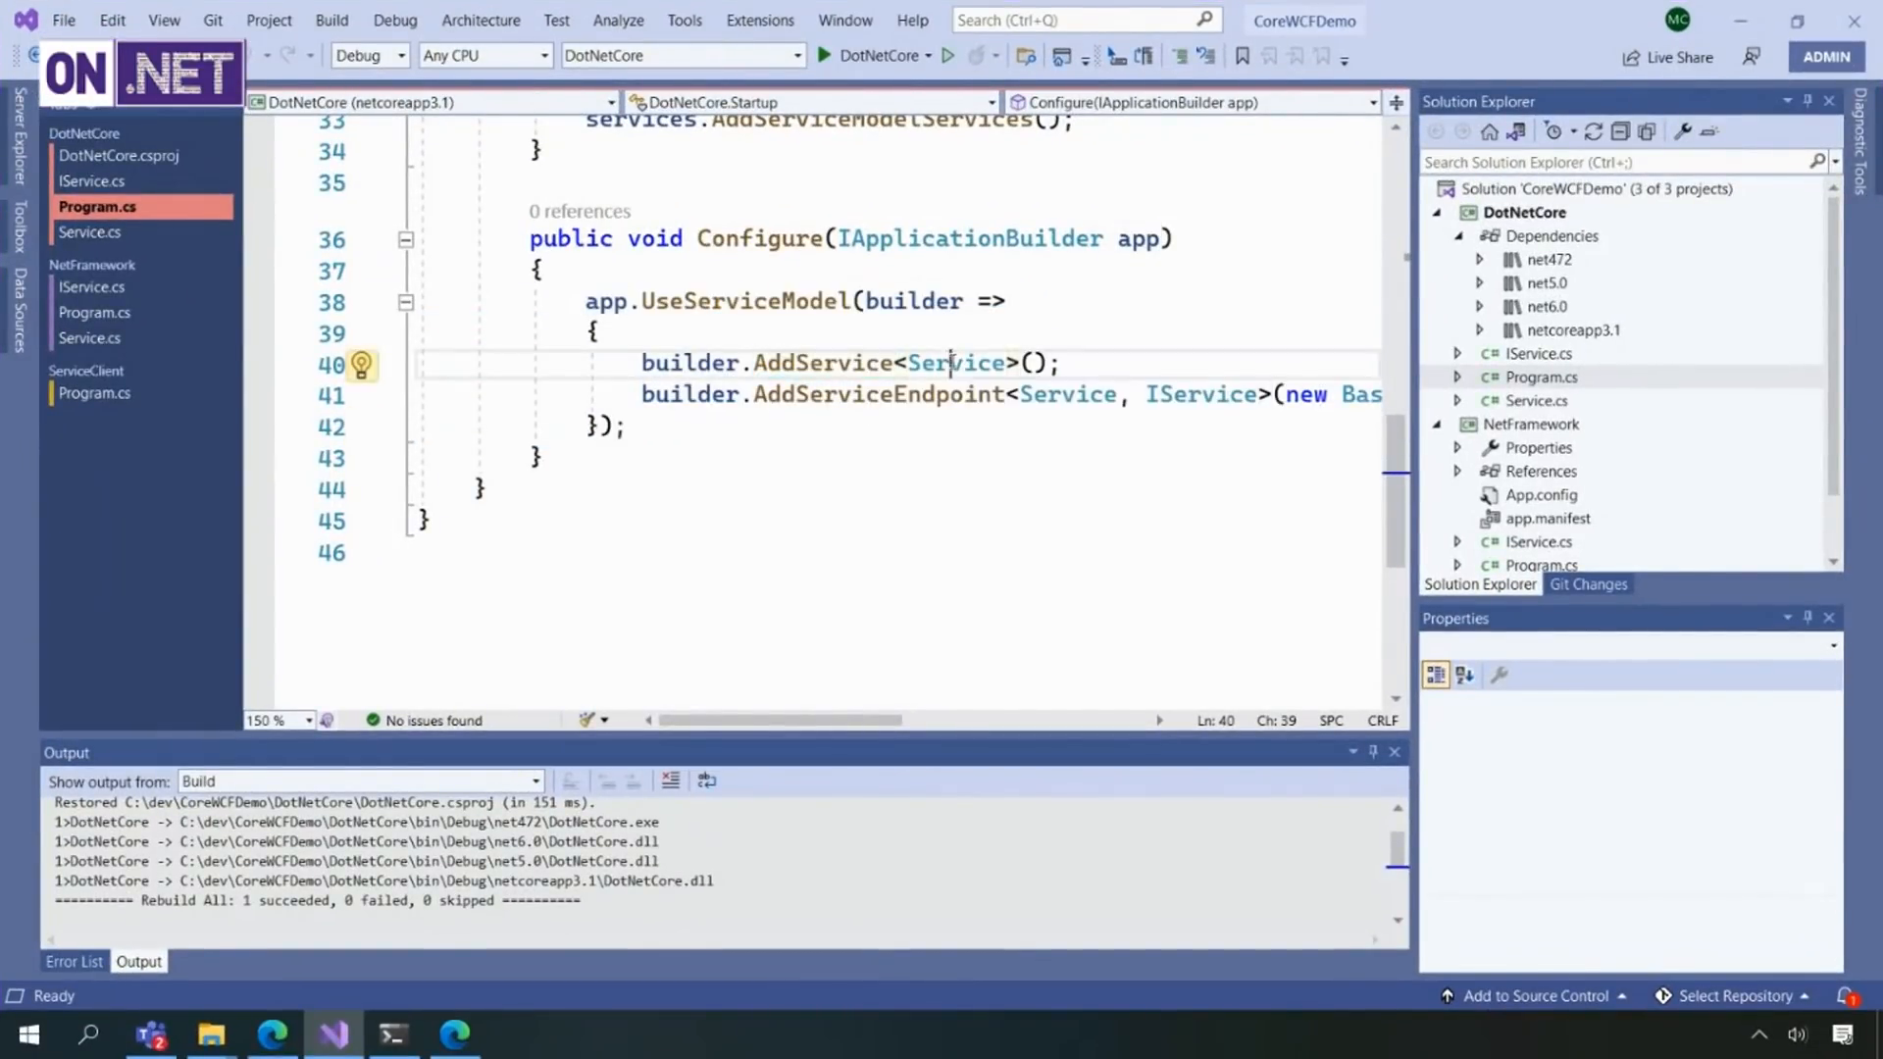
double_click(955, 363)
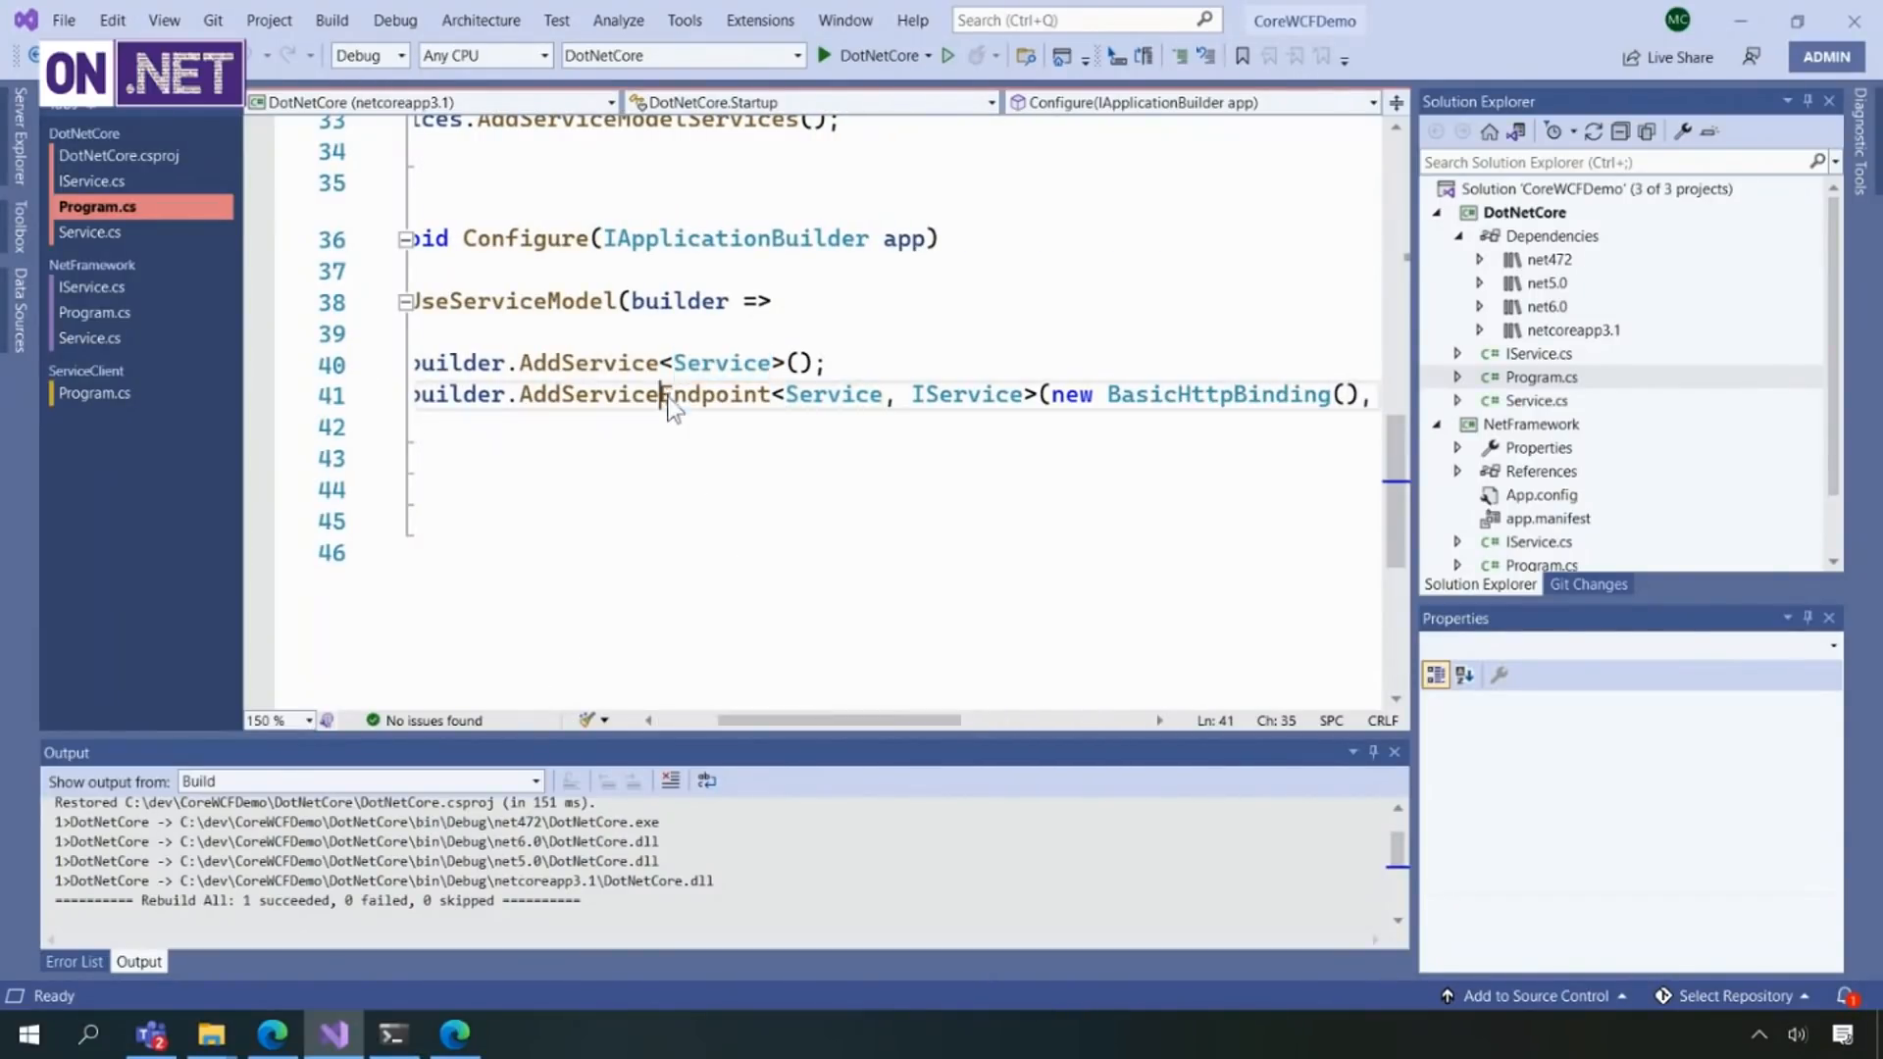
left_click(838, 394)
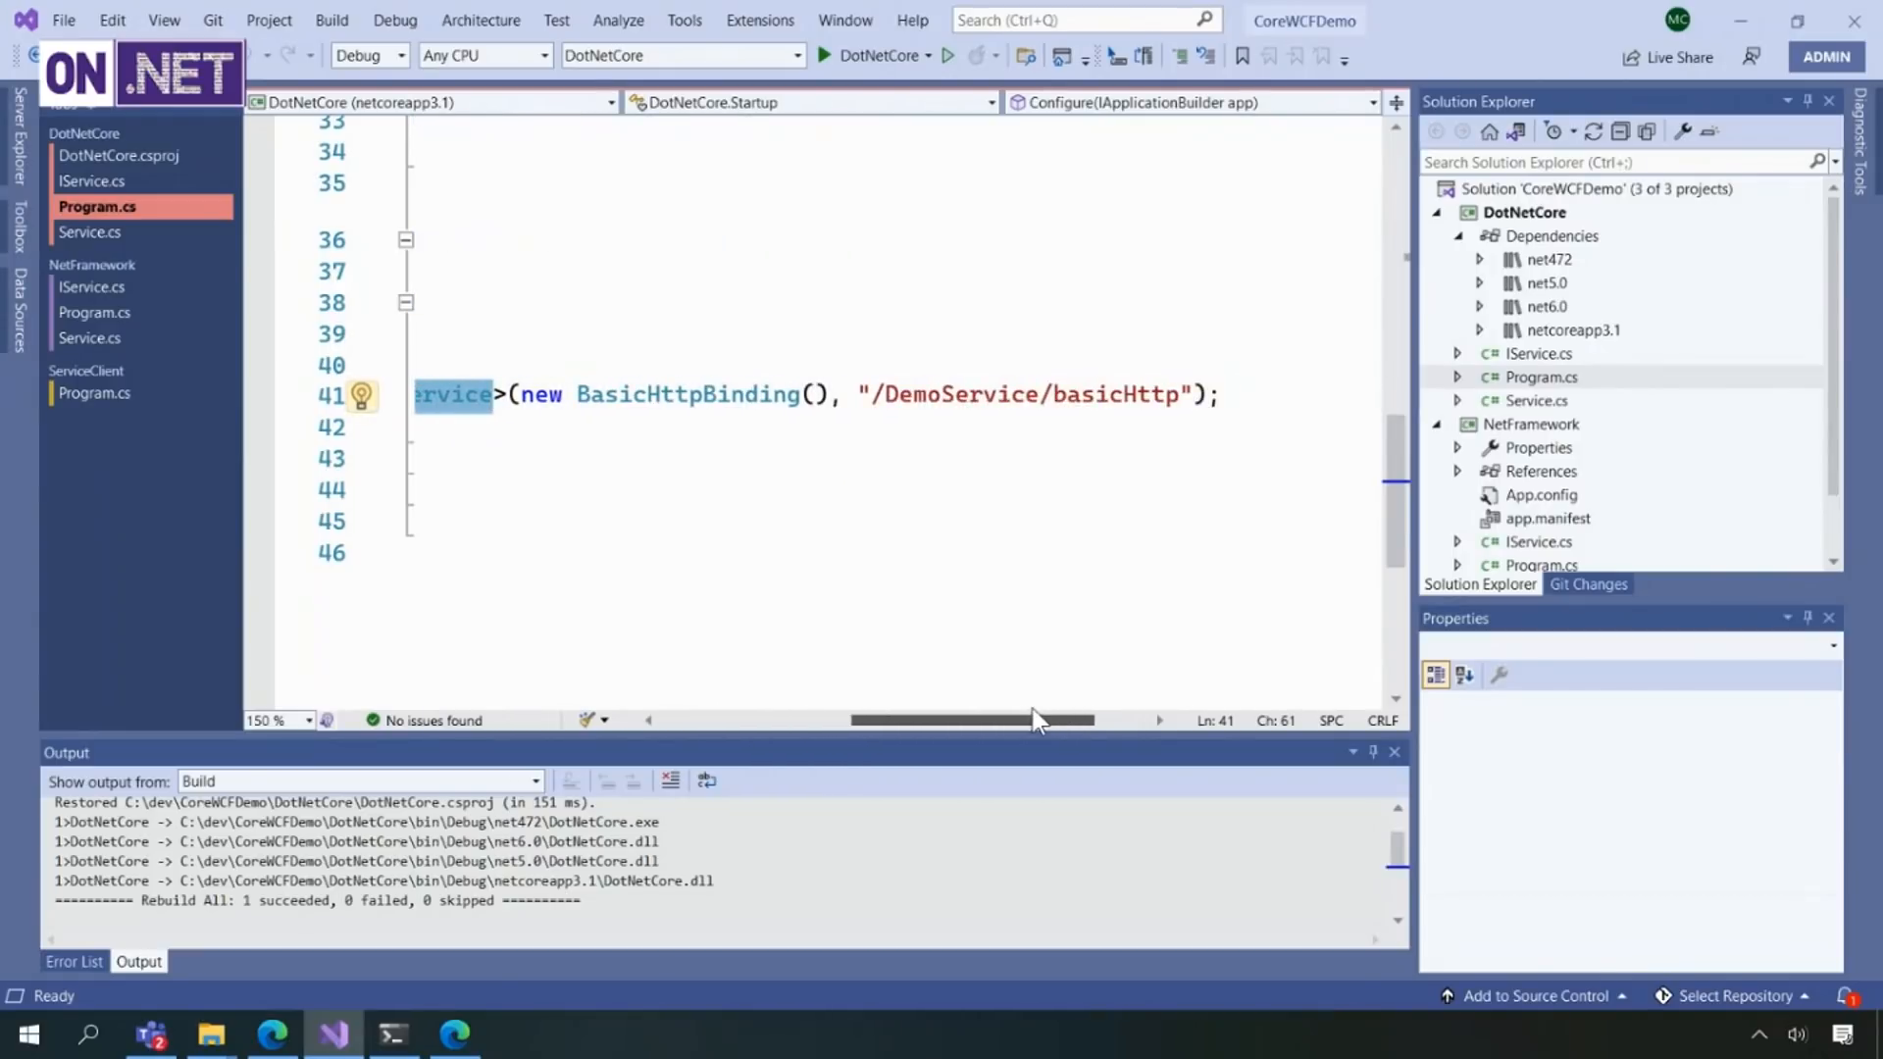
double_click(677, 394)
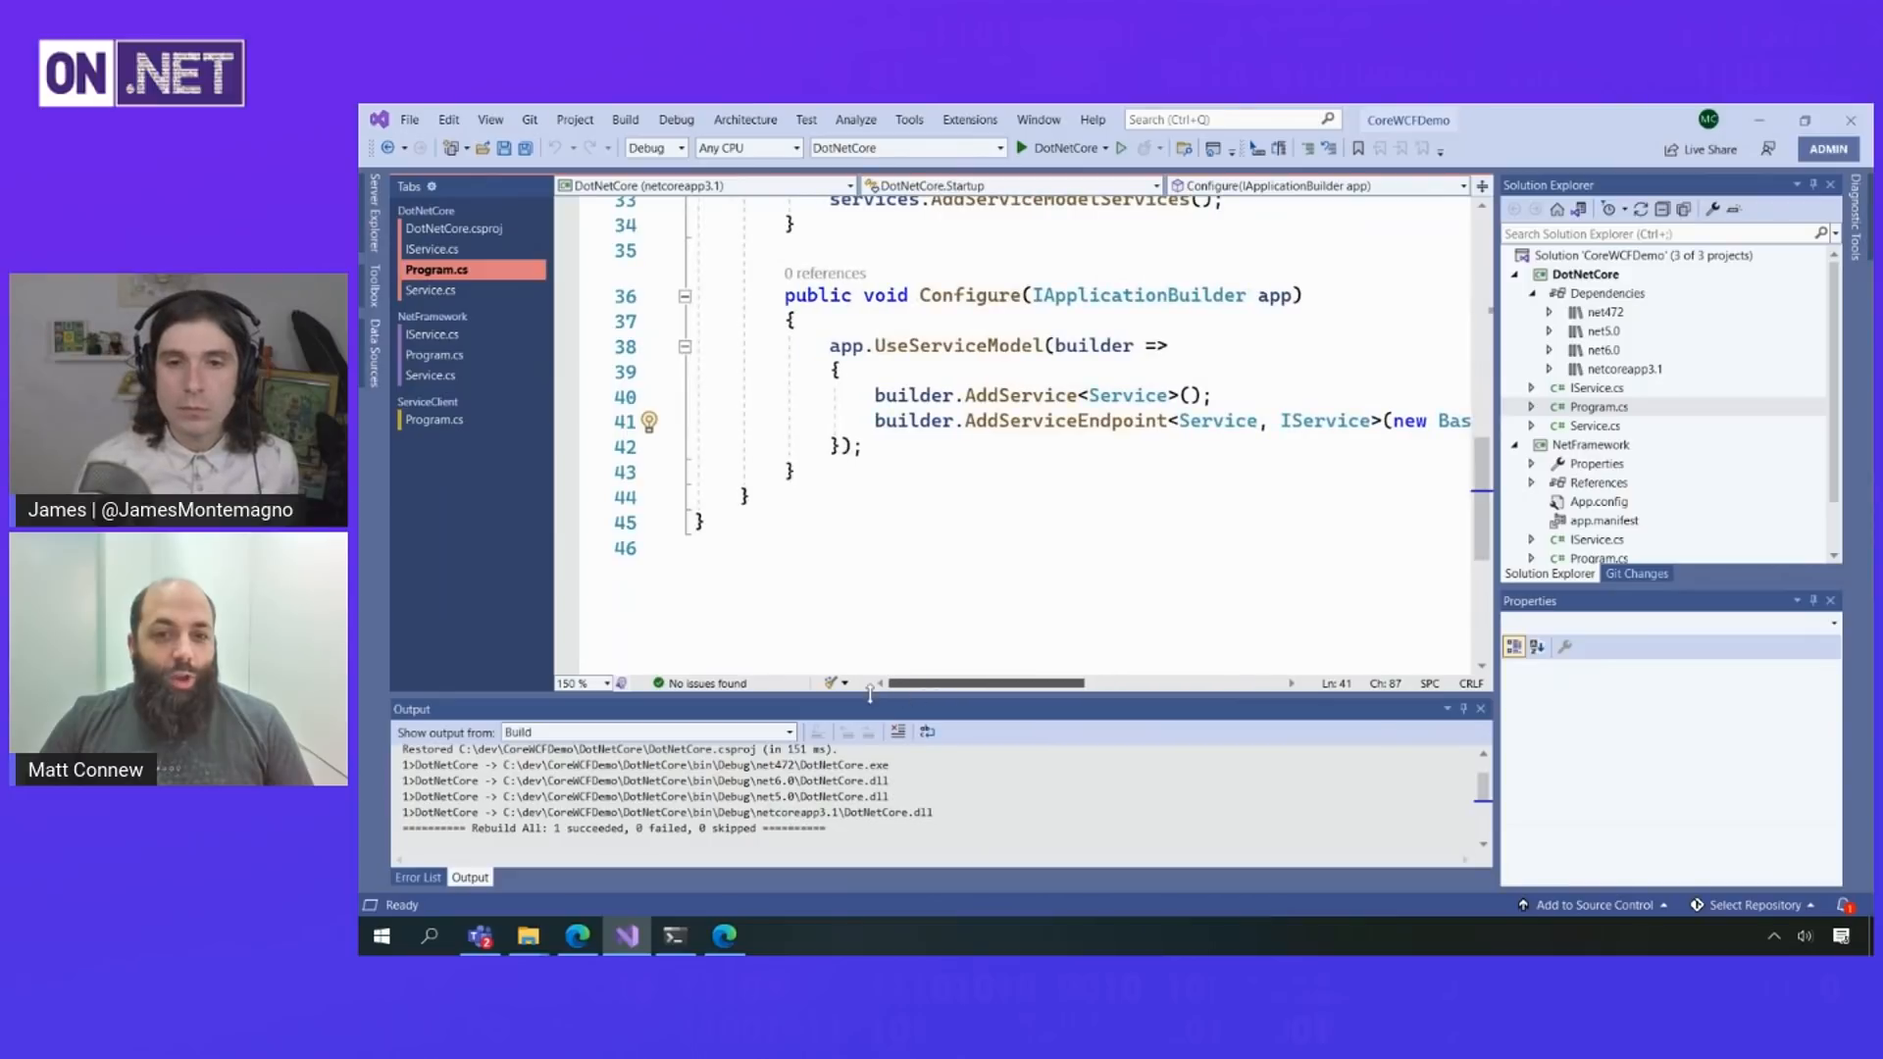
scroll("up", 3)
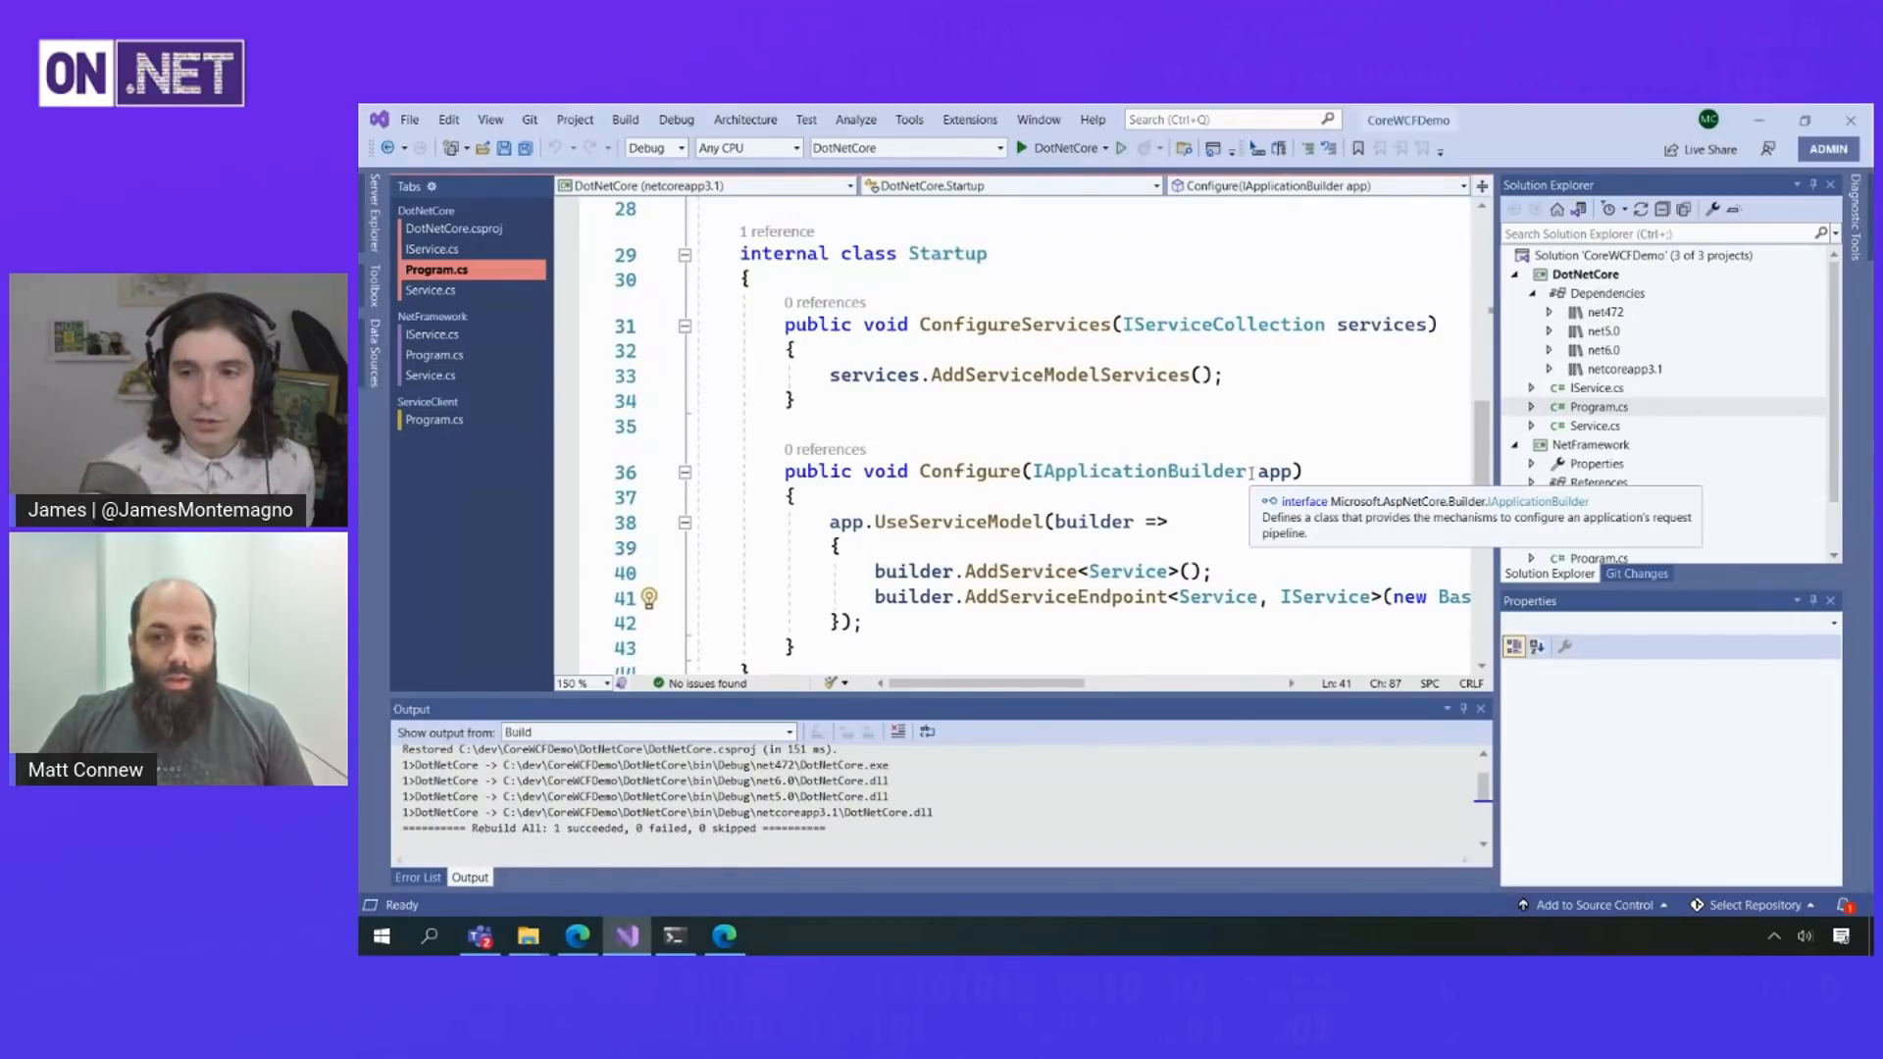
left_click(1595, 426)
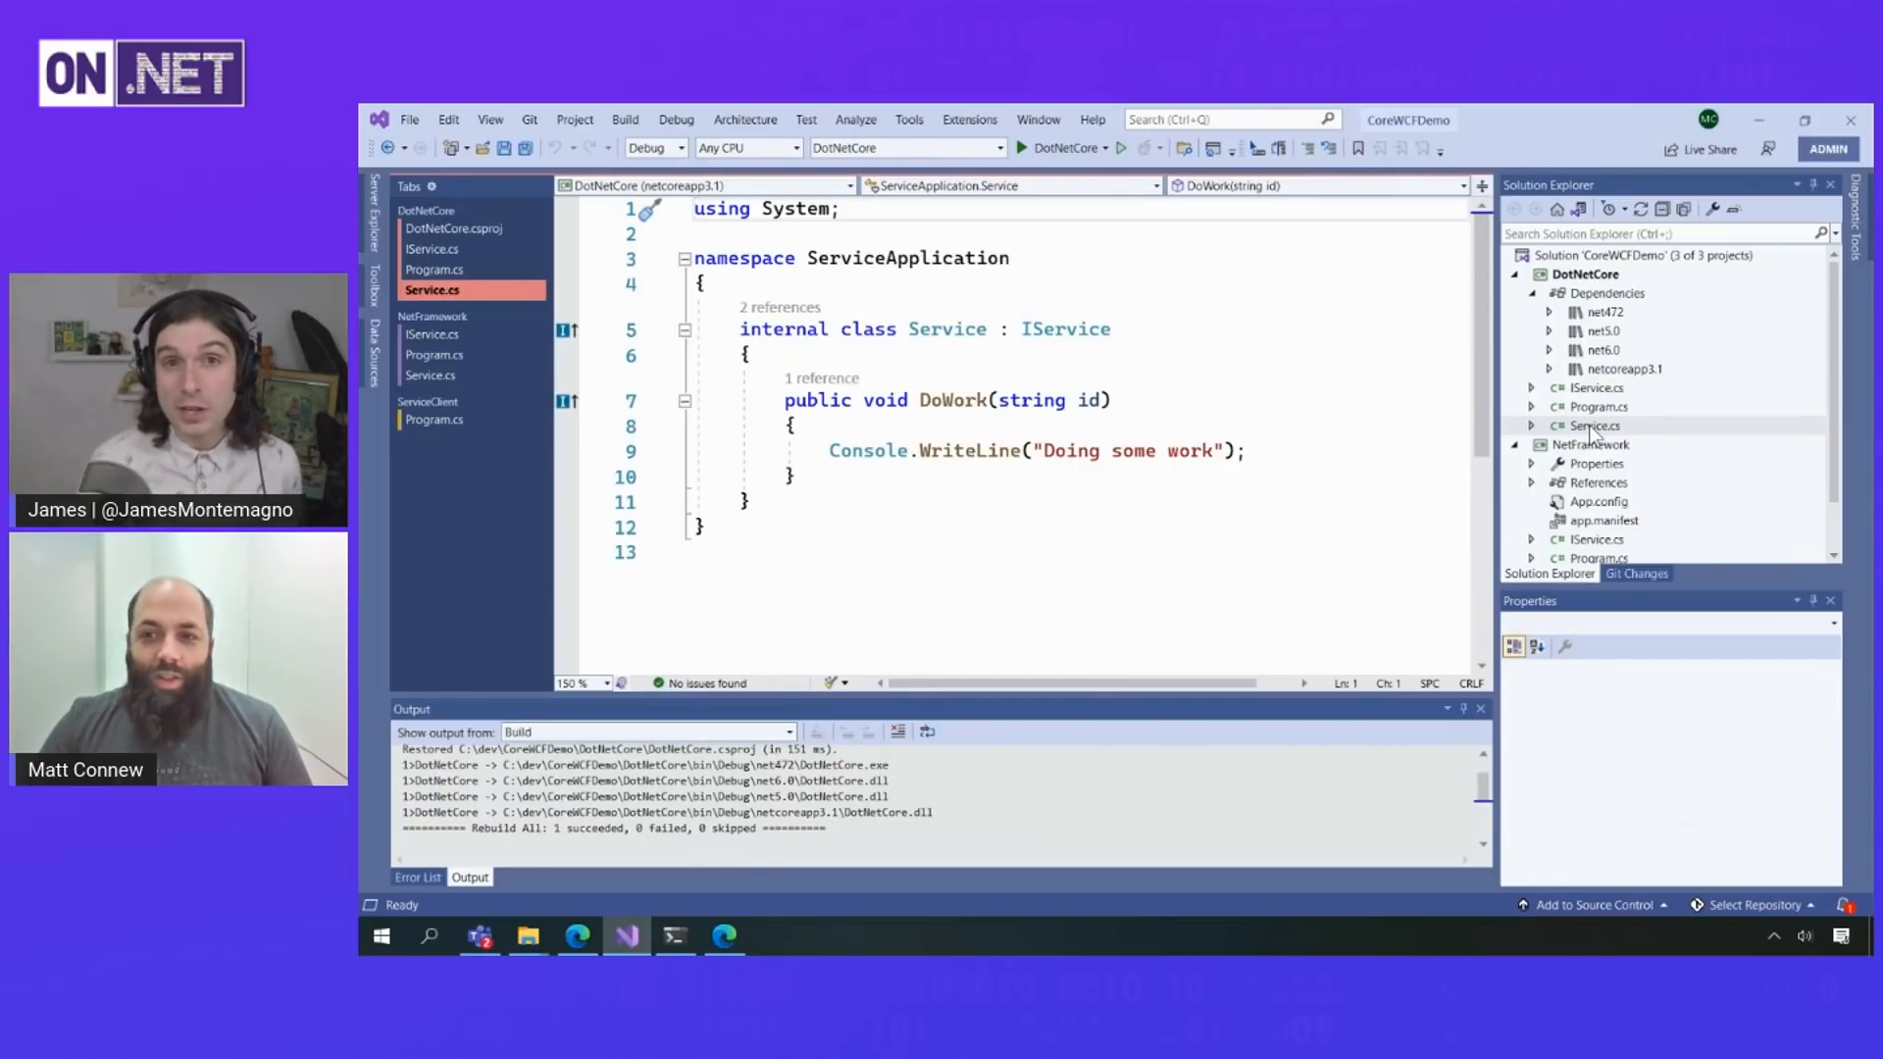
mouse_move(1591, 391)
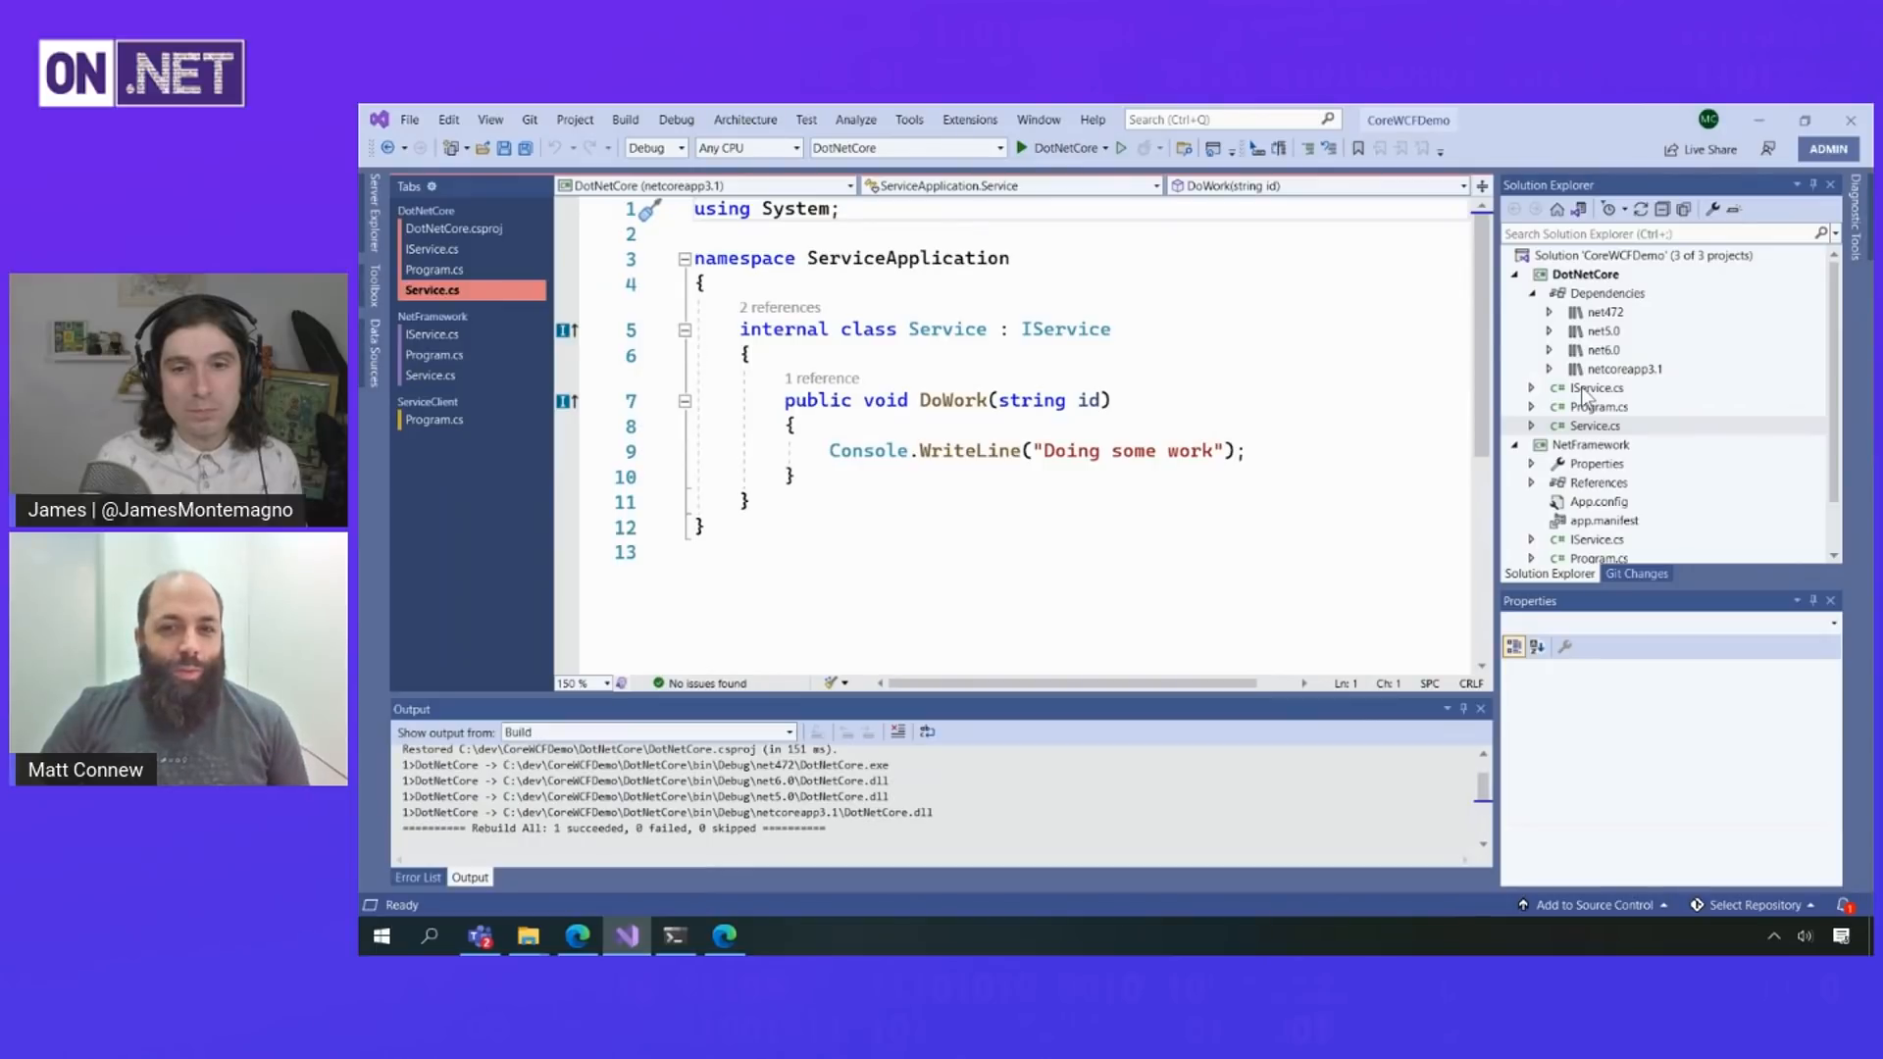
- Bring up the DotNetCore project file from Solution Explorer
left_click(1597, 386)
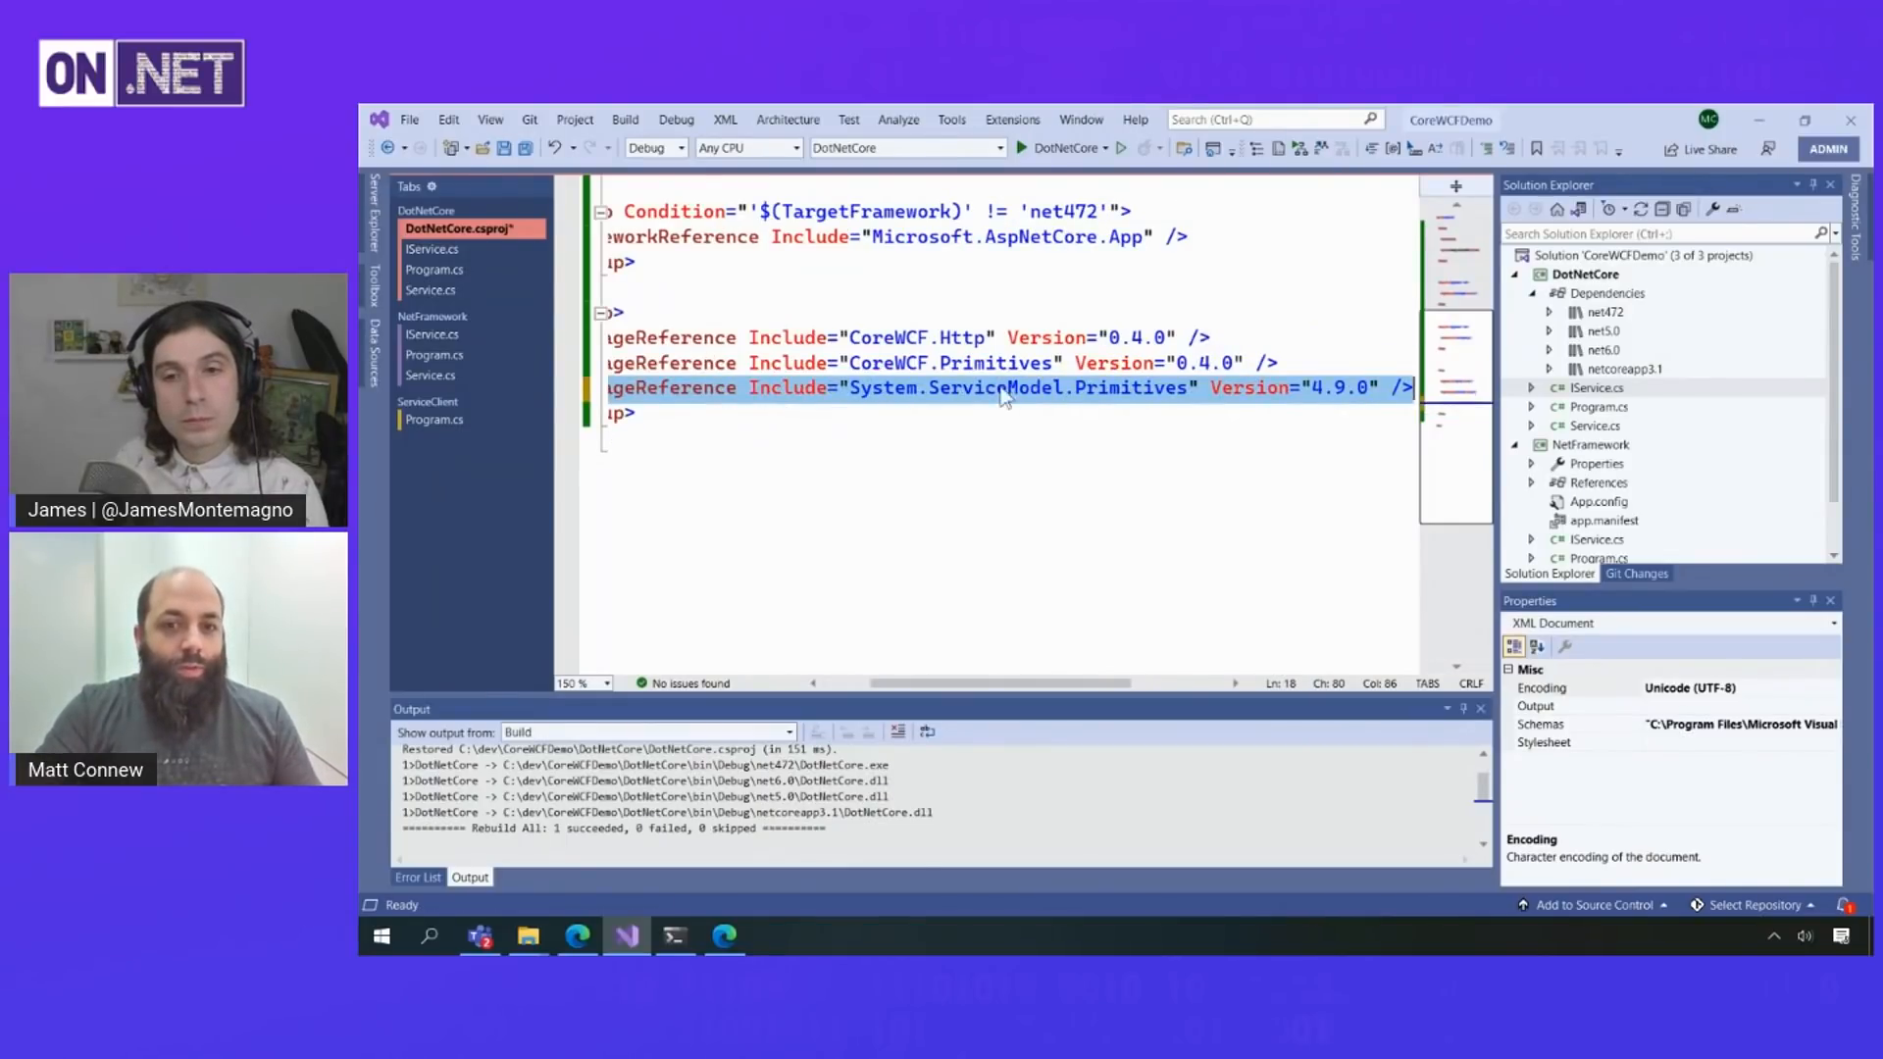
- Review the System.ServiceModel.Primitives package reference, save DotNetCore.csproj, and return to IService.cs
left_click(1003, 387)
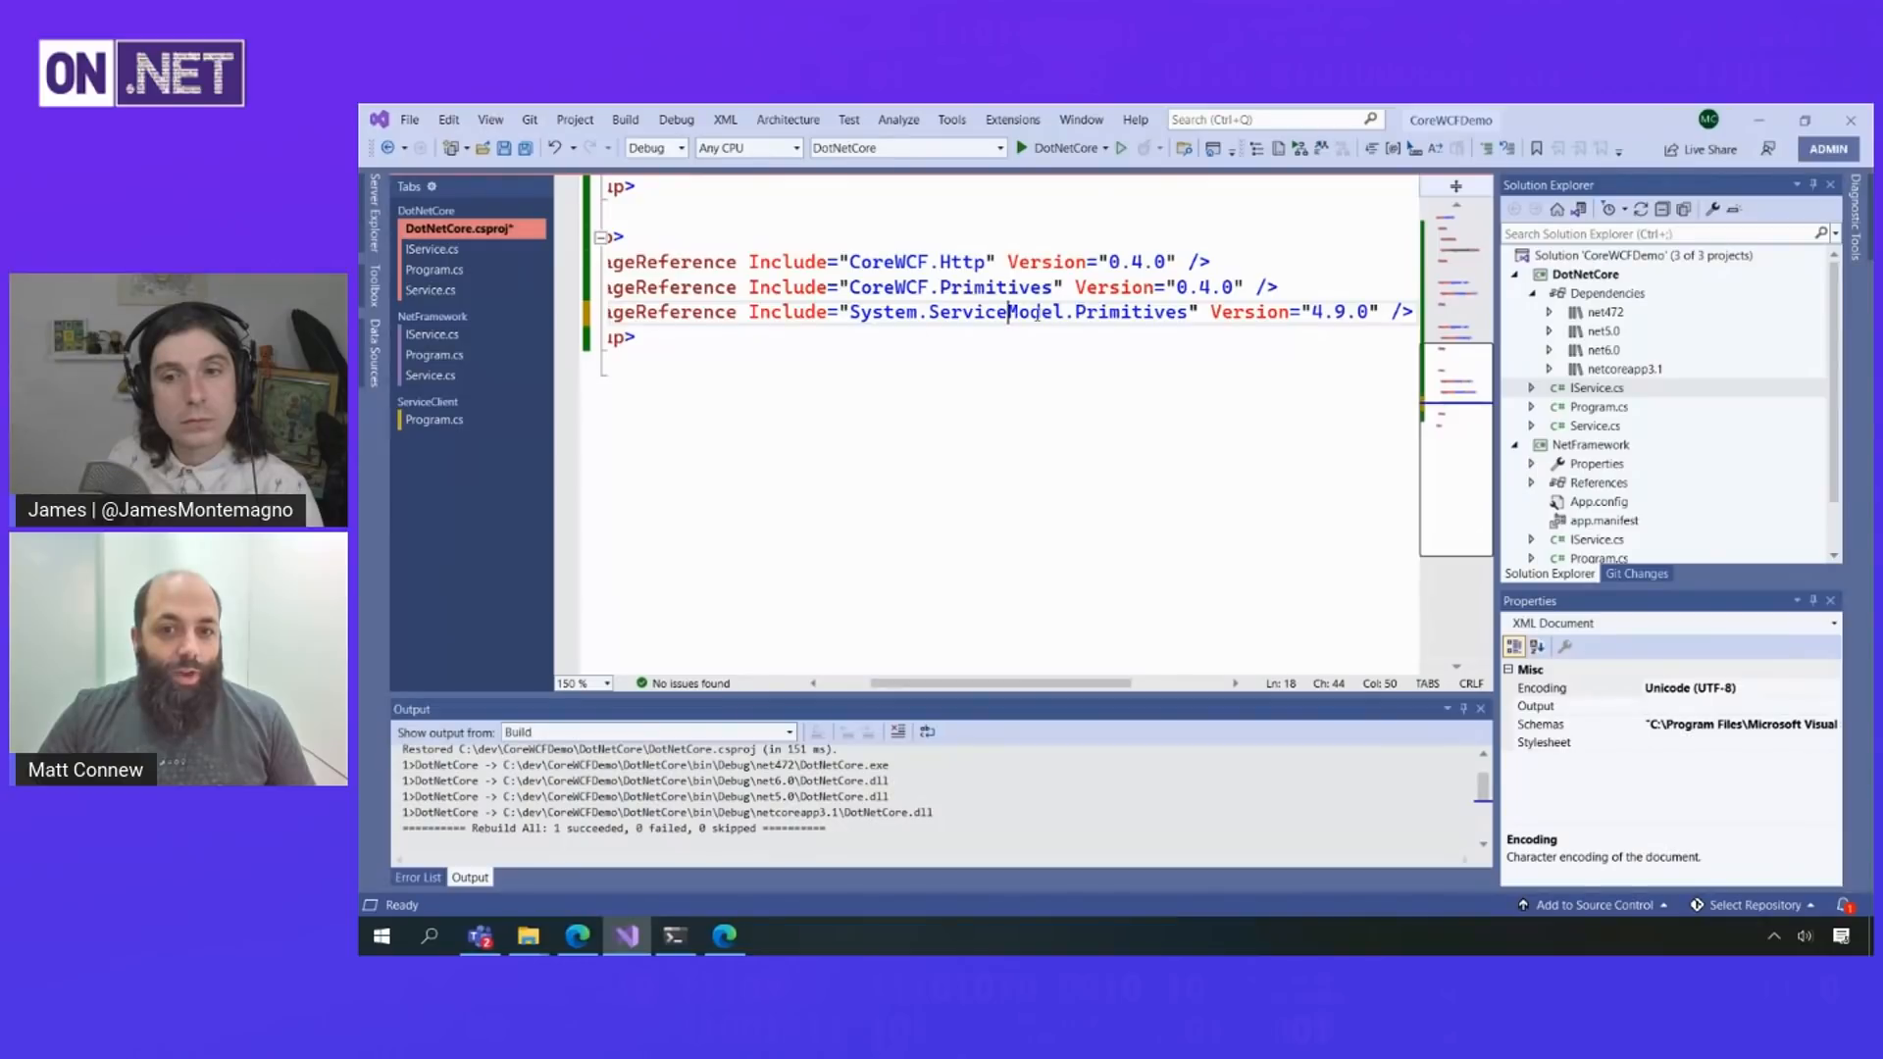
mouse_move(1015, 684)
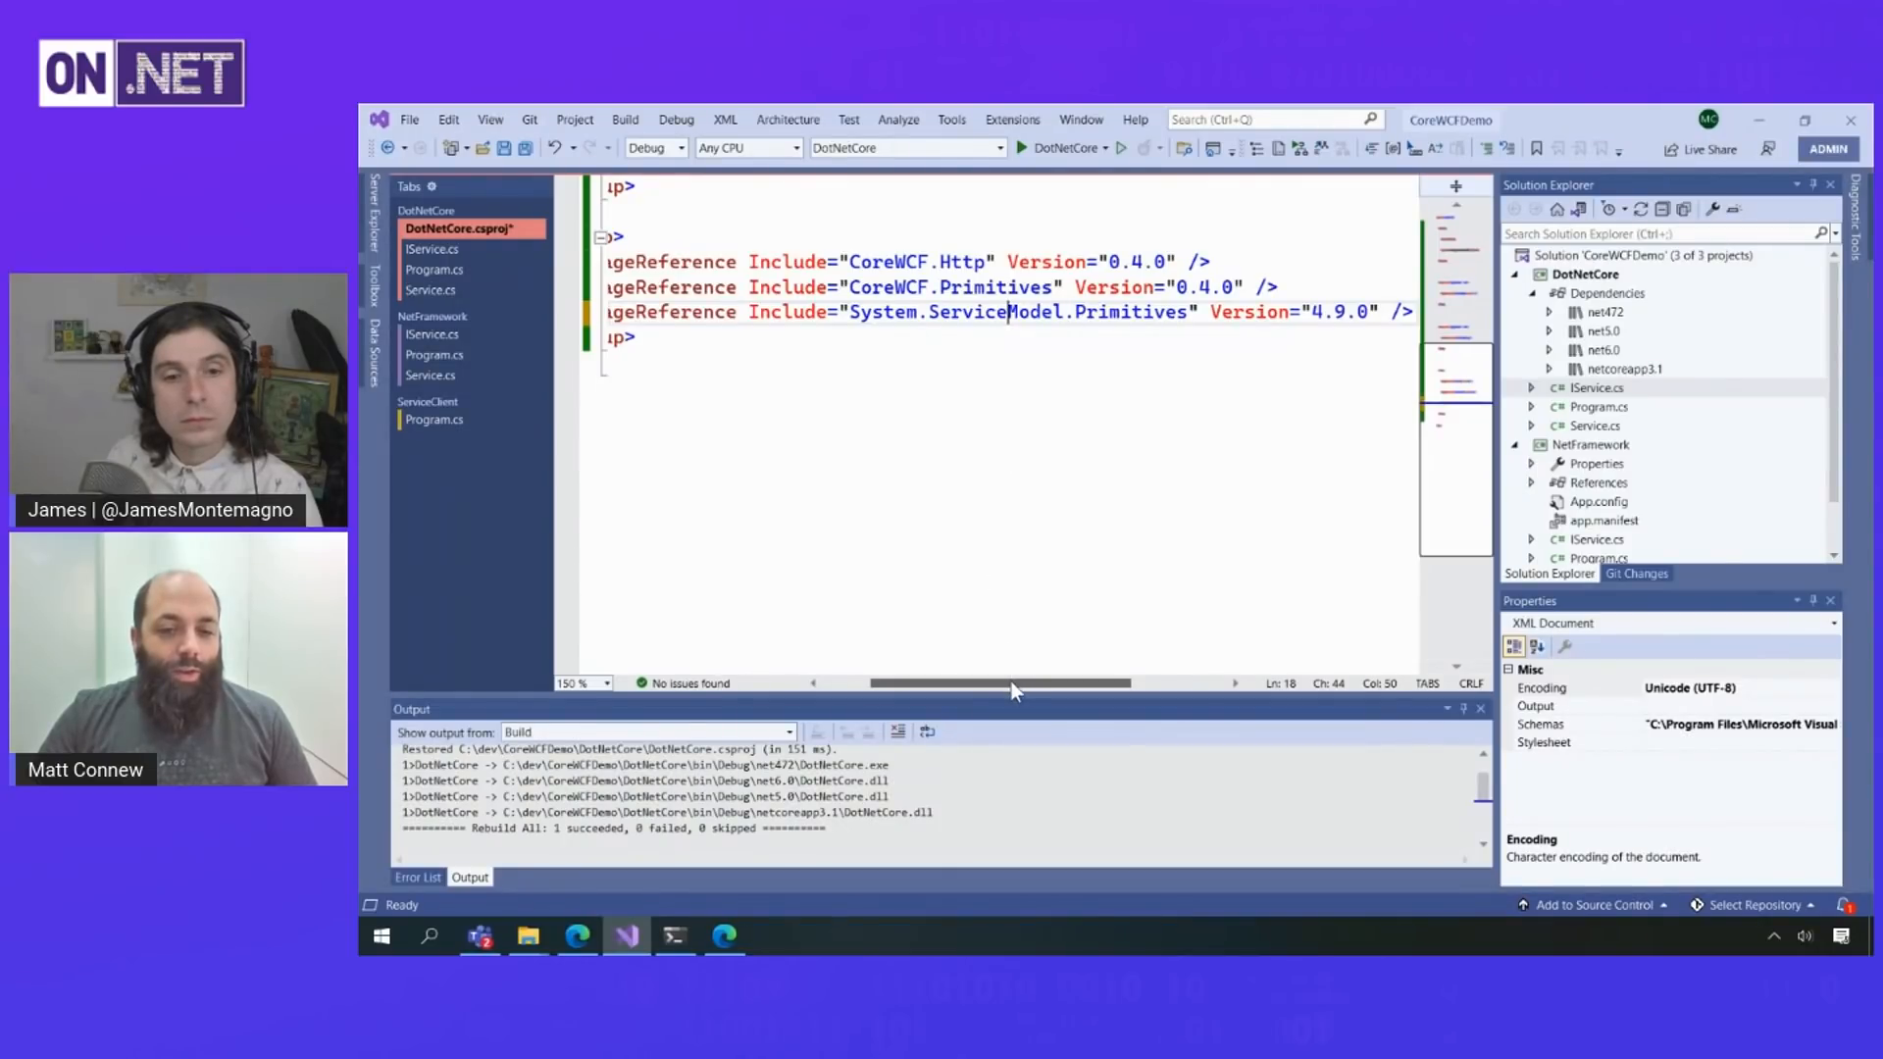
scroll("left", 3)
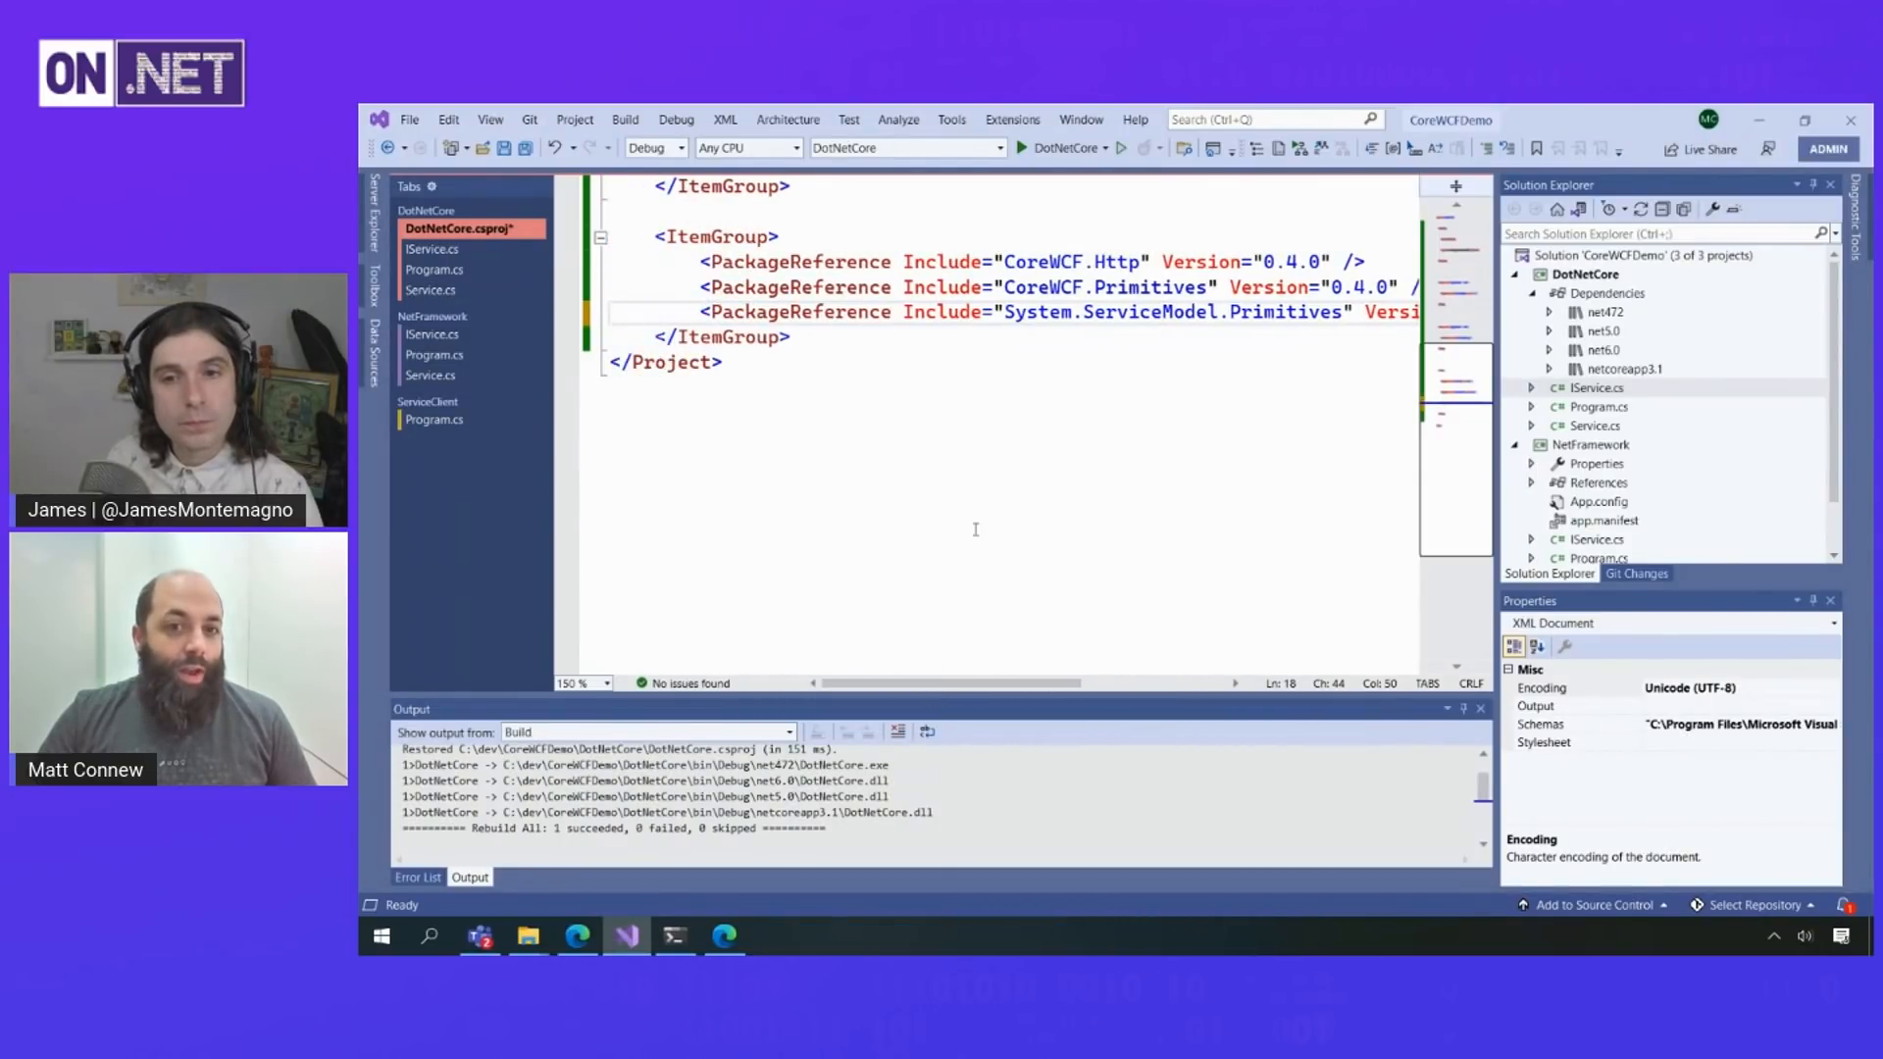
key("ctrl+s")
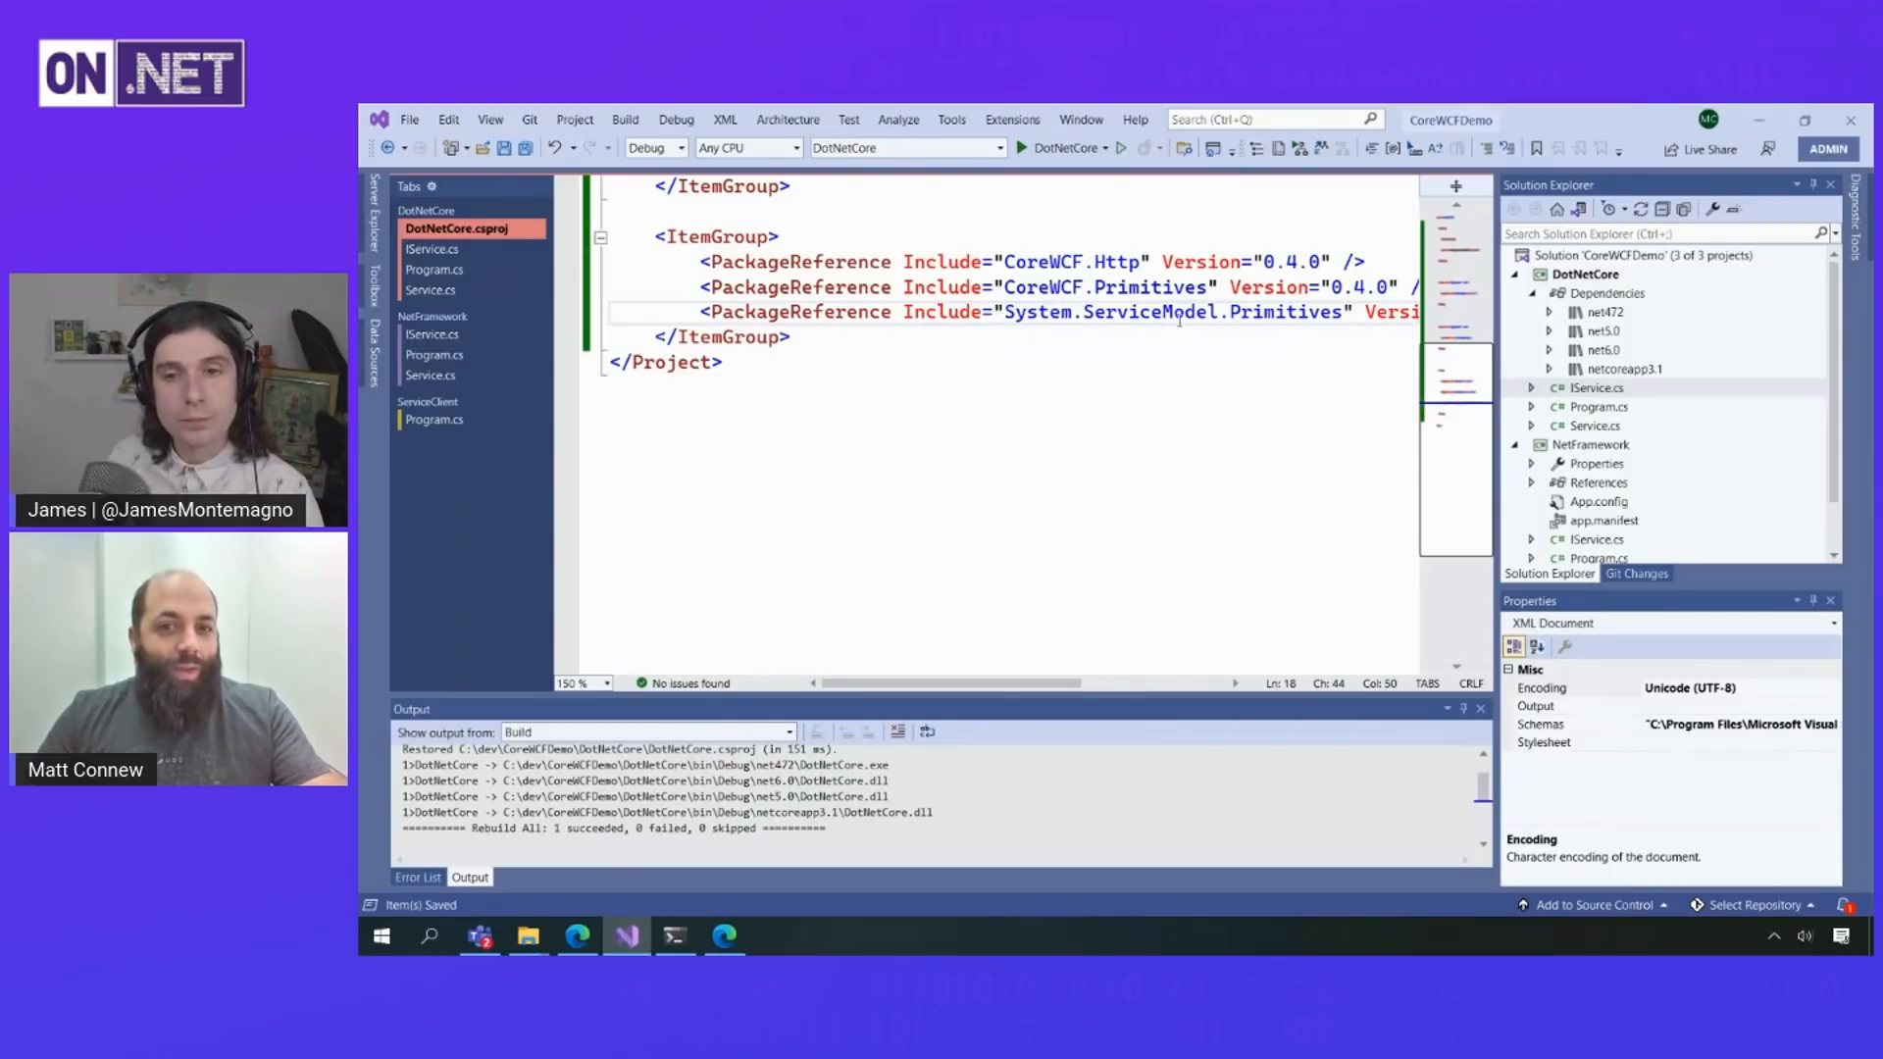
left_click(431, 250)
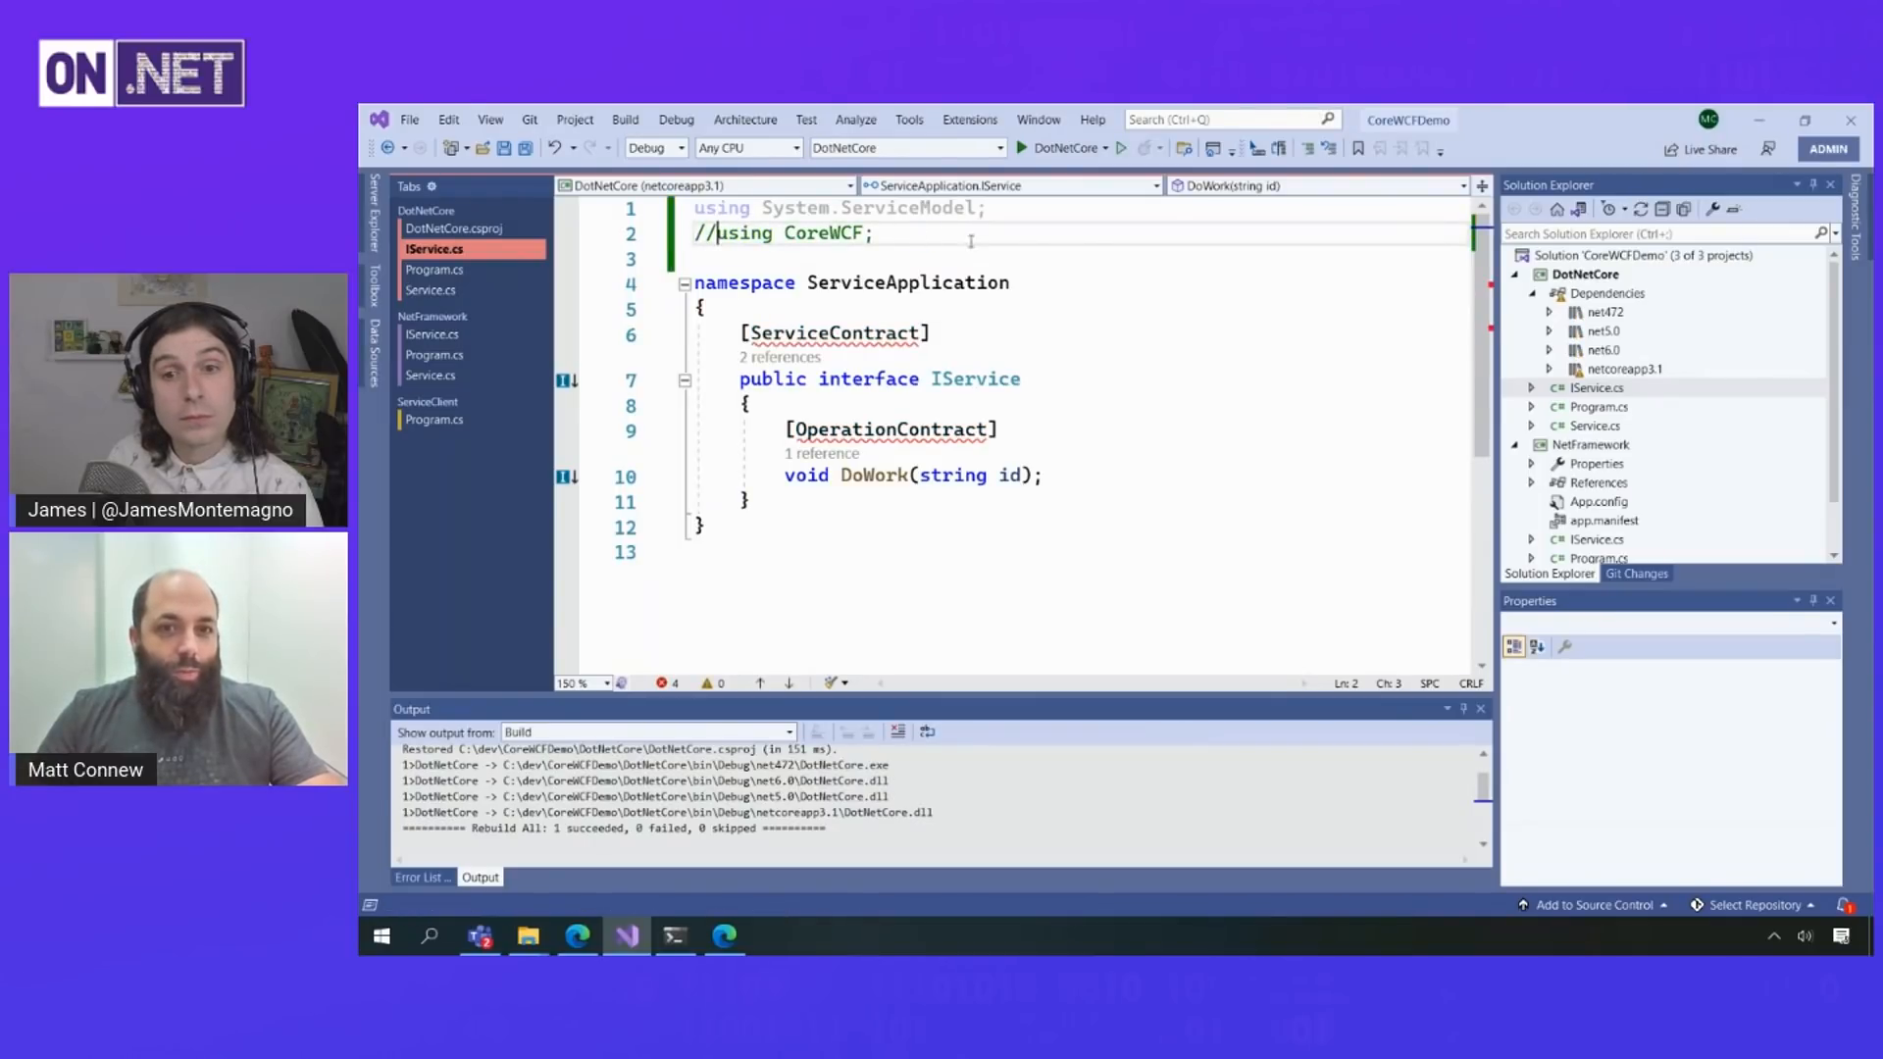
- Build the DotNetCore project from Solution Explorer and highlight the ServiceContract attribute in IService.cs
right_click(1587, 275)
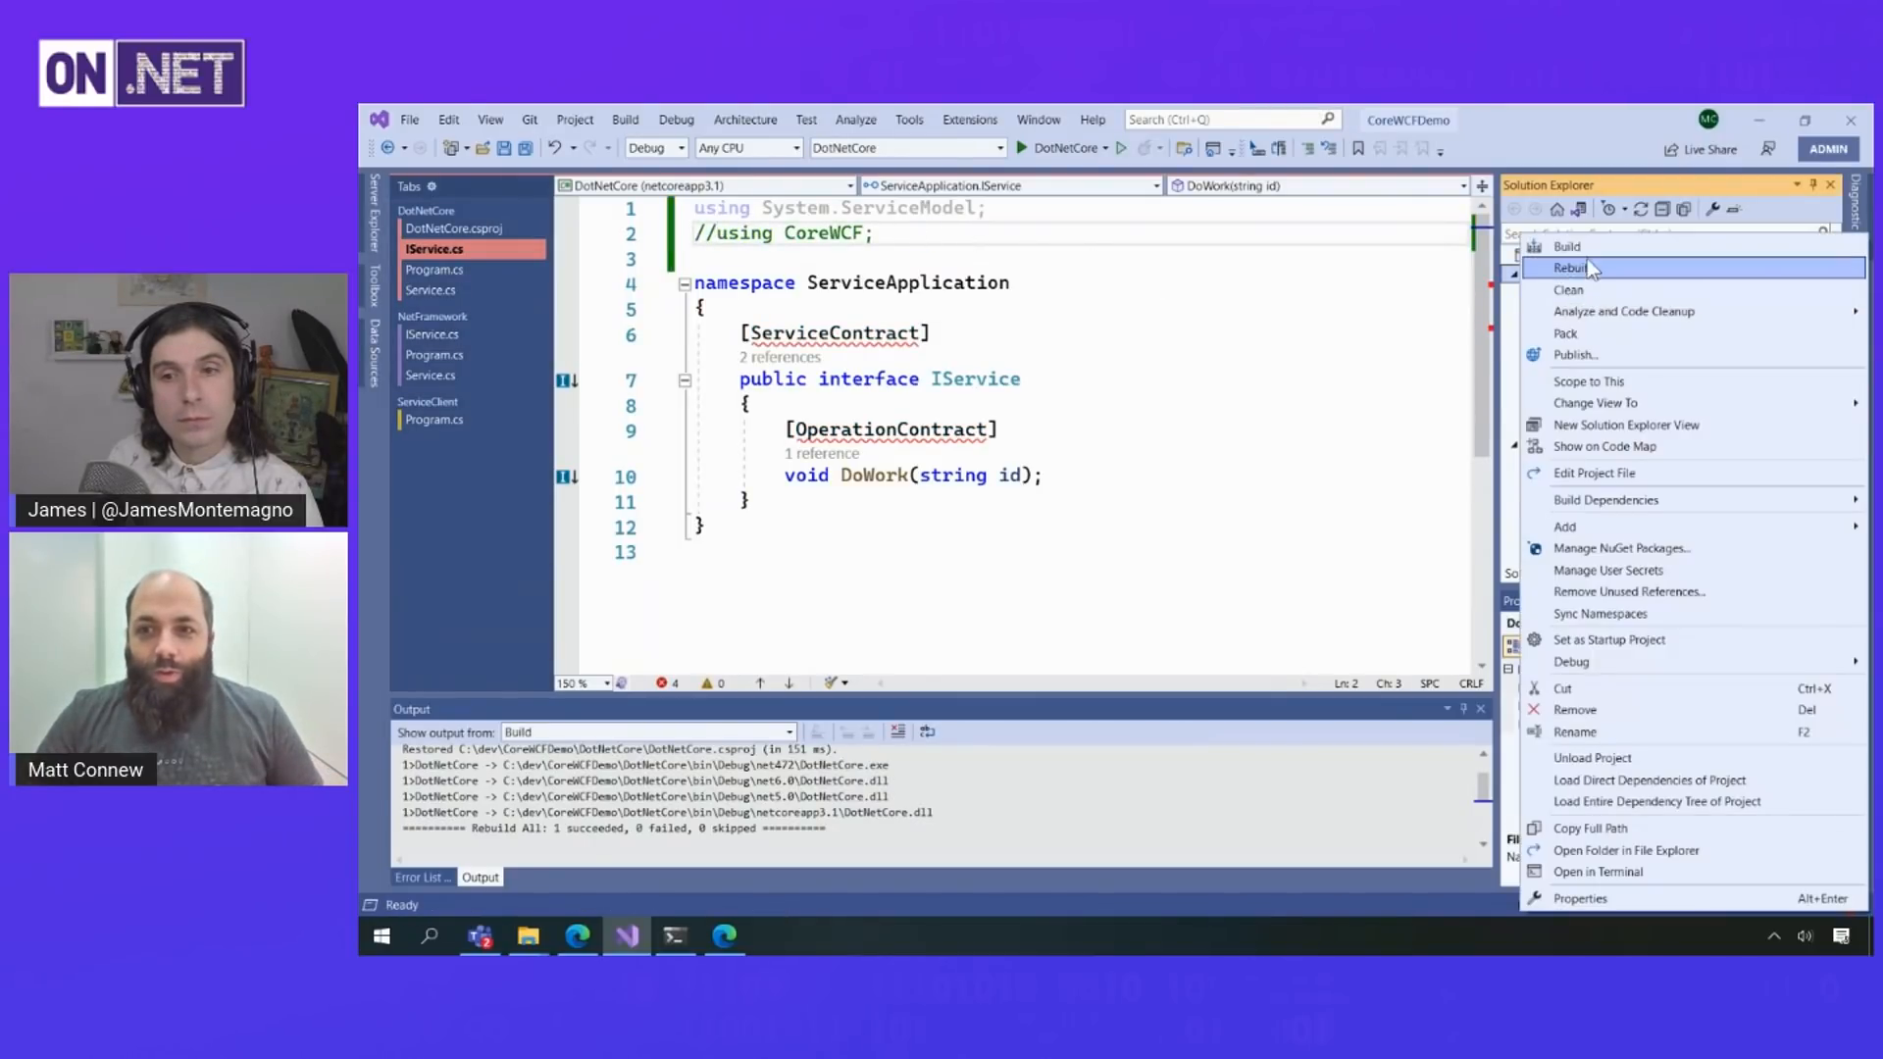
left_click(1569, 247)
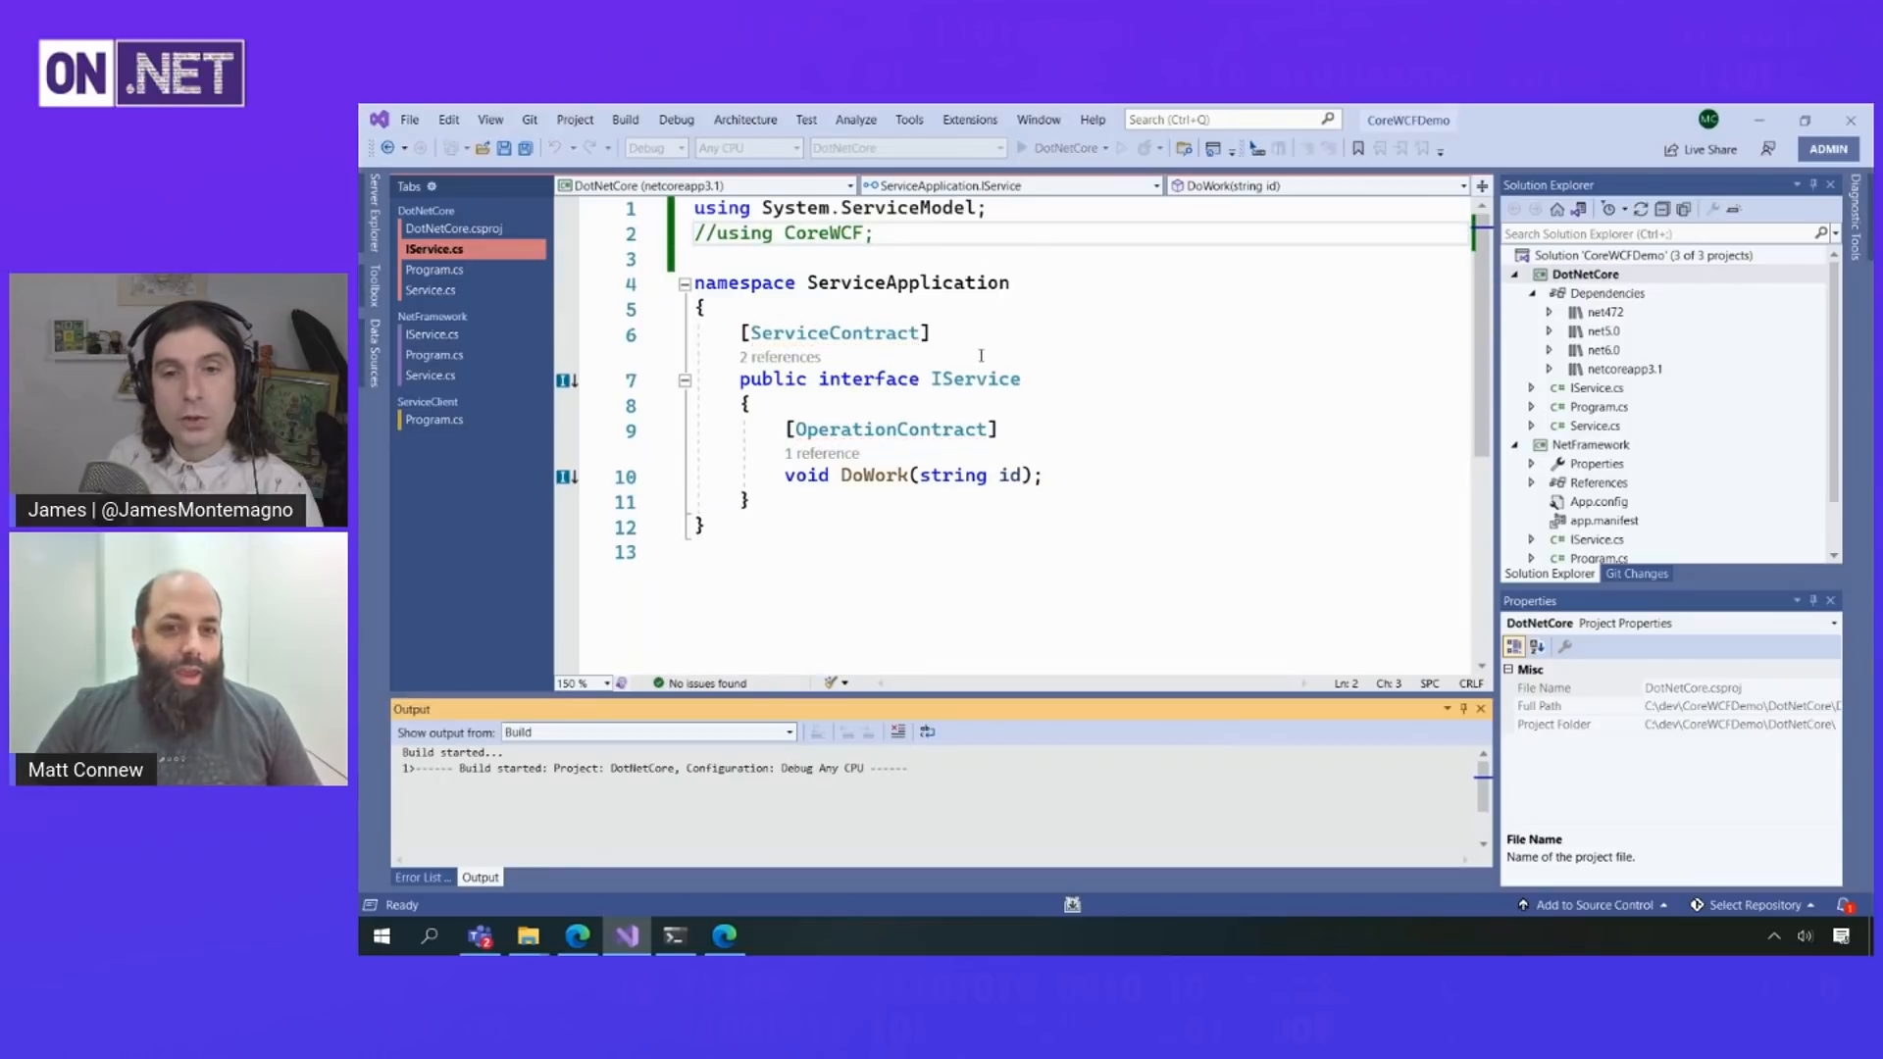
left_click(930, 333)
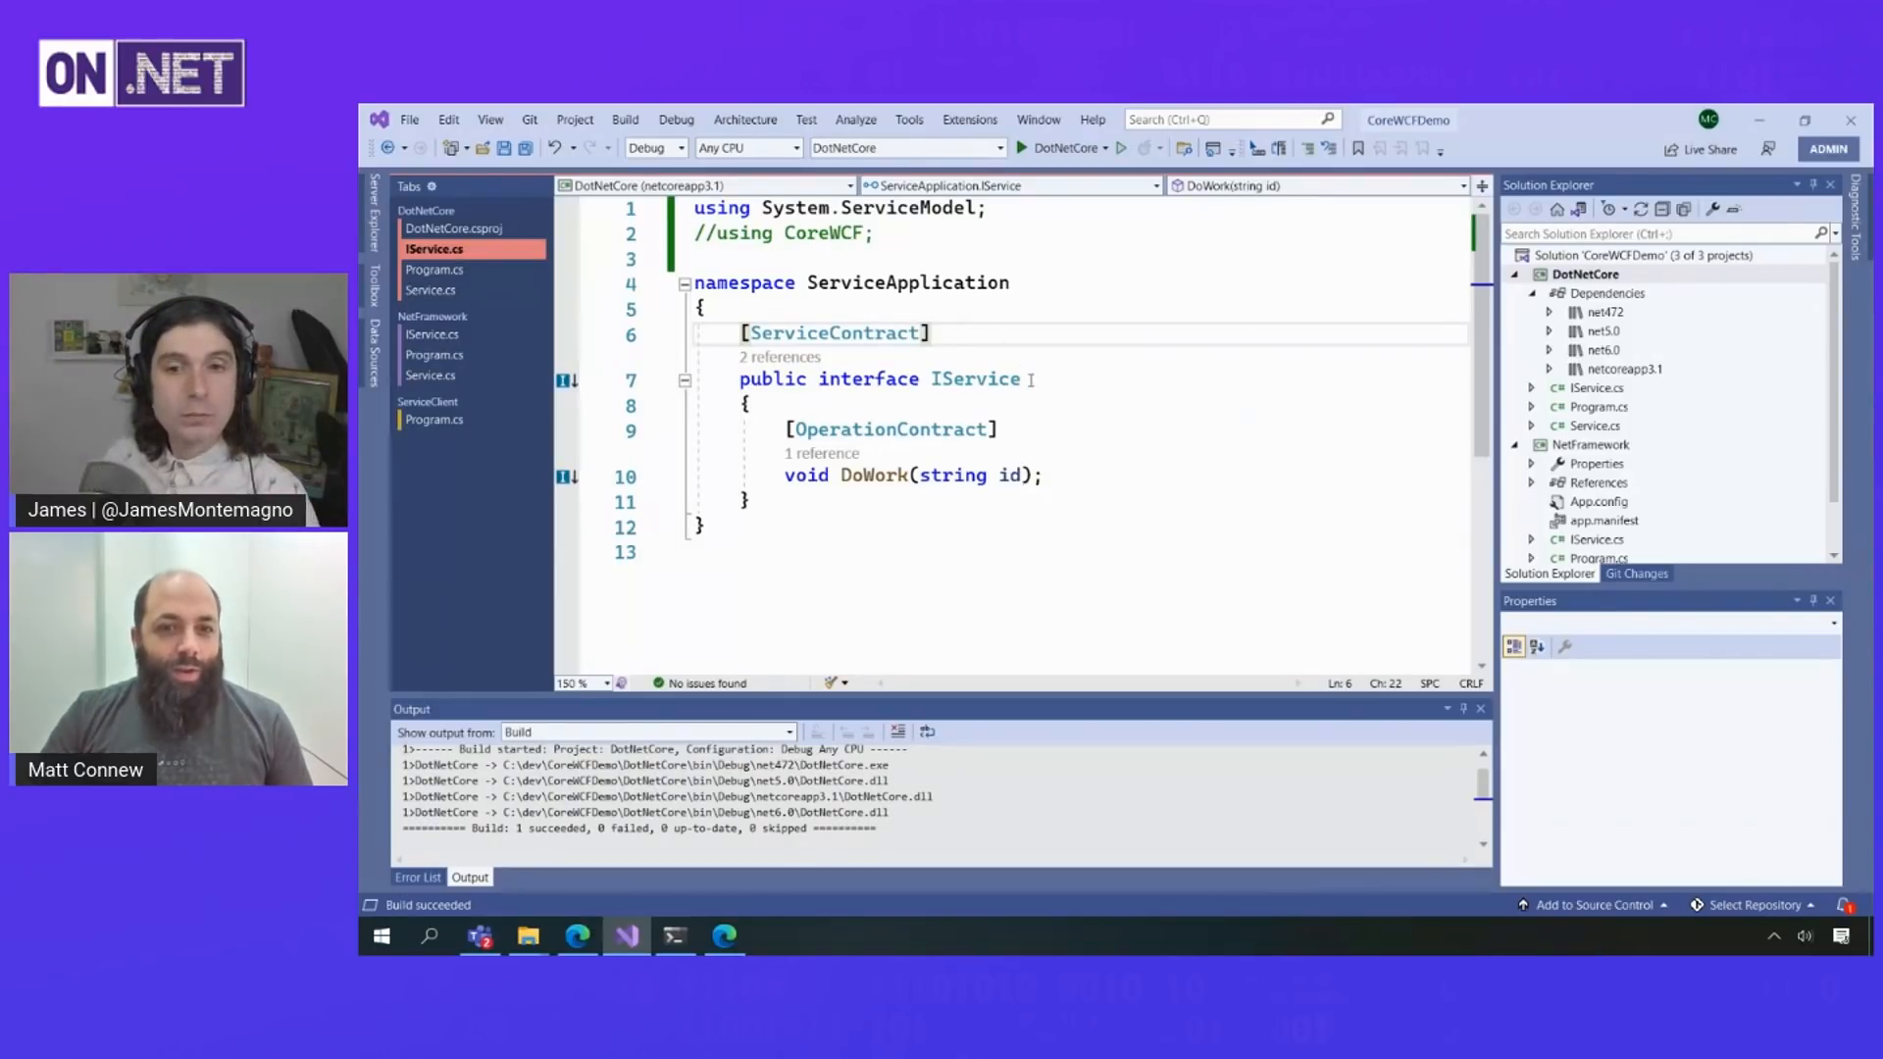
double_click(975, 378)
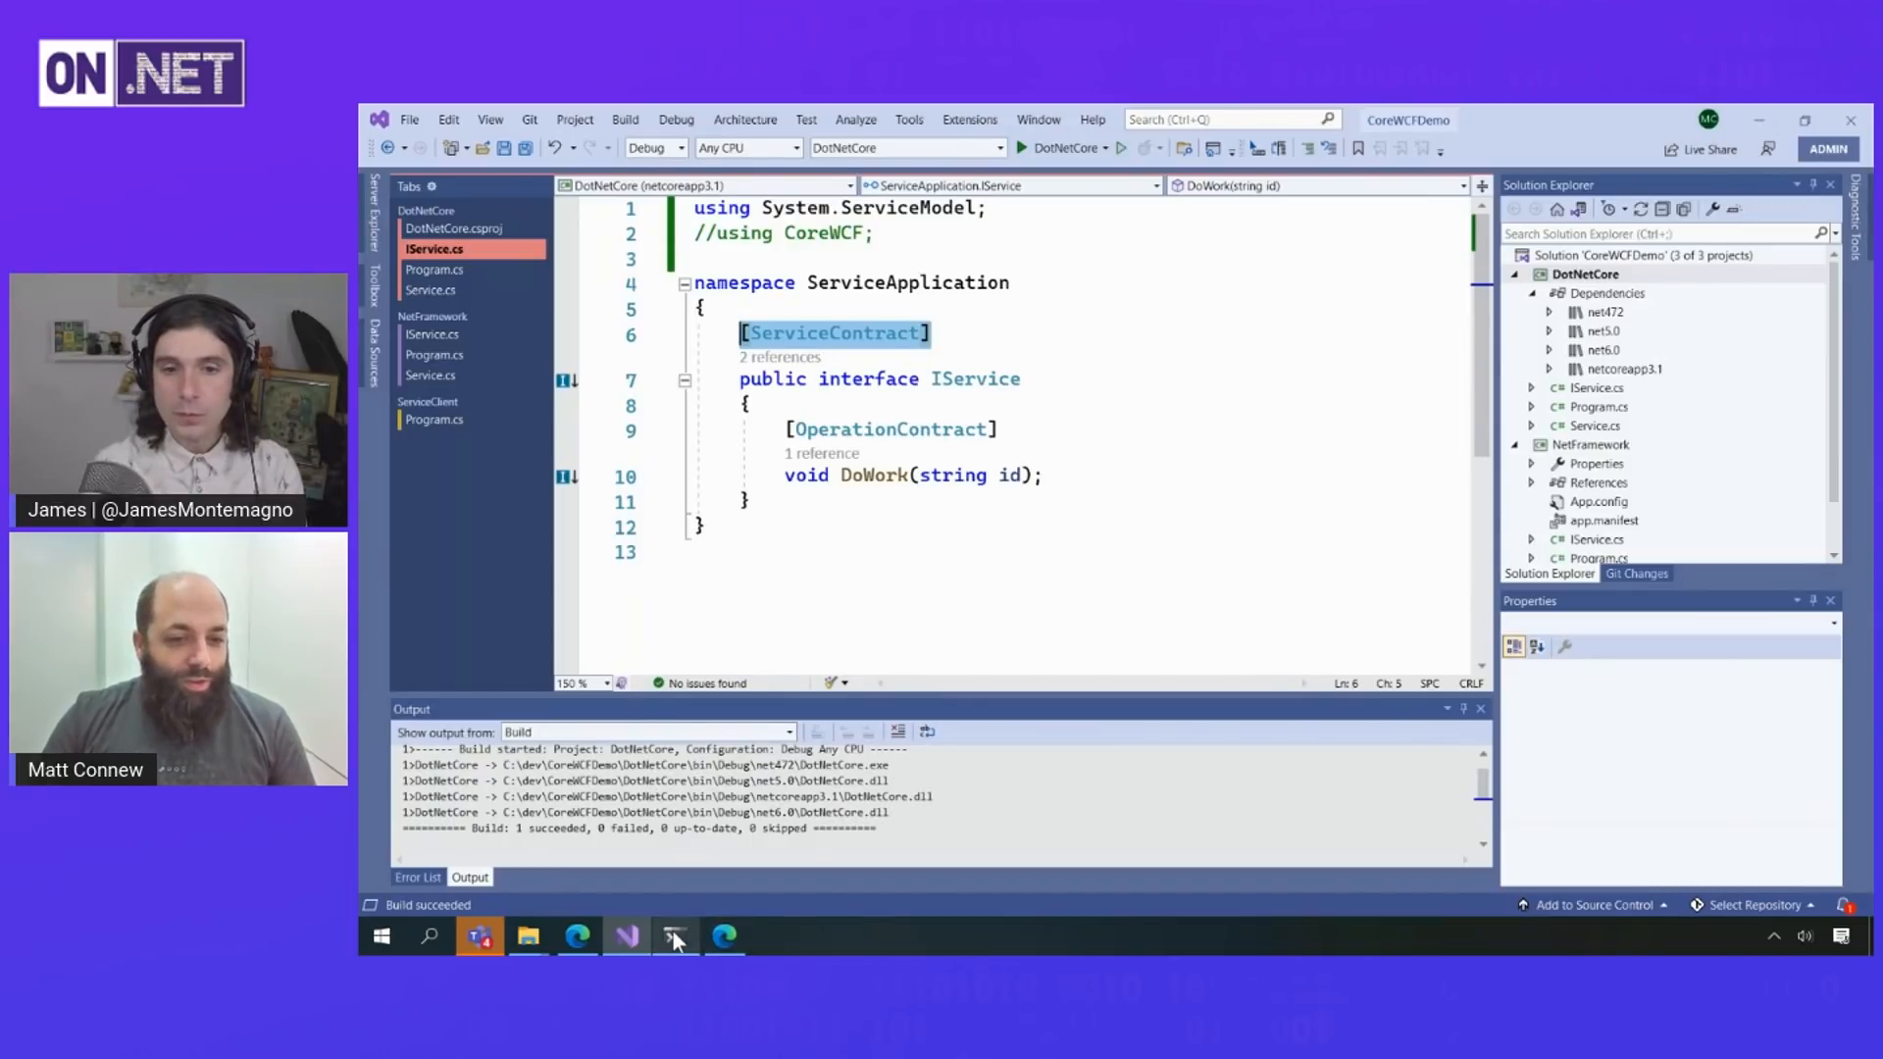
- Scroll through ServiceClient Program.cs Main calling DoWork, then bring Windows Terminal forward
left_click(674, 936)
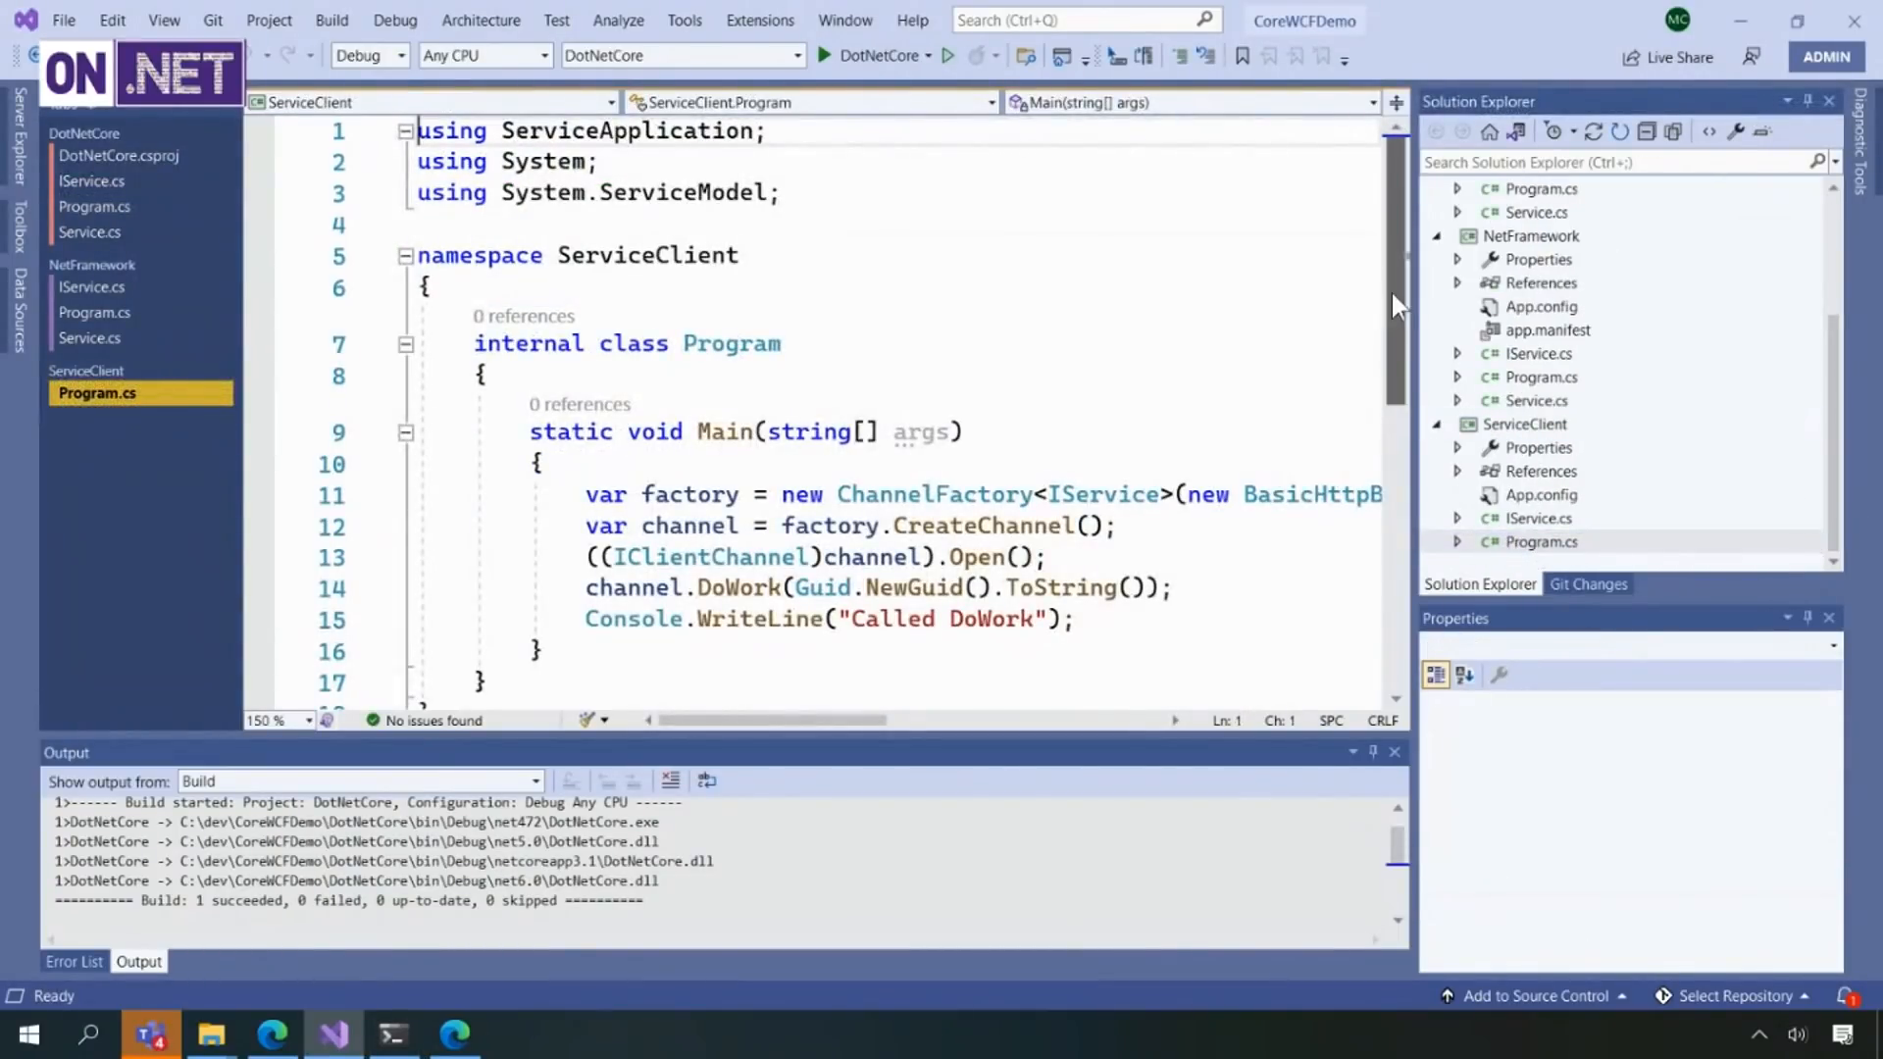
scroll("down", 3)
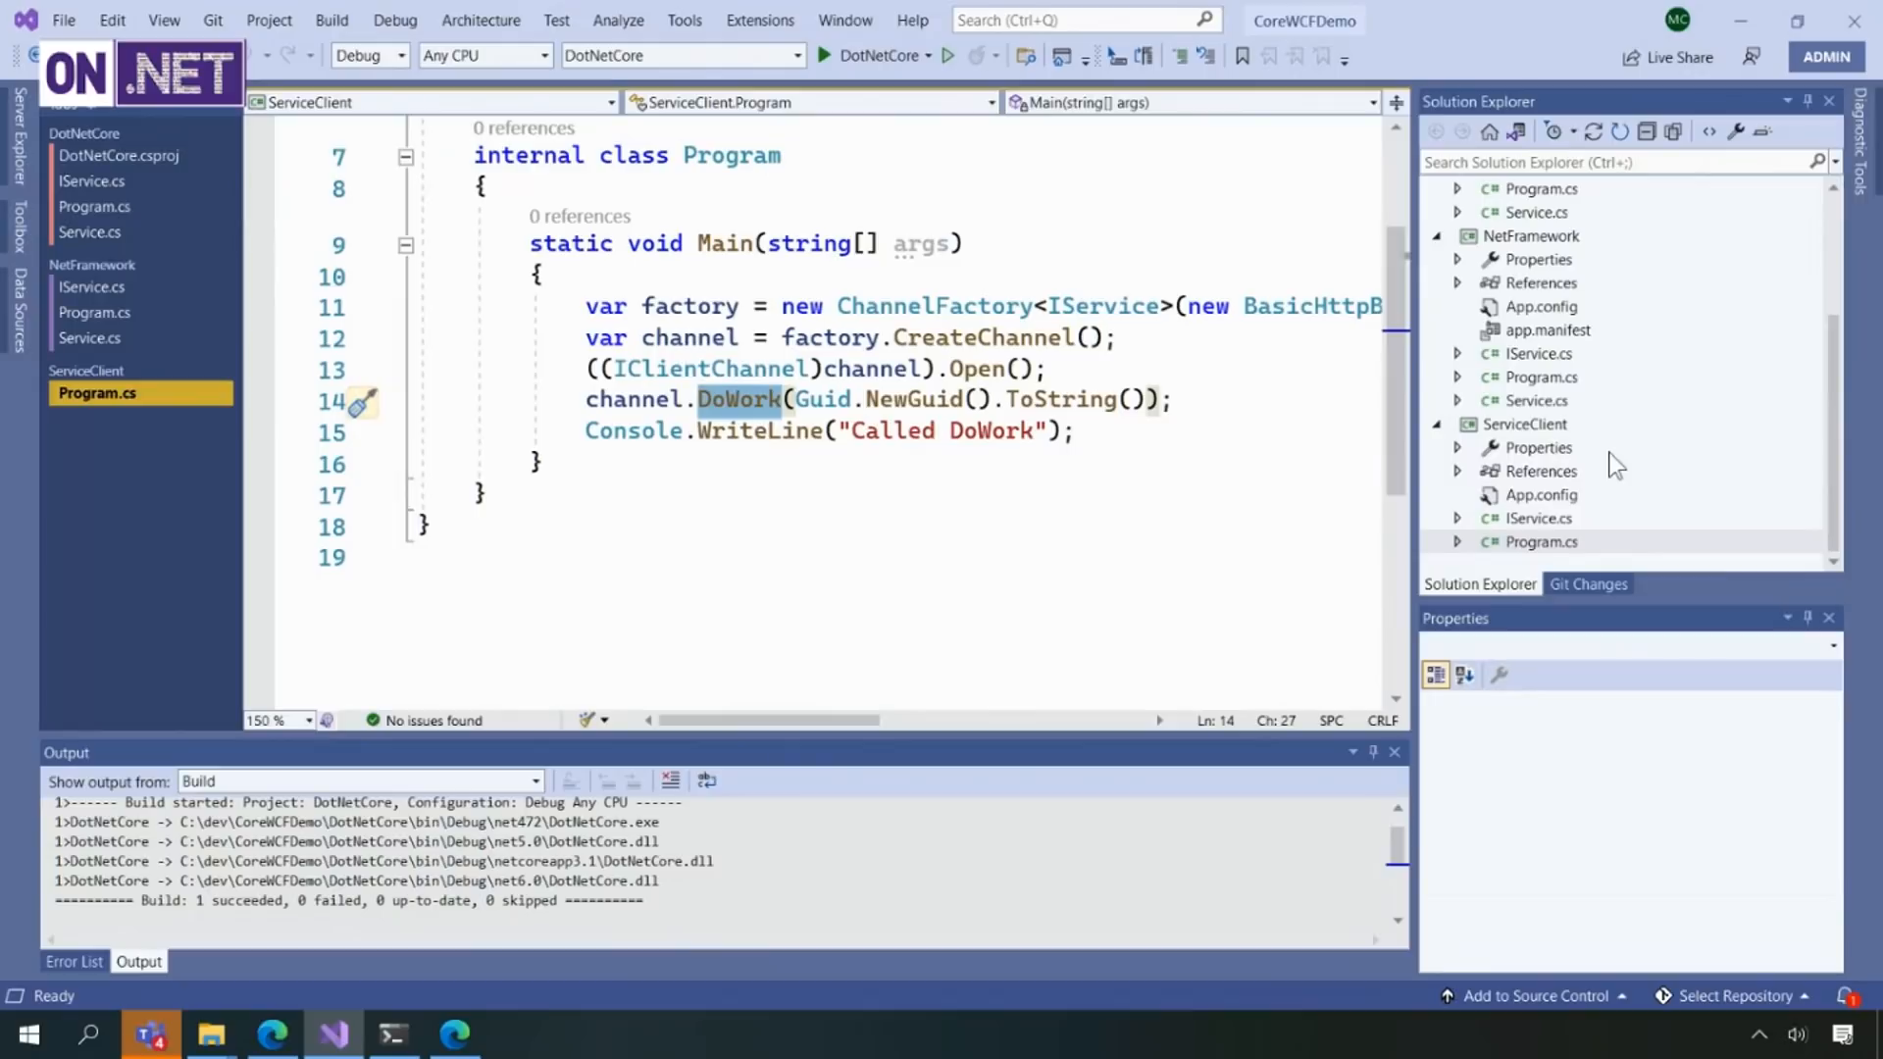
left_click(1541, 542)
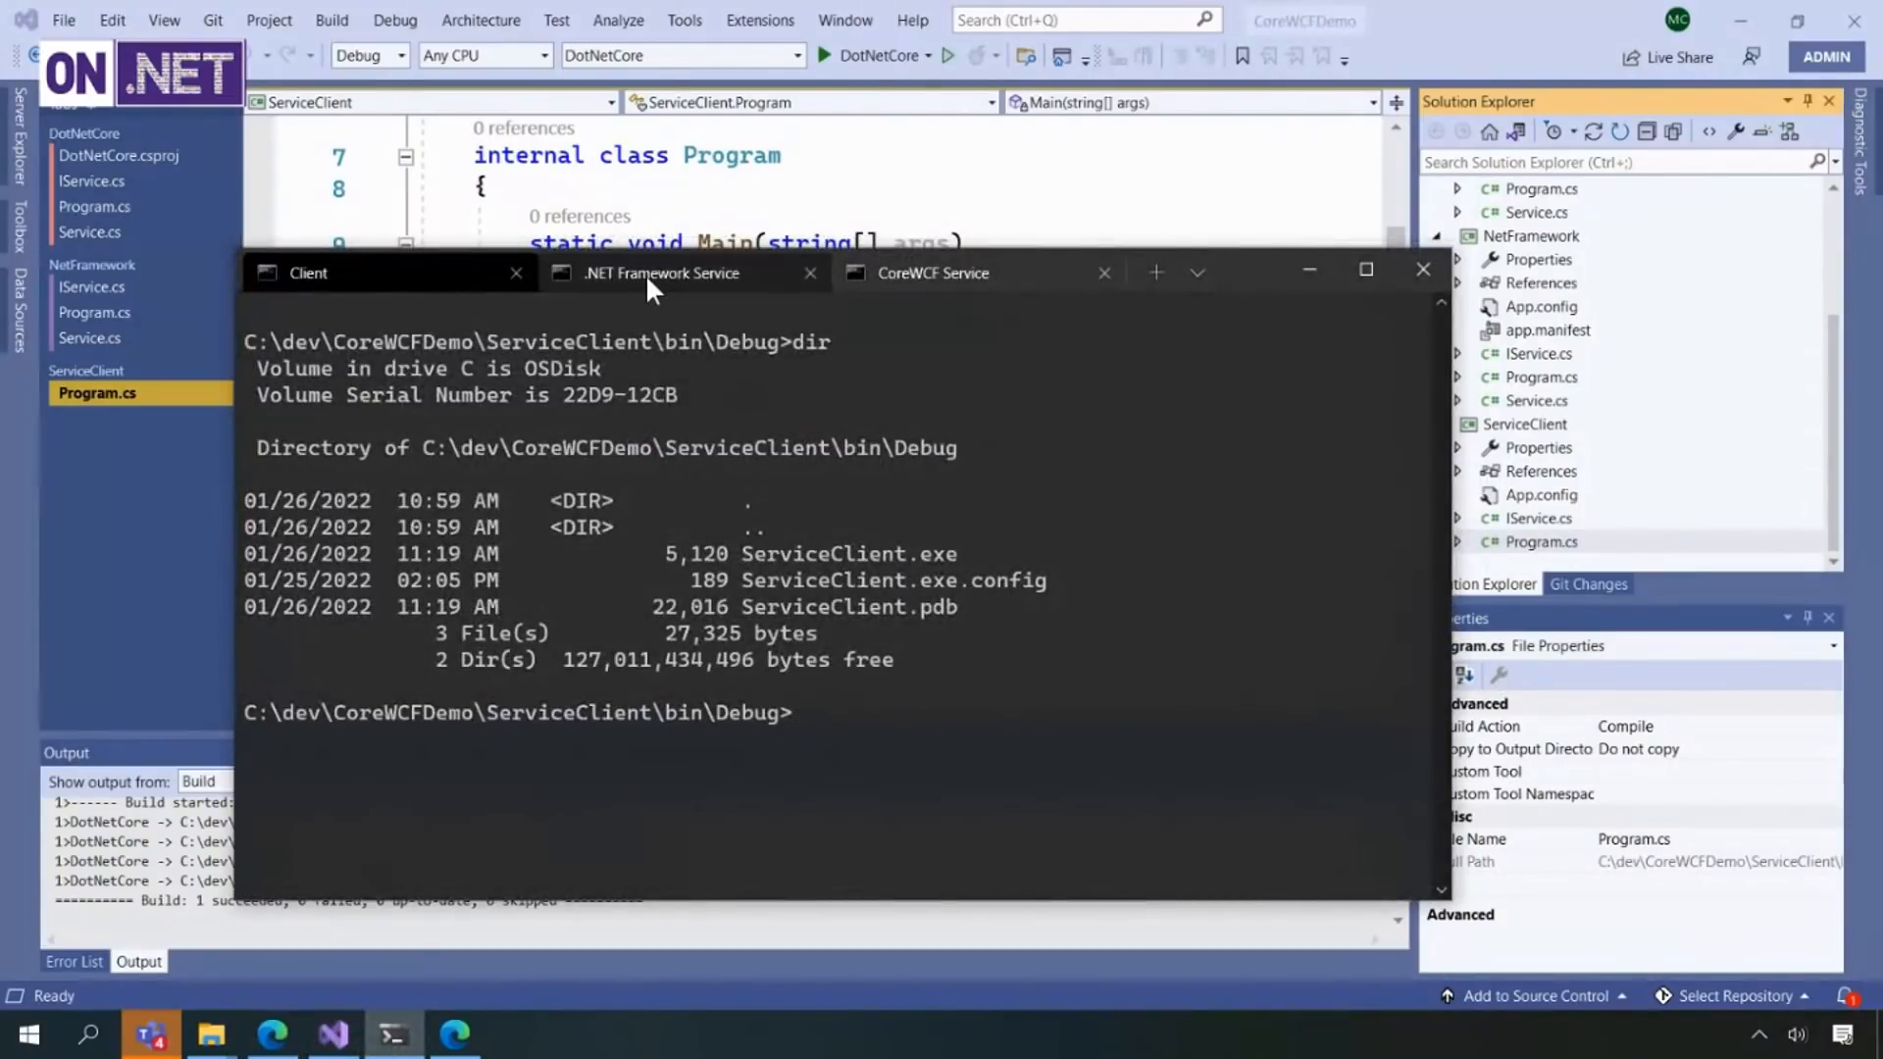
- Run NetFramework.exe, call it with ServiceClient.exe from the Client session, then stop the service with Ctrl+C
left_click(661, 273)
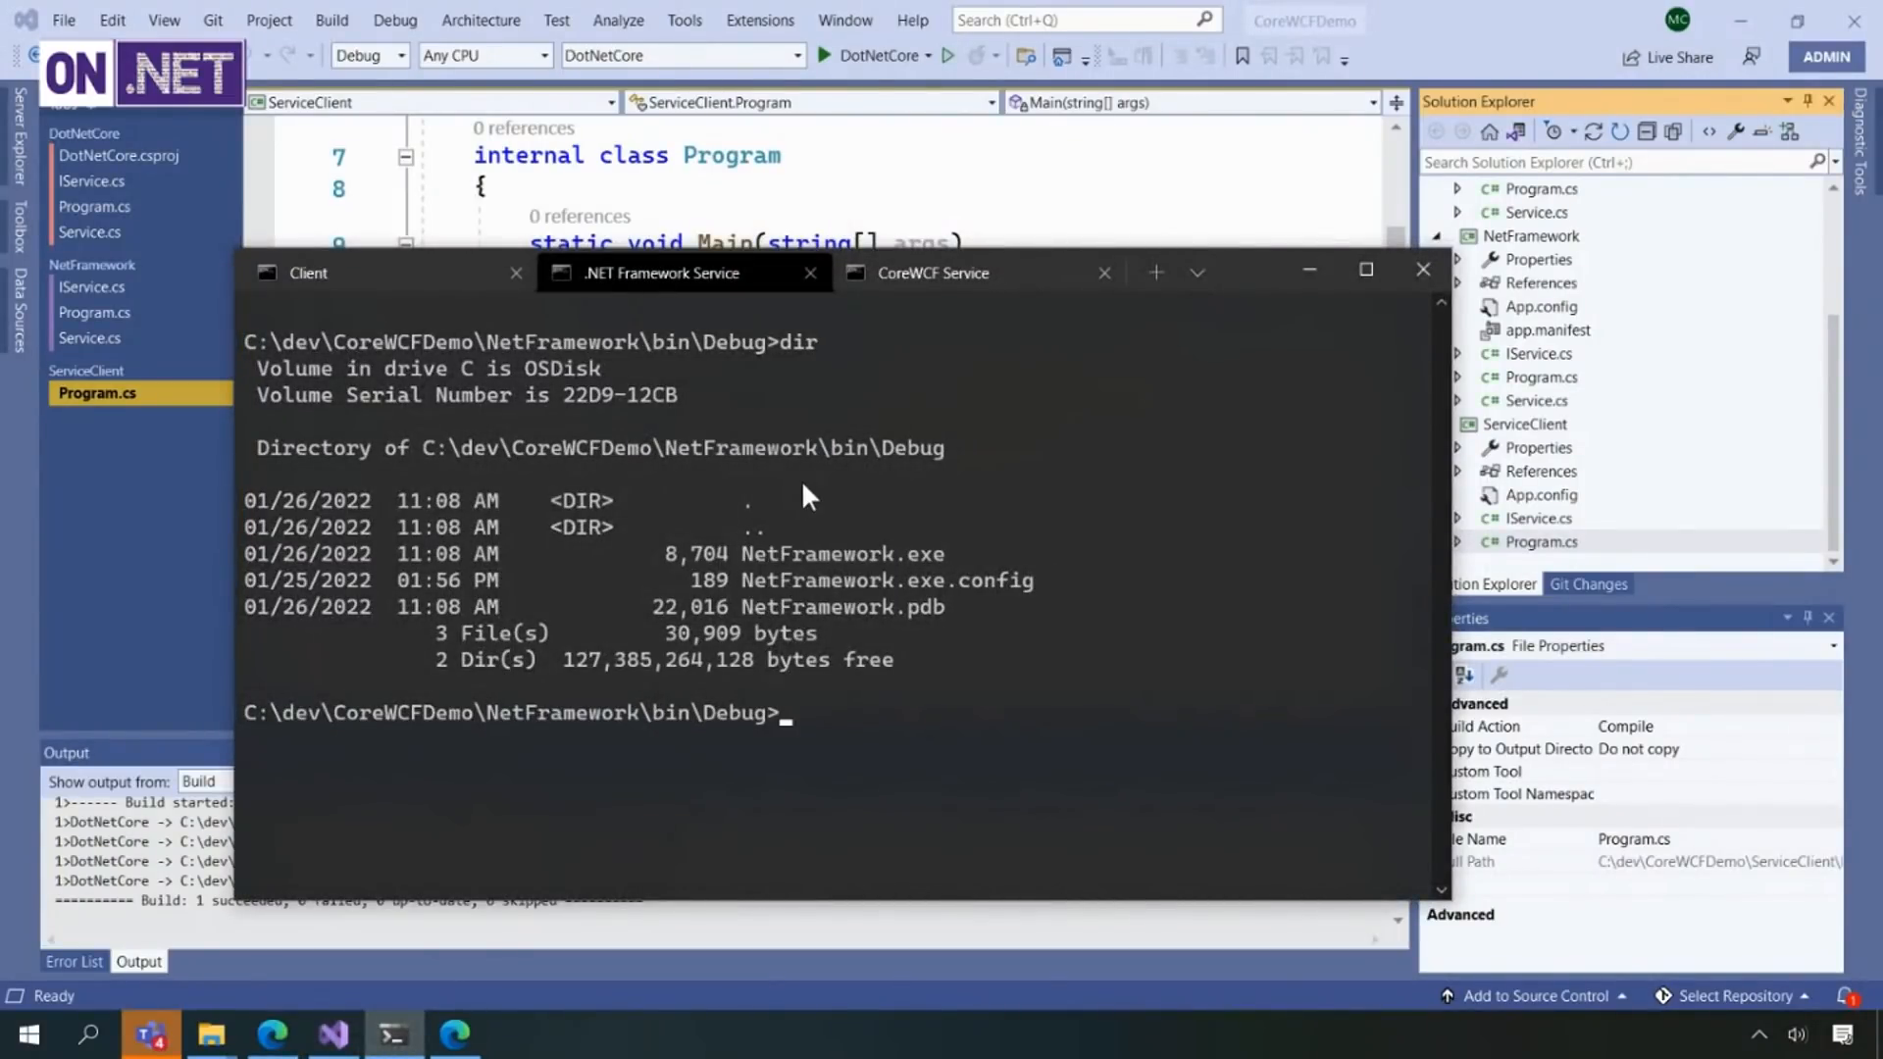
type("NetFramework.exe")
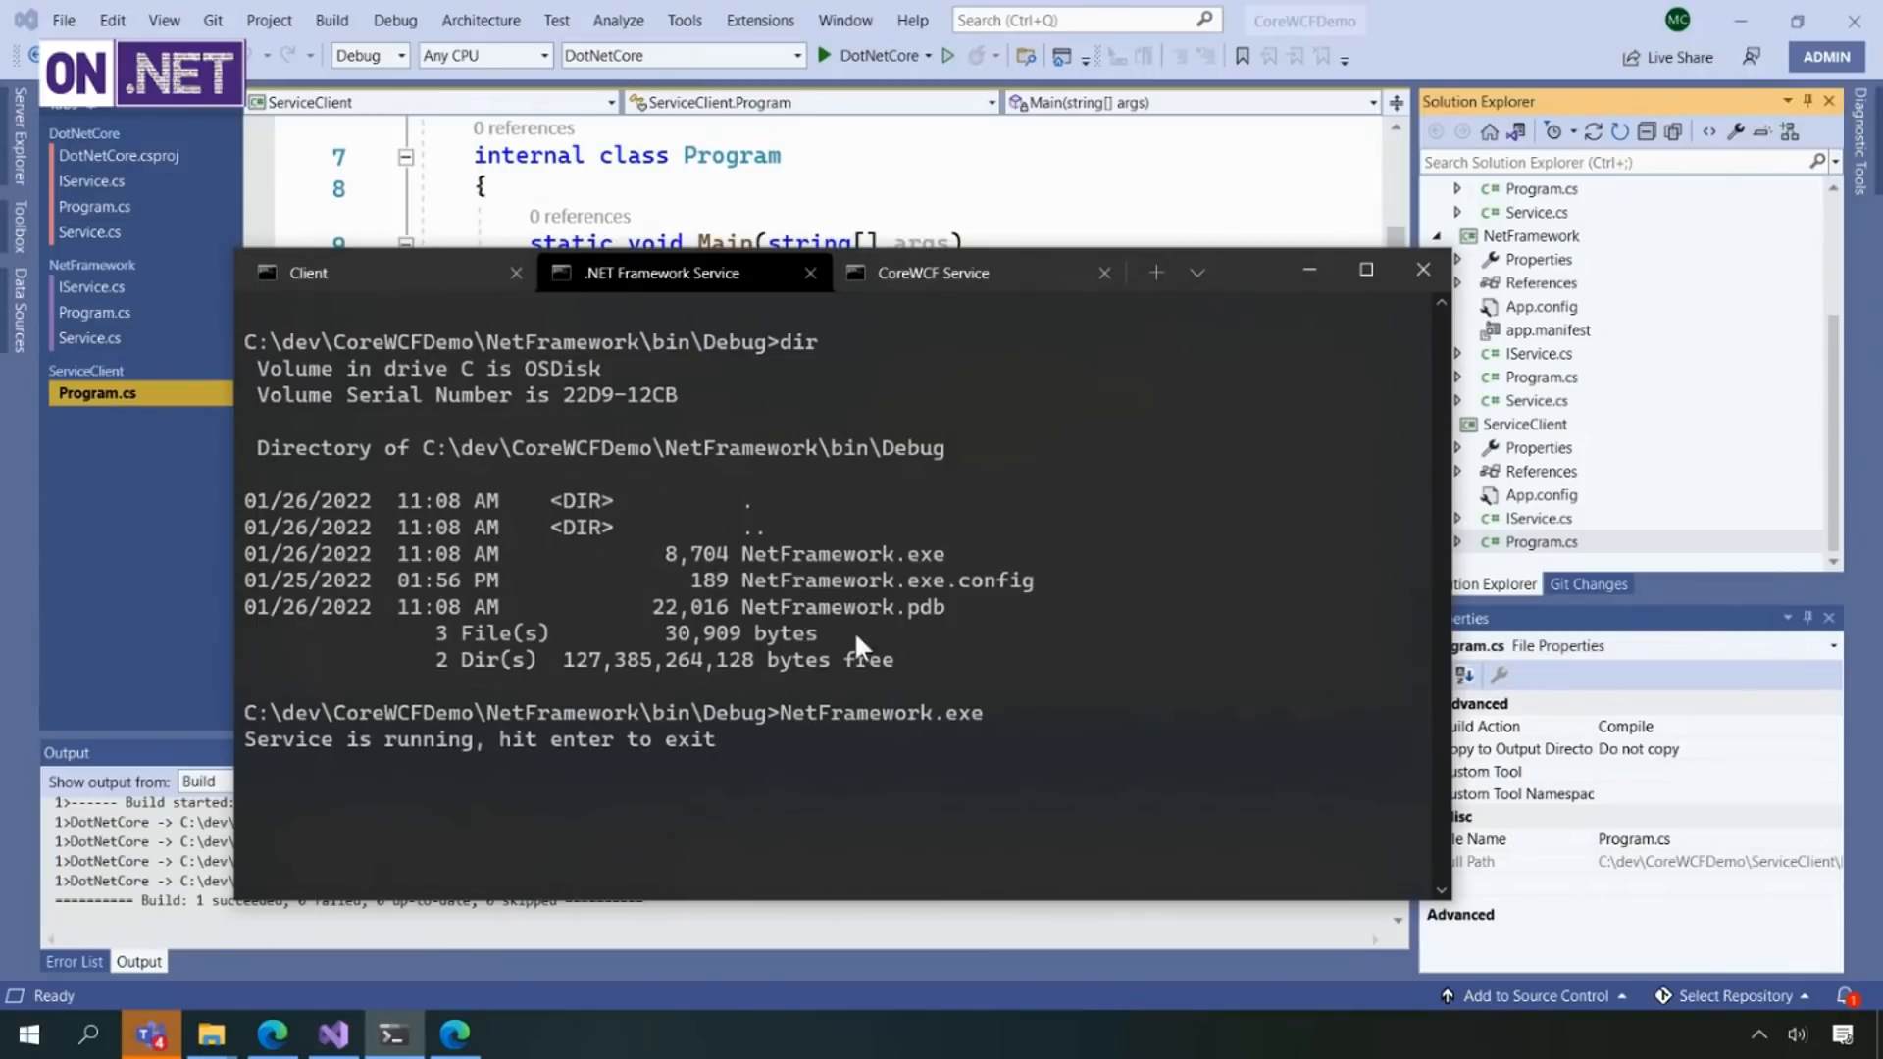
left_click(308, 273)
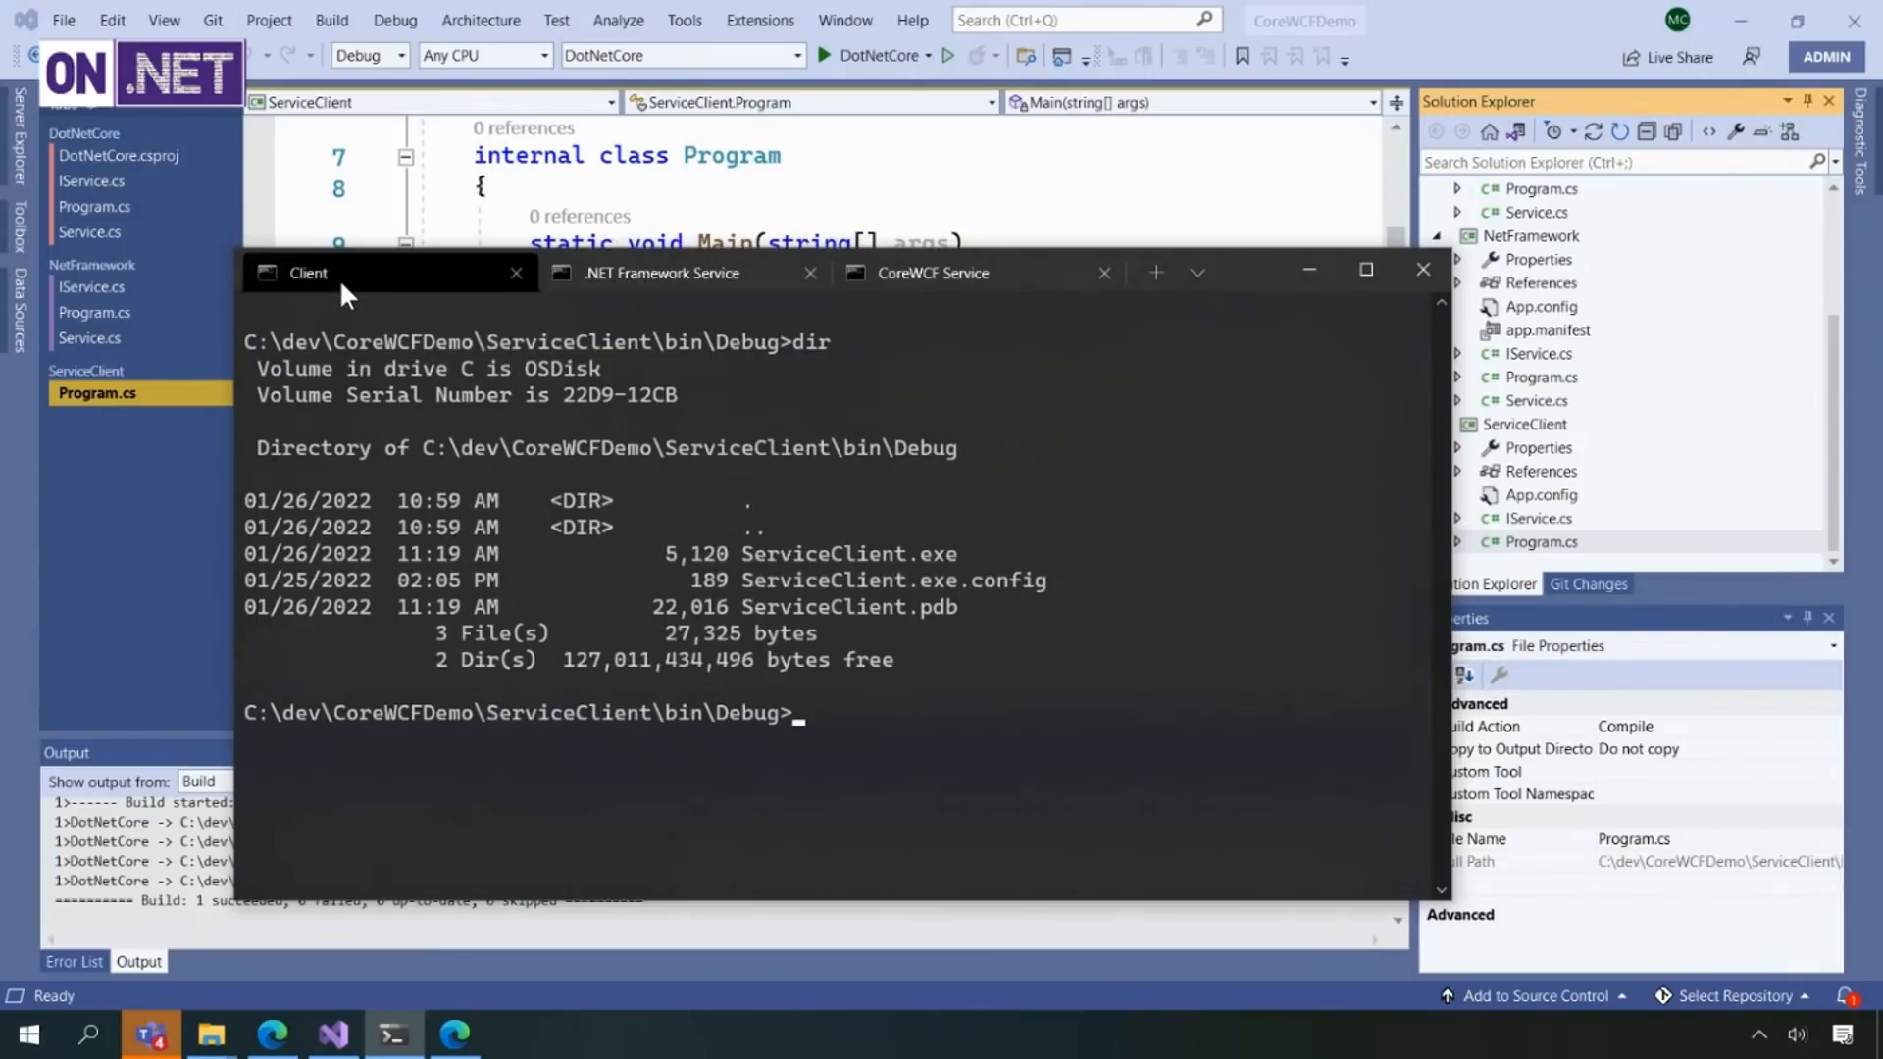
type("cls")
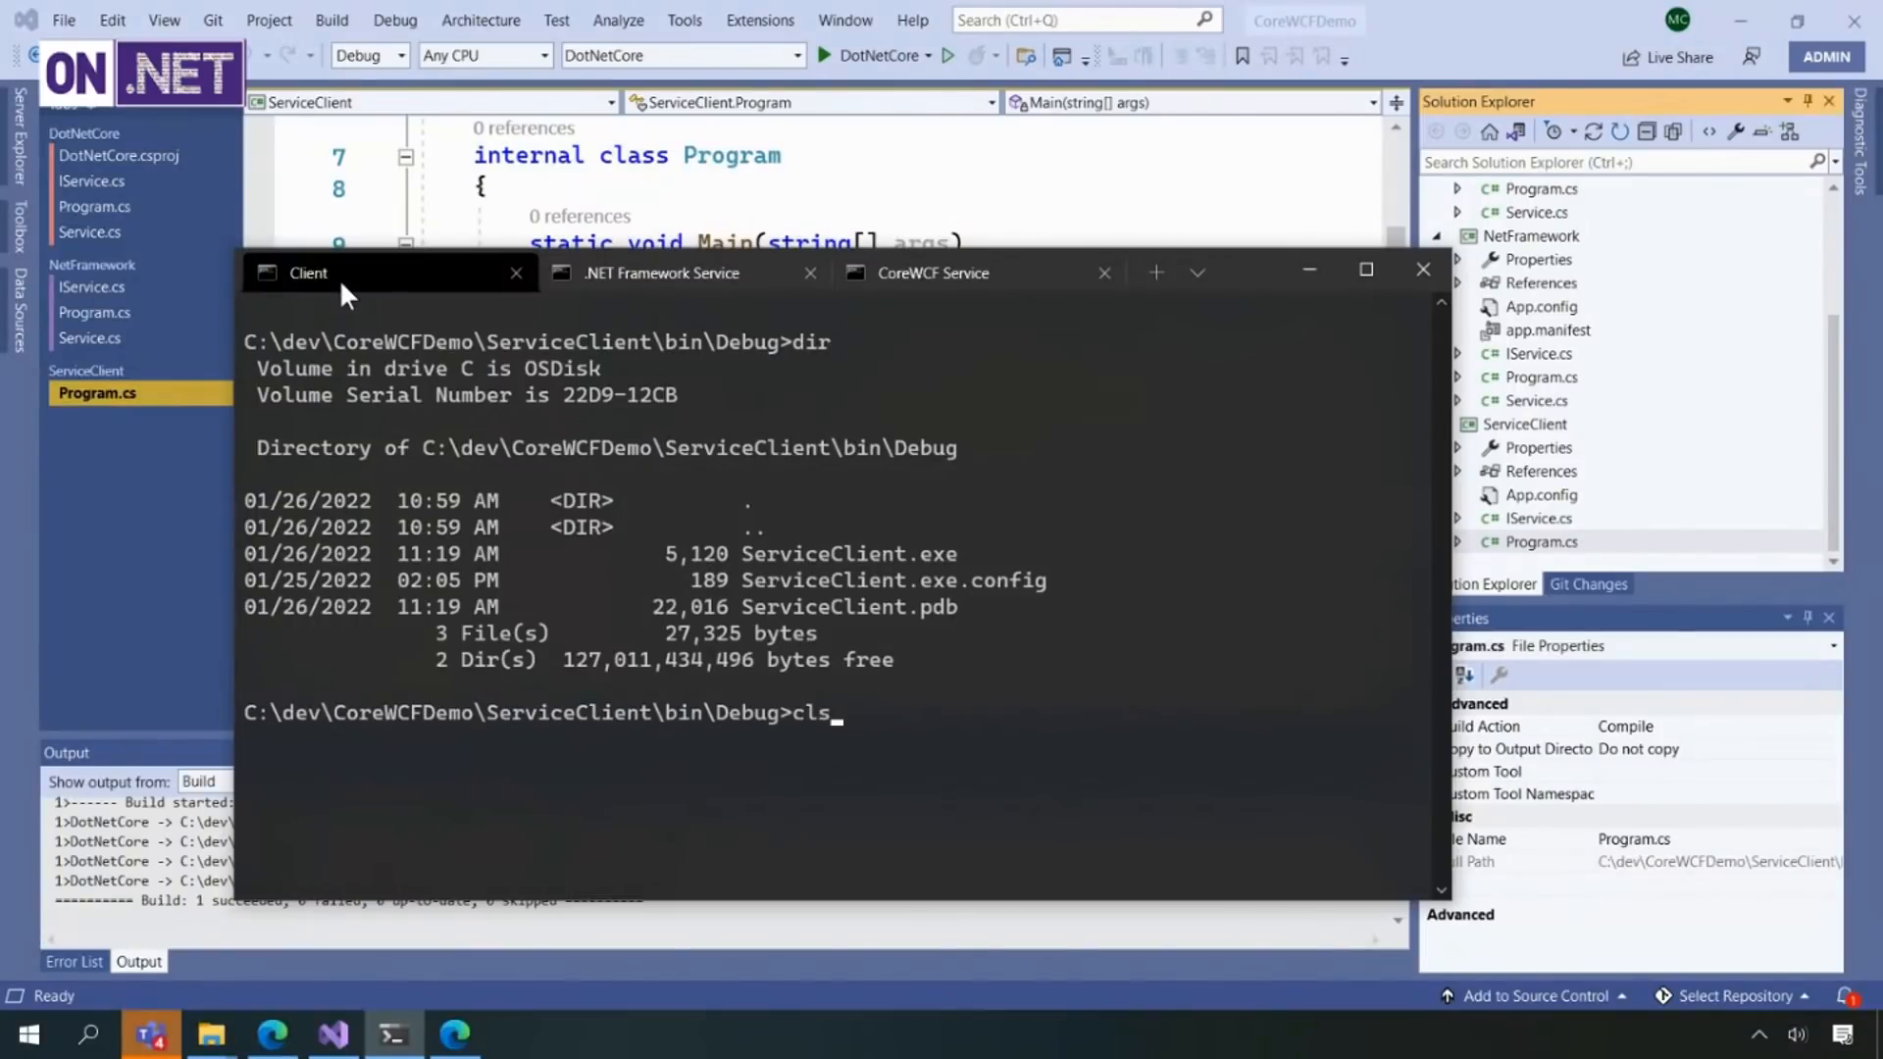
type("ServiceClient.exe")
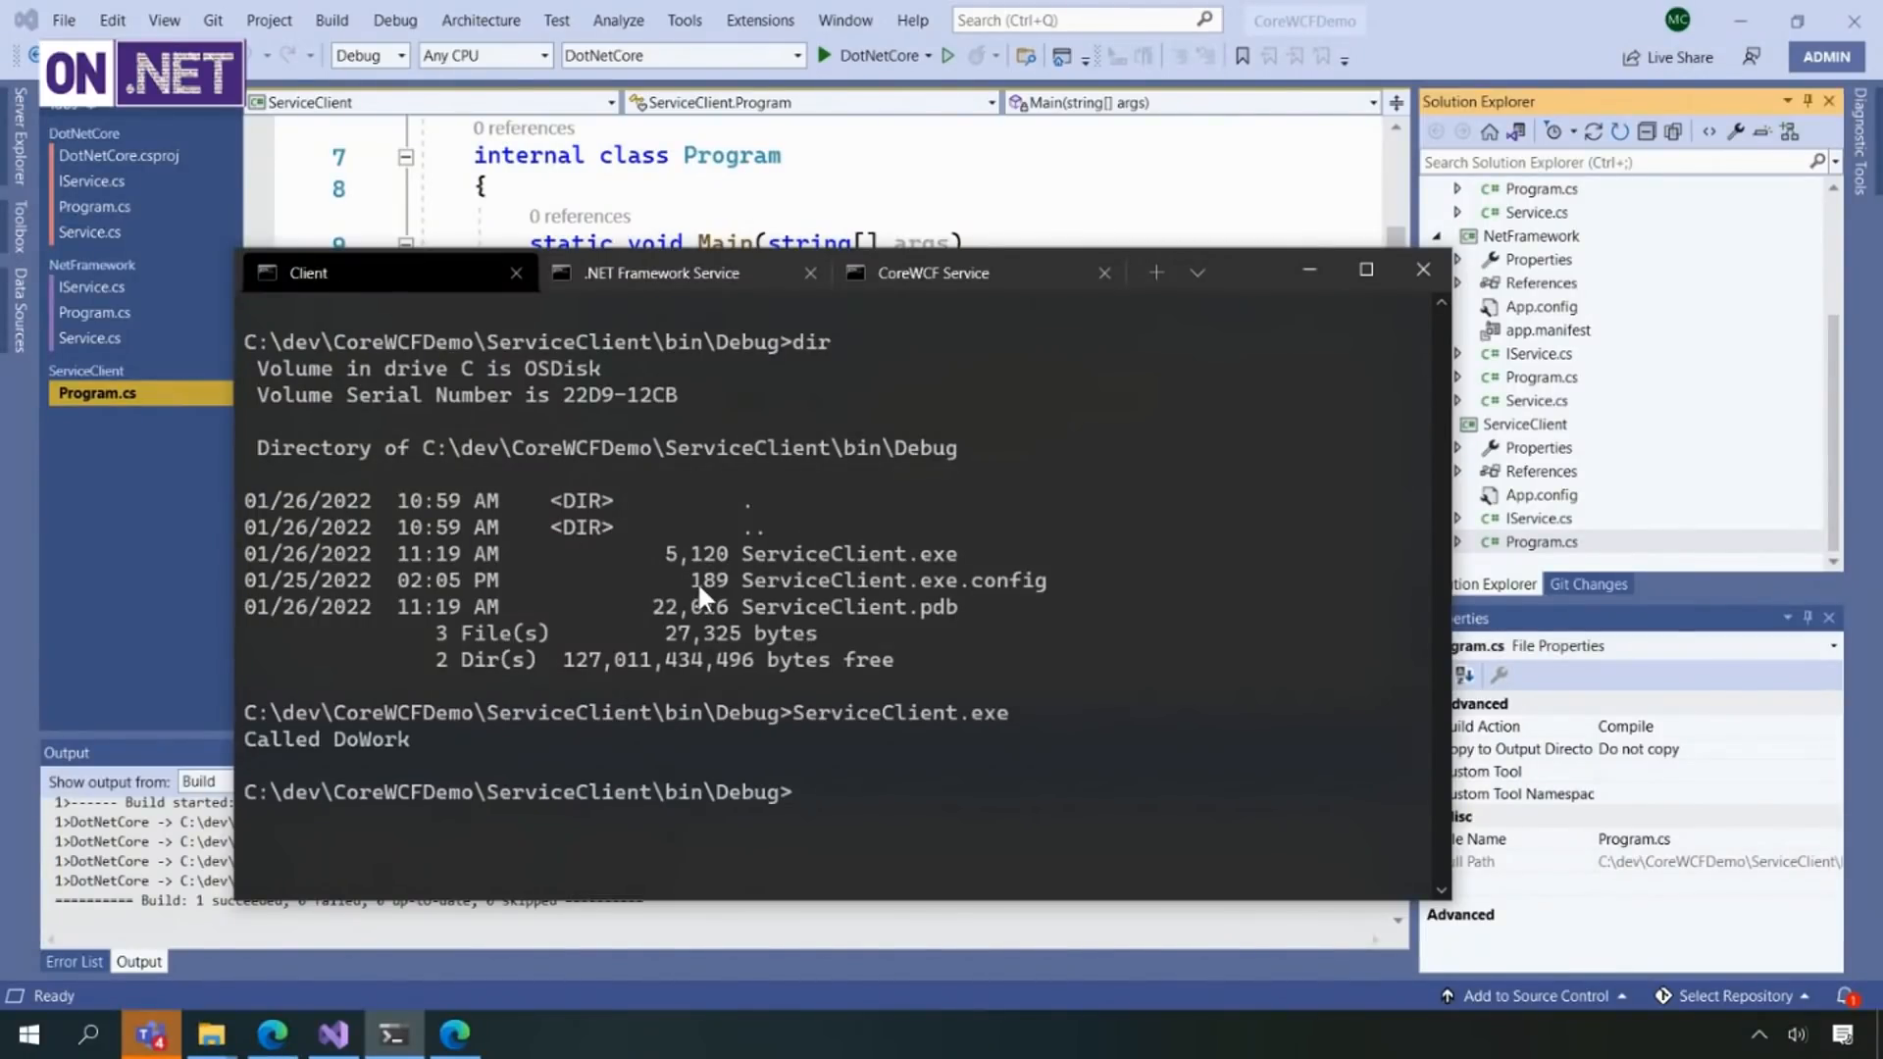
mouse_move(659, 333)
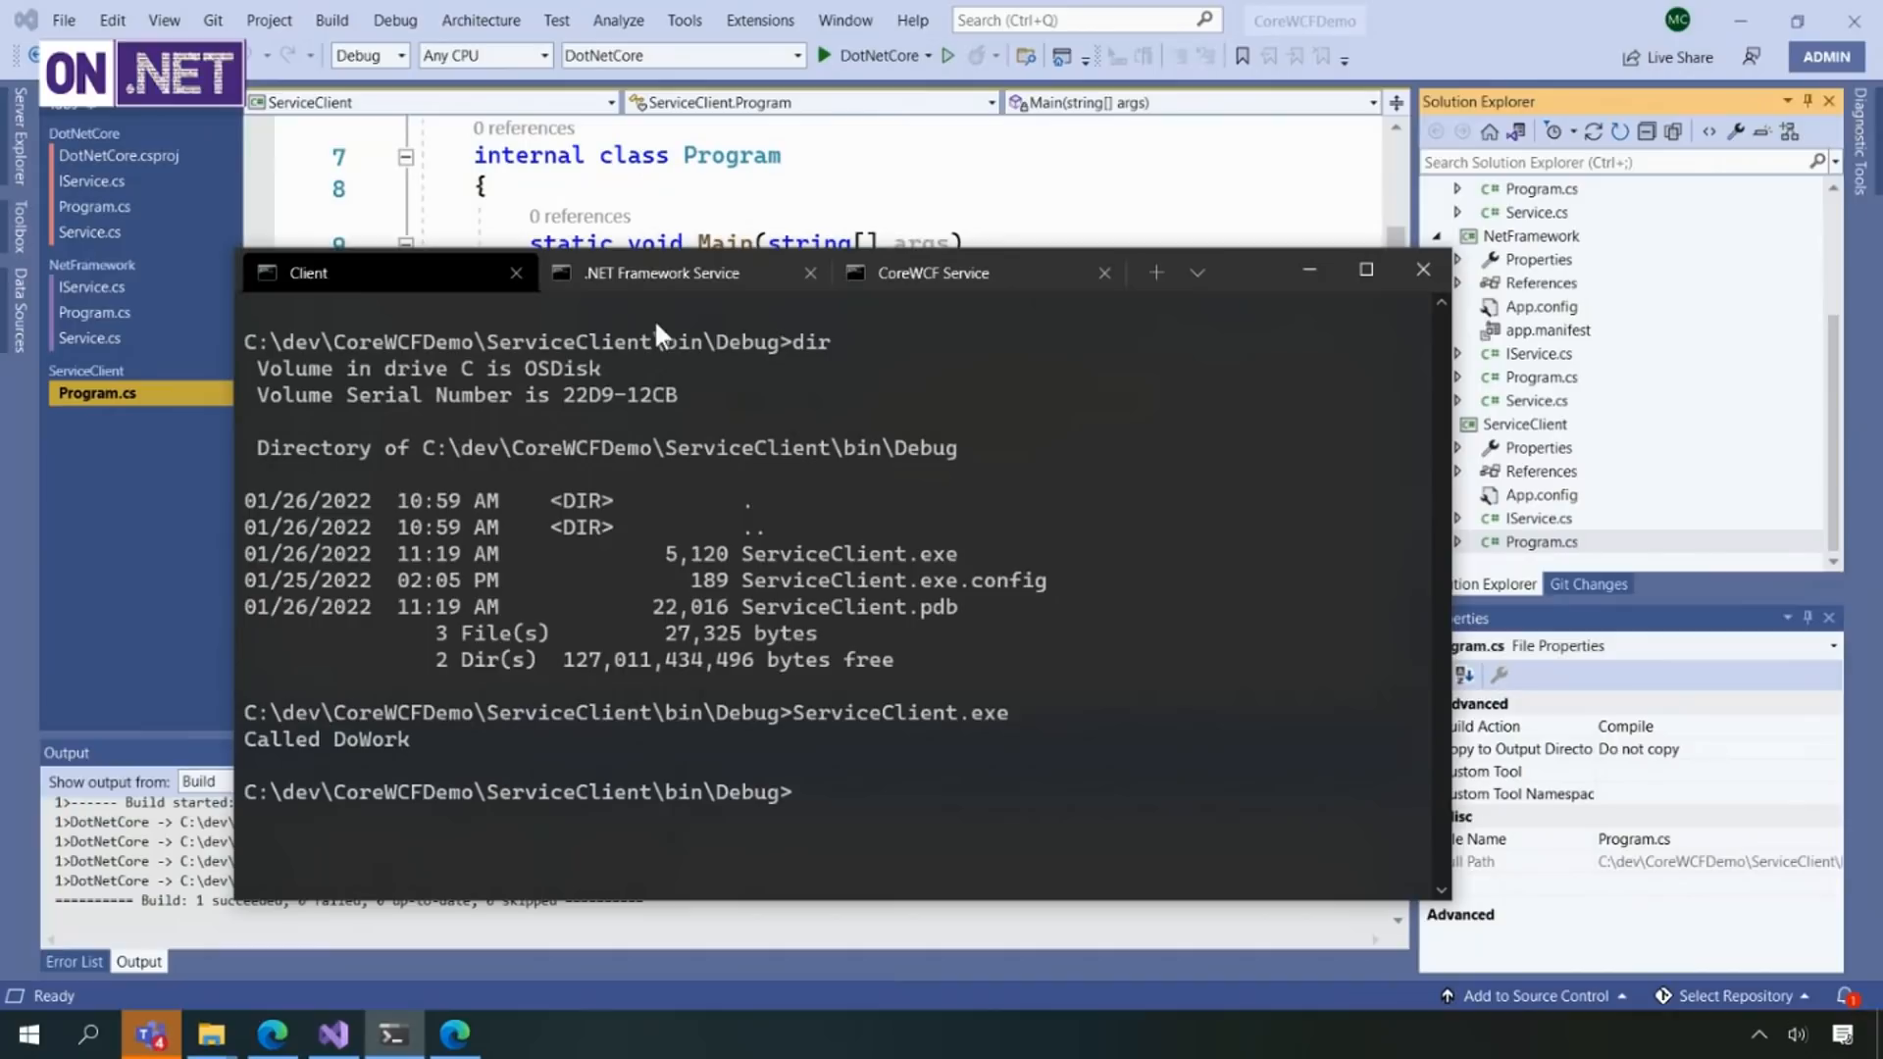
left_click(661, 272)
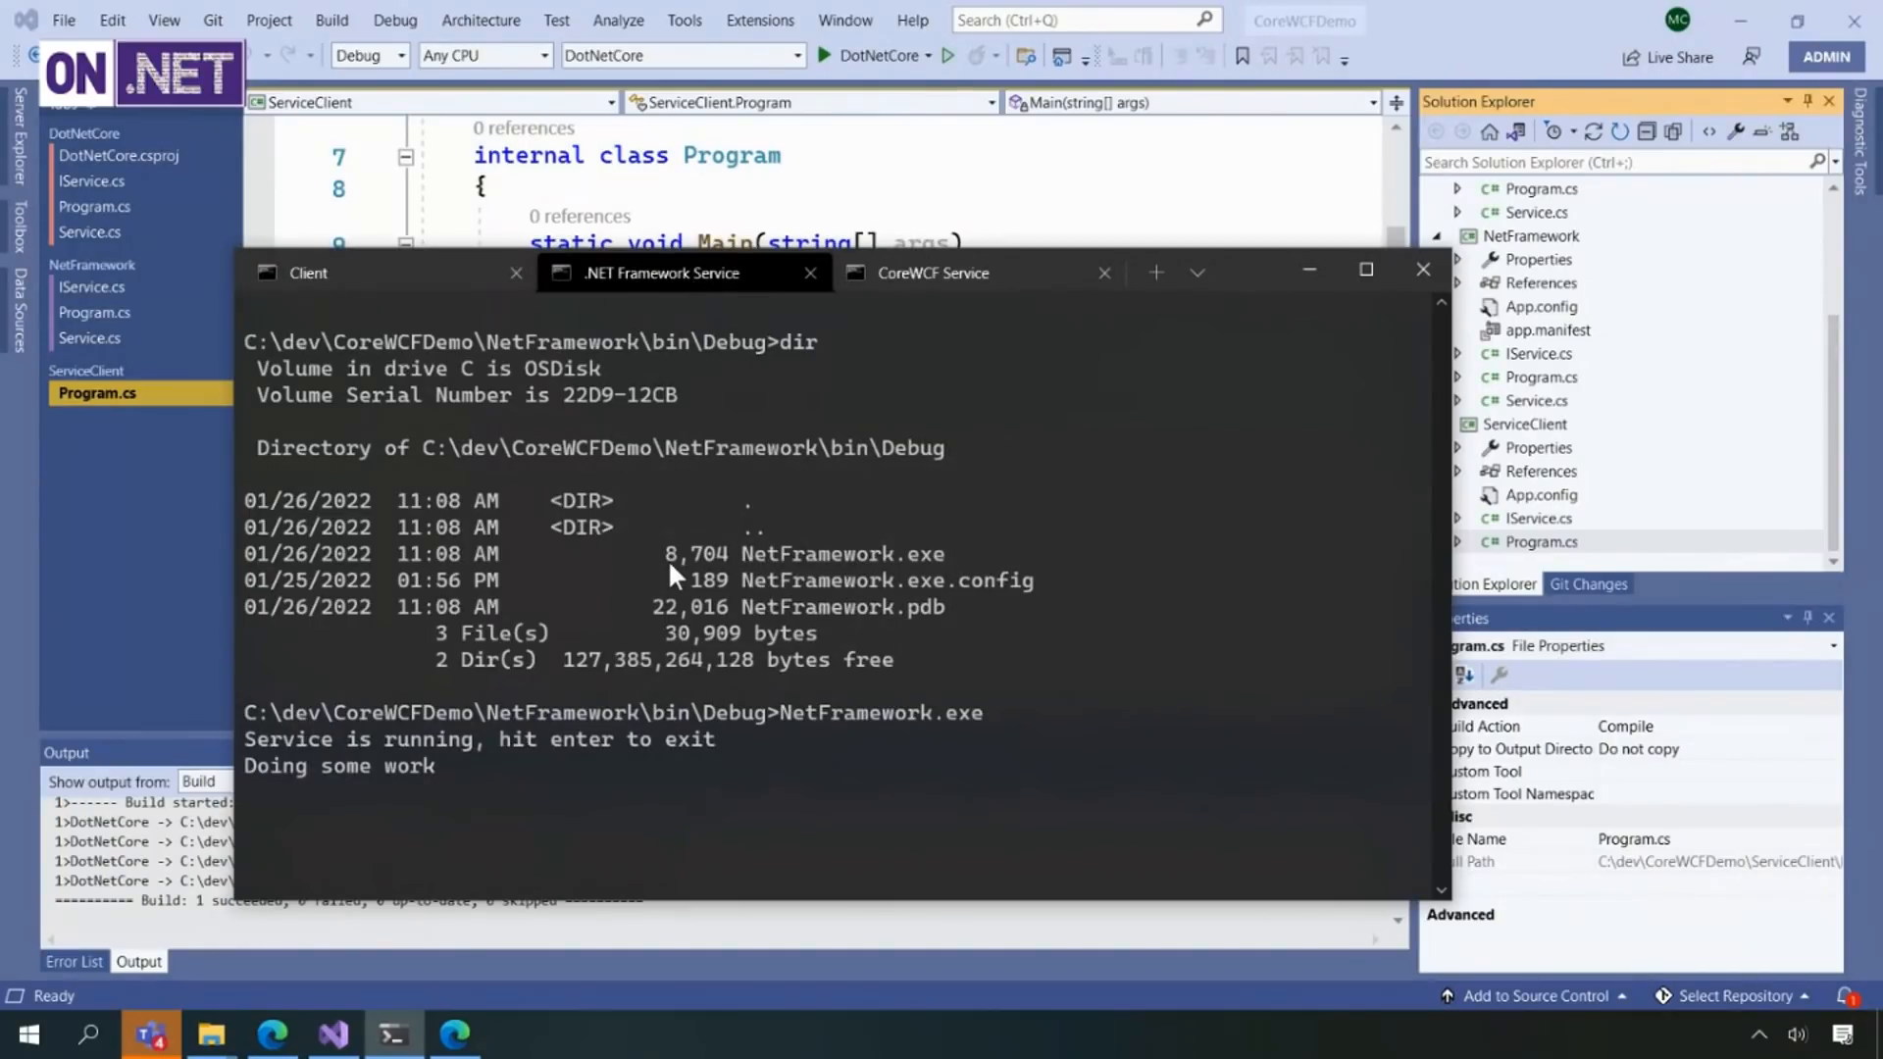
key("ctrl+c")
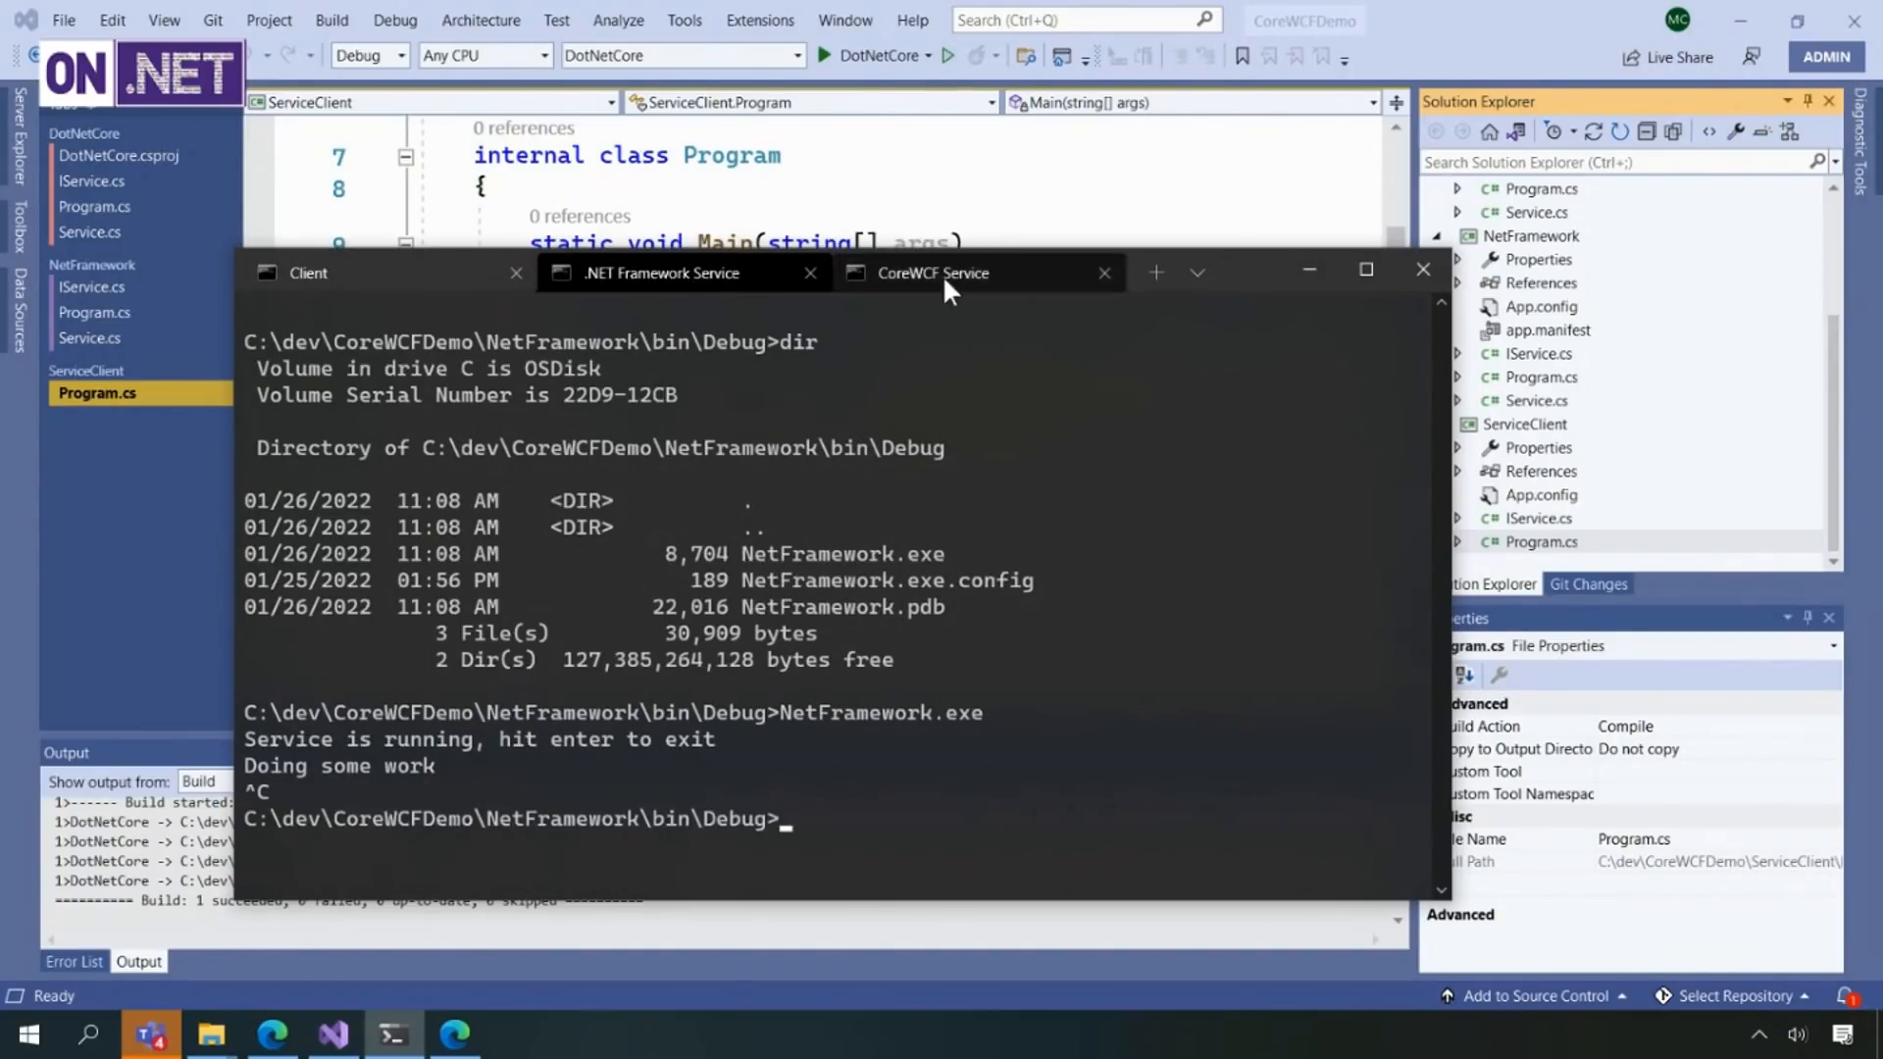
- In the CoreWCF Service session list the DotNetCore build folders with dir and highlight net472
left_click(932, 273)
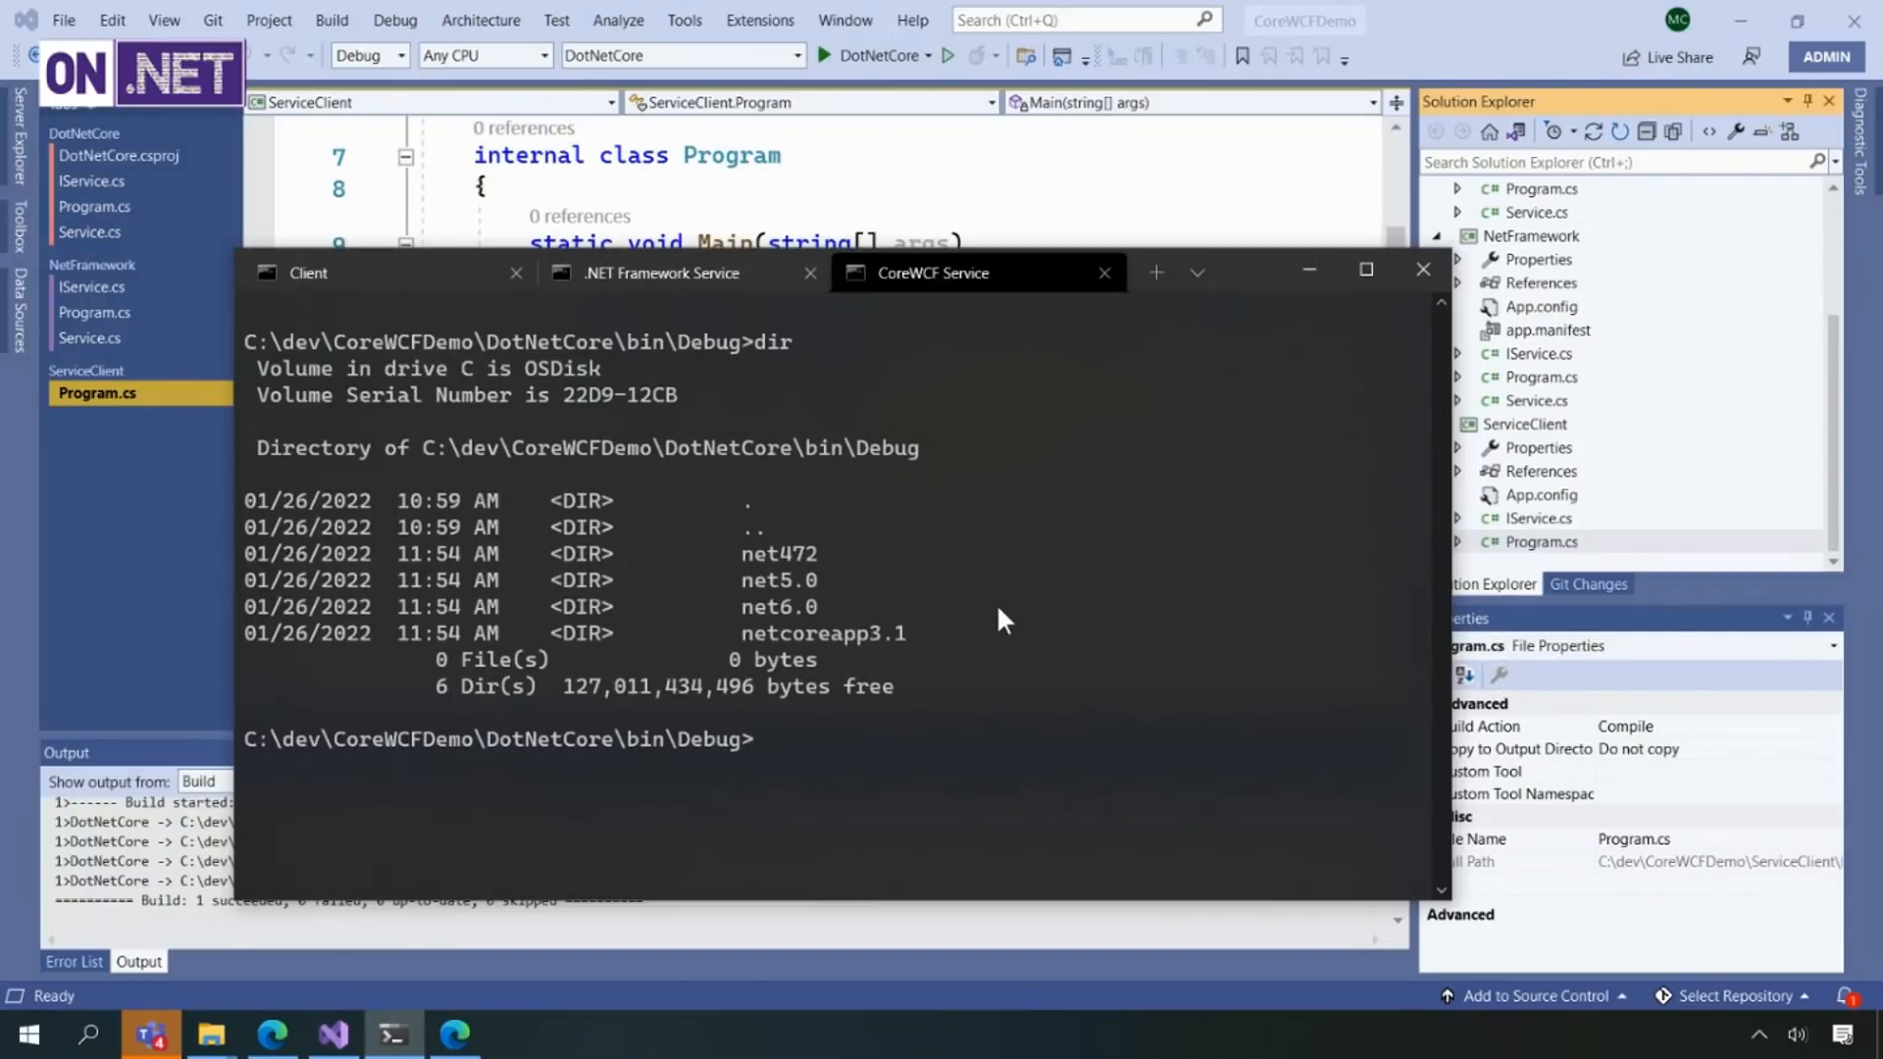
type("net6.0\\DotNetCore.exe")
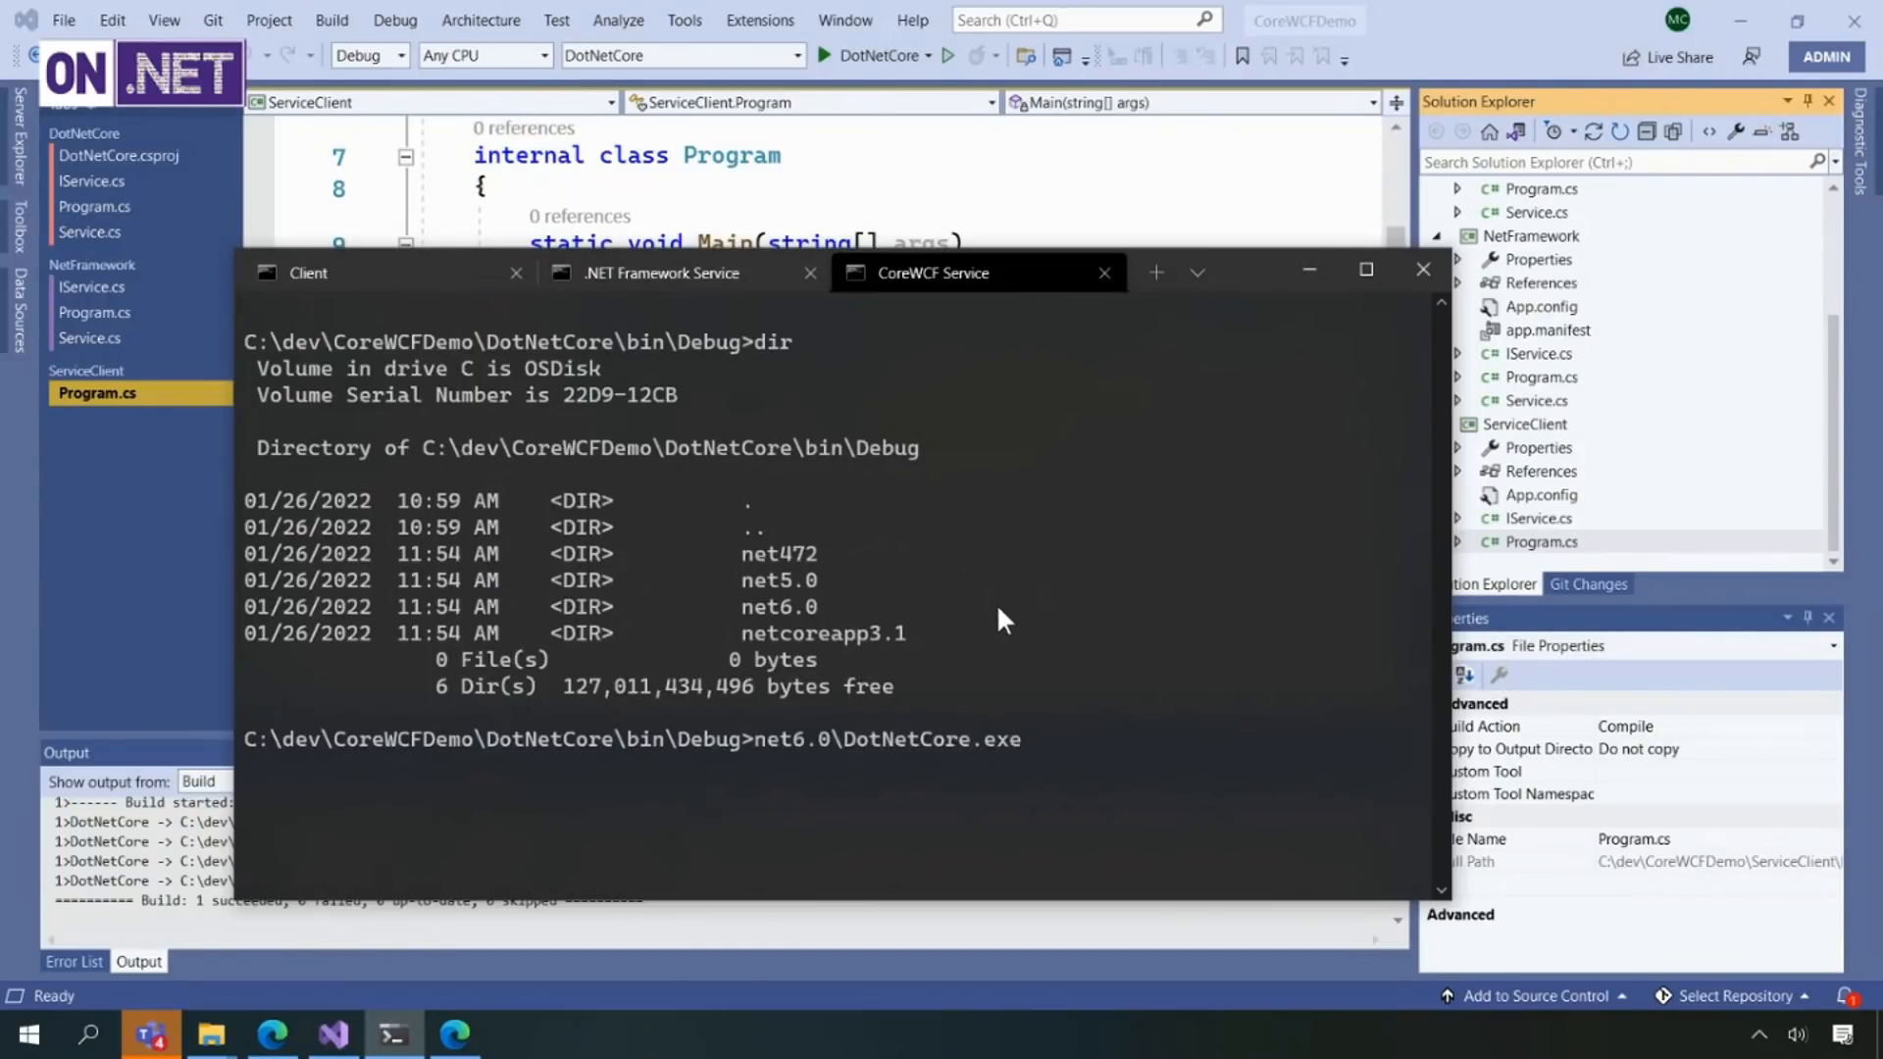
type("dir")
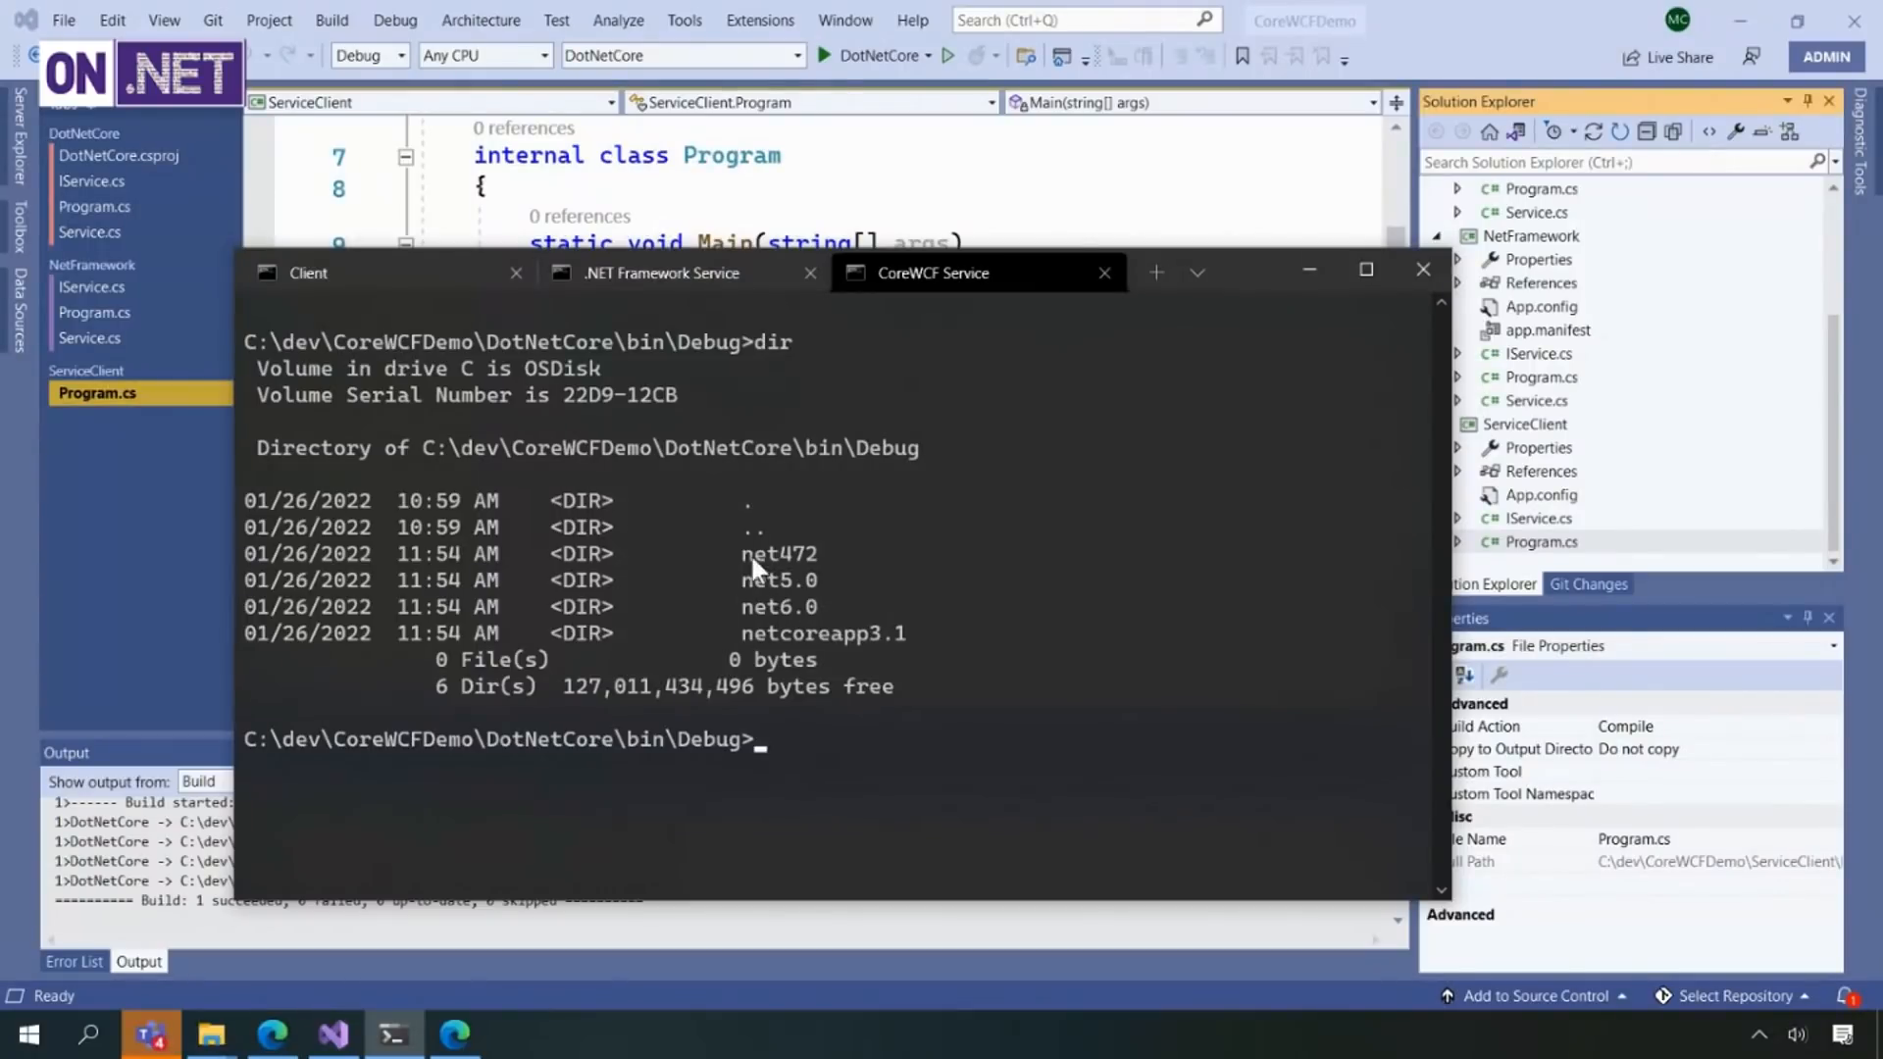
double_click(779, 553)
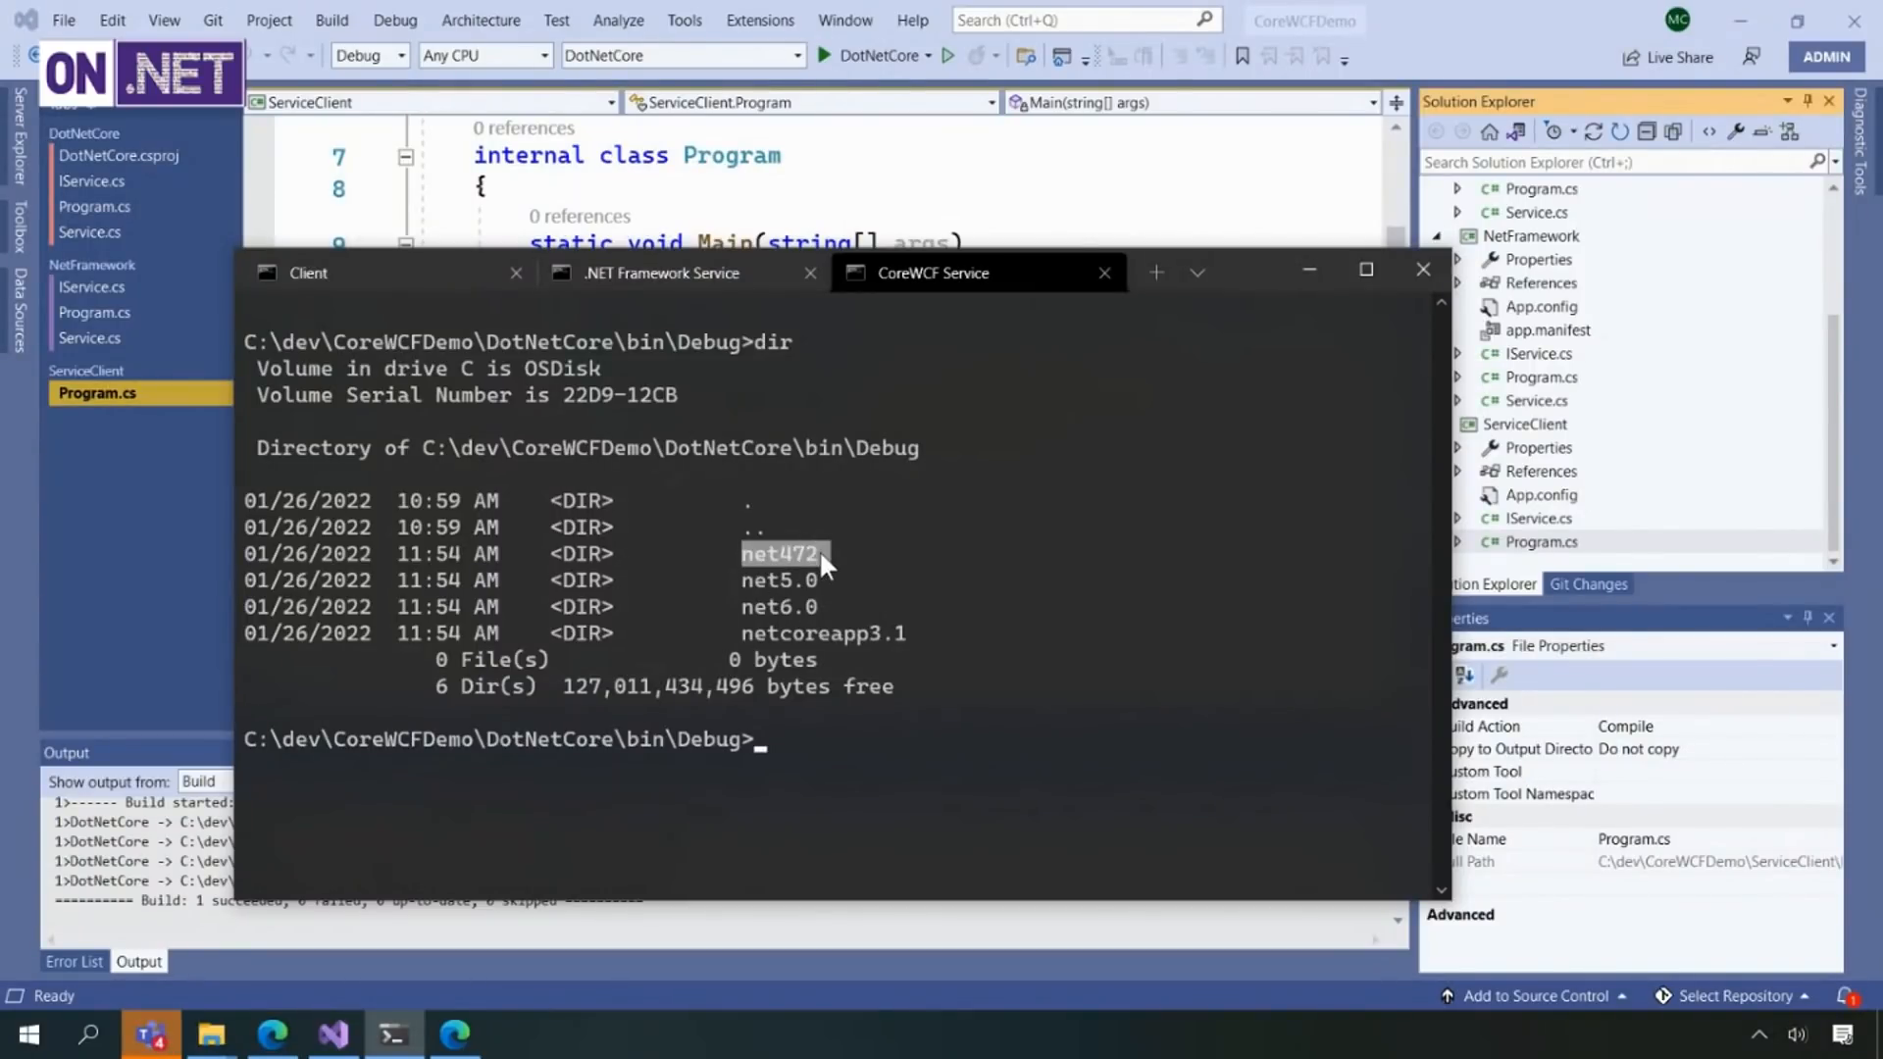
mouse_move(775, 588)
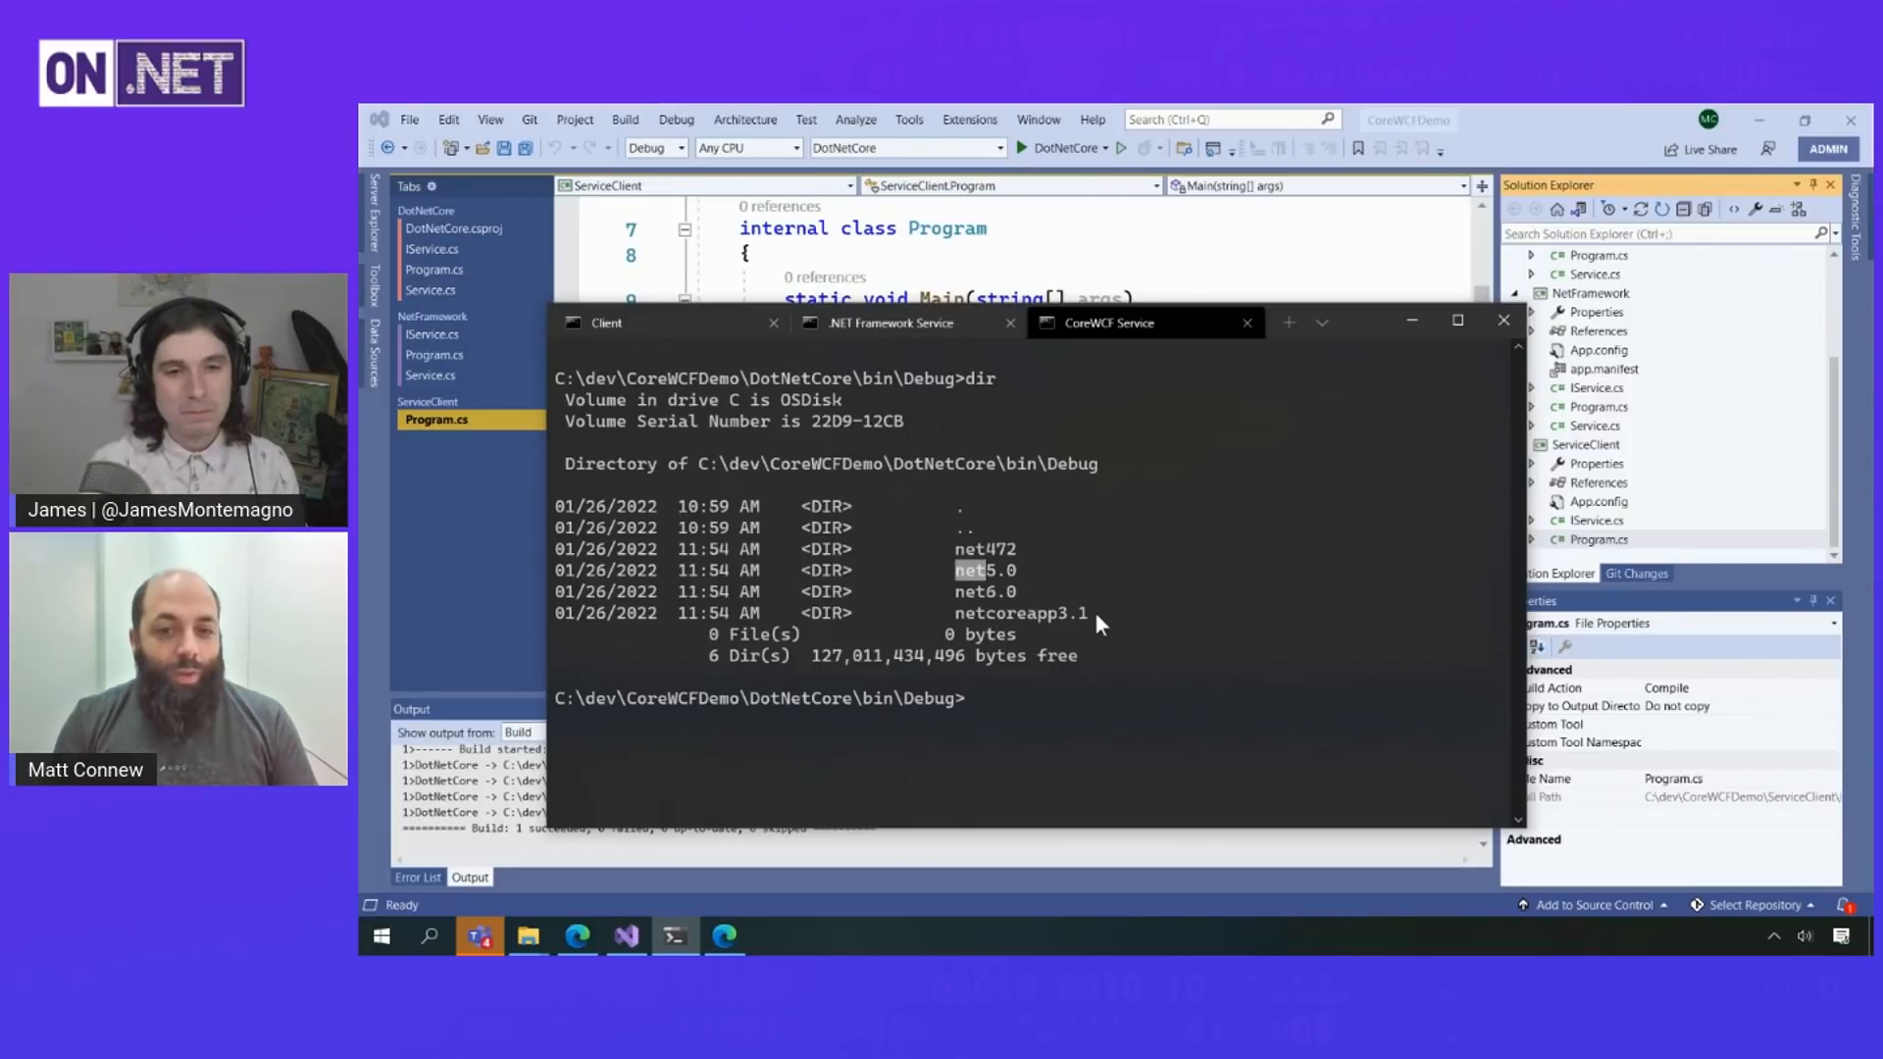
mouse_move(967, 559)
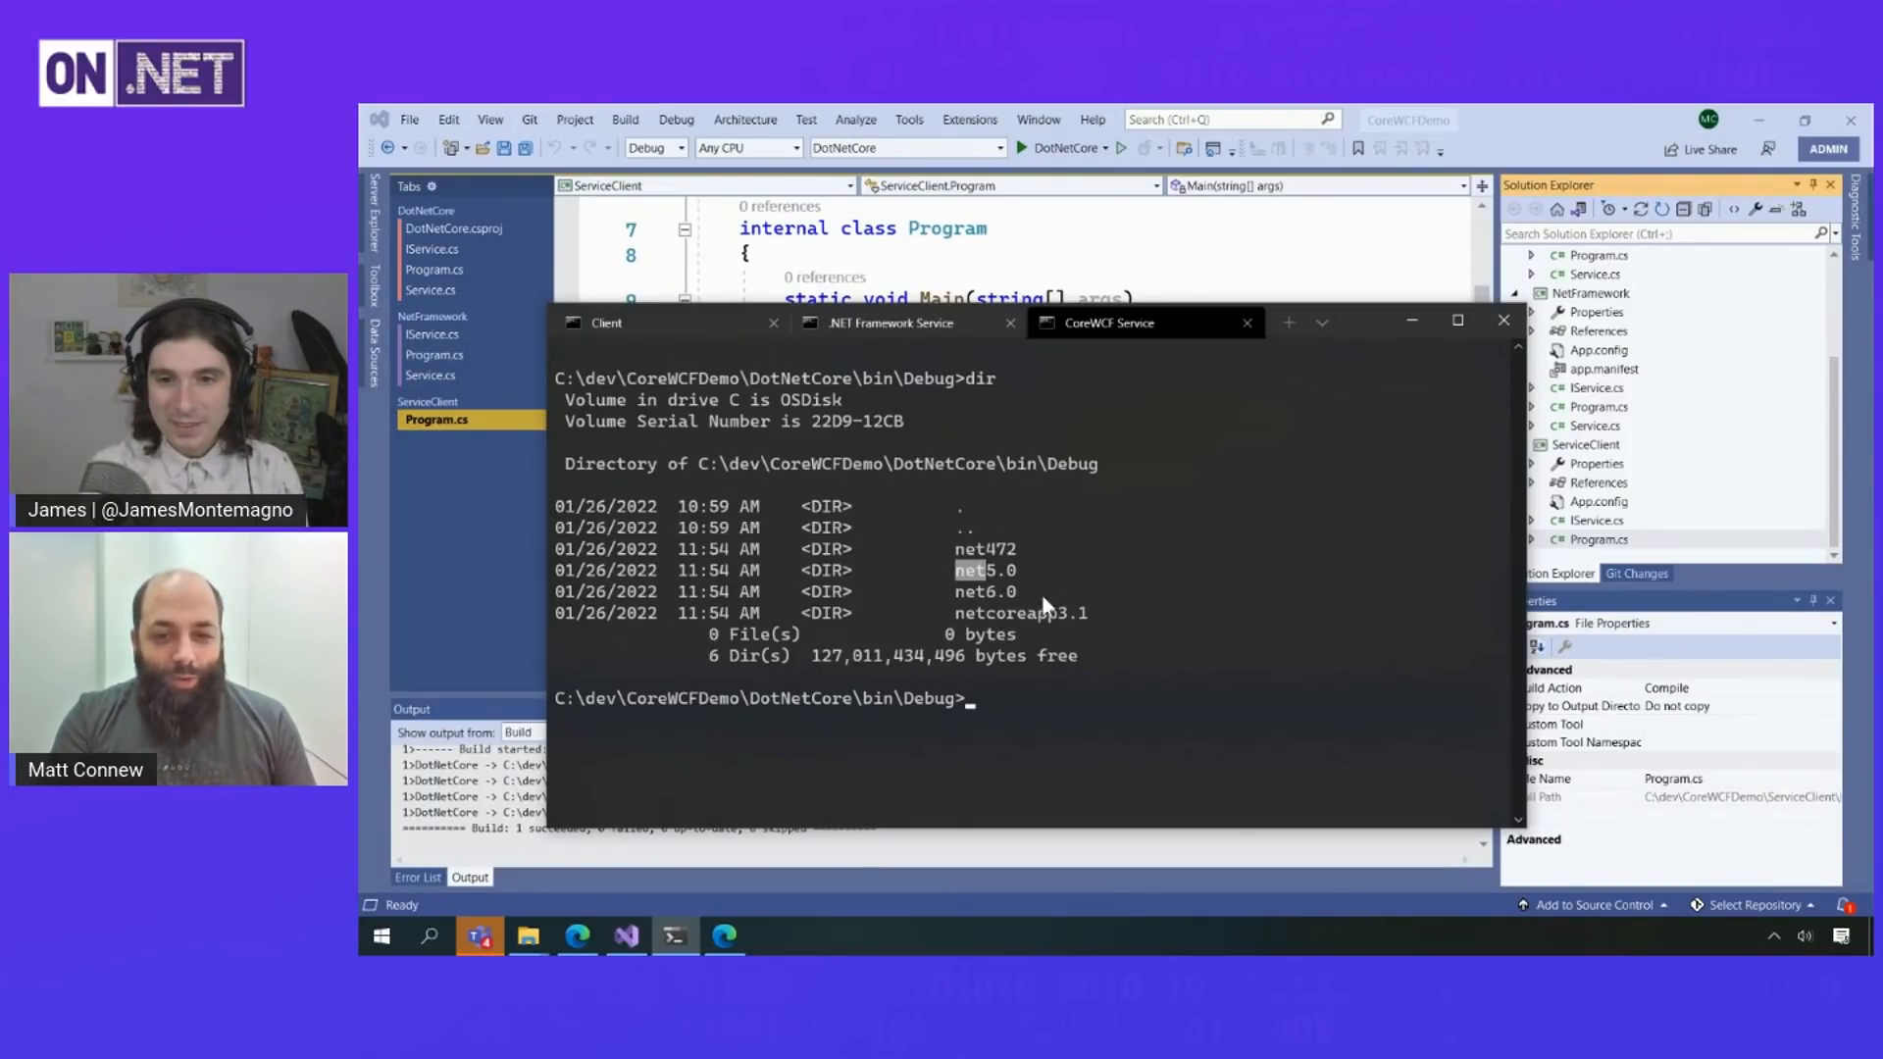
- Start net472\DotNetCore.exe and call it from the Client session so it logs Doing some work
type("netcoreapp3.1\\DotNetCore.exe")
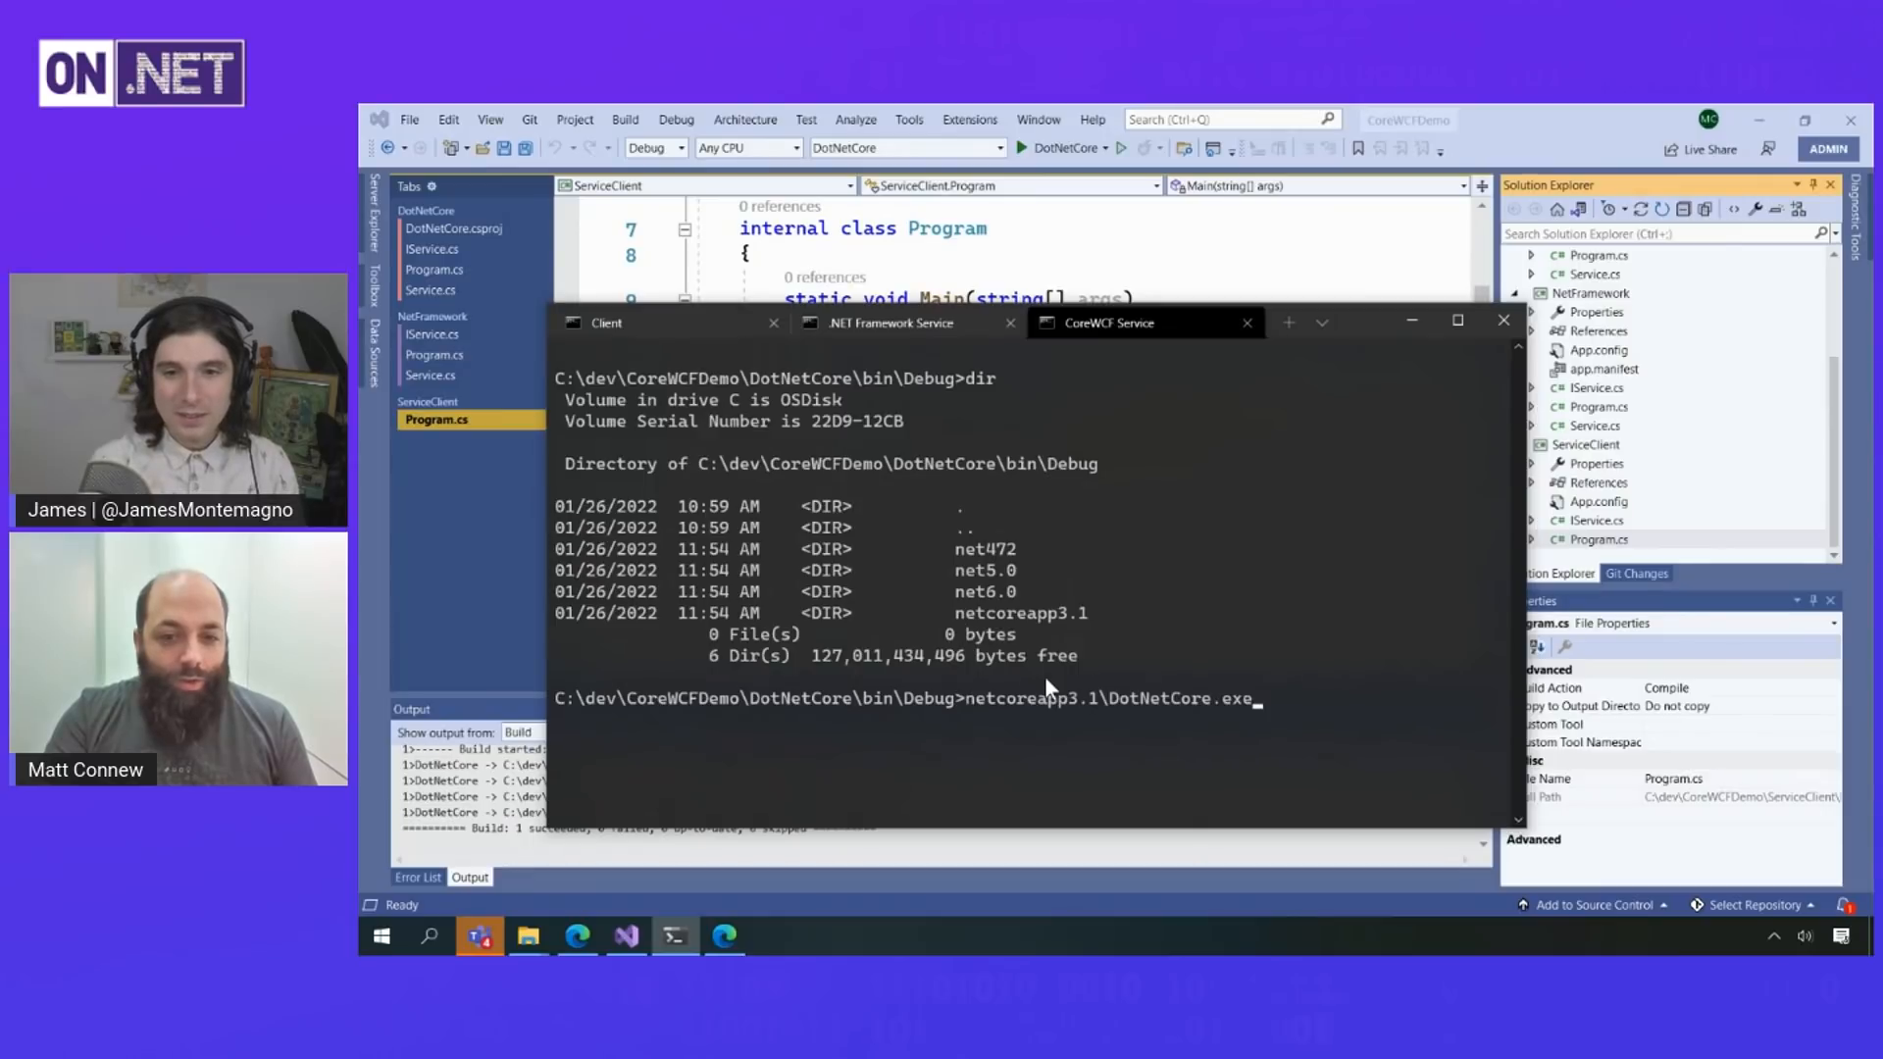
type("net472\\DotNetCore.exe")
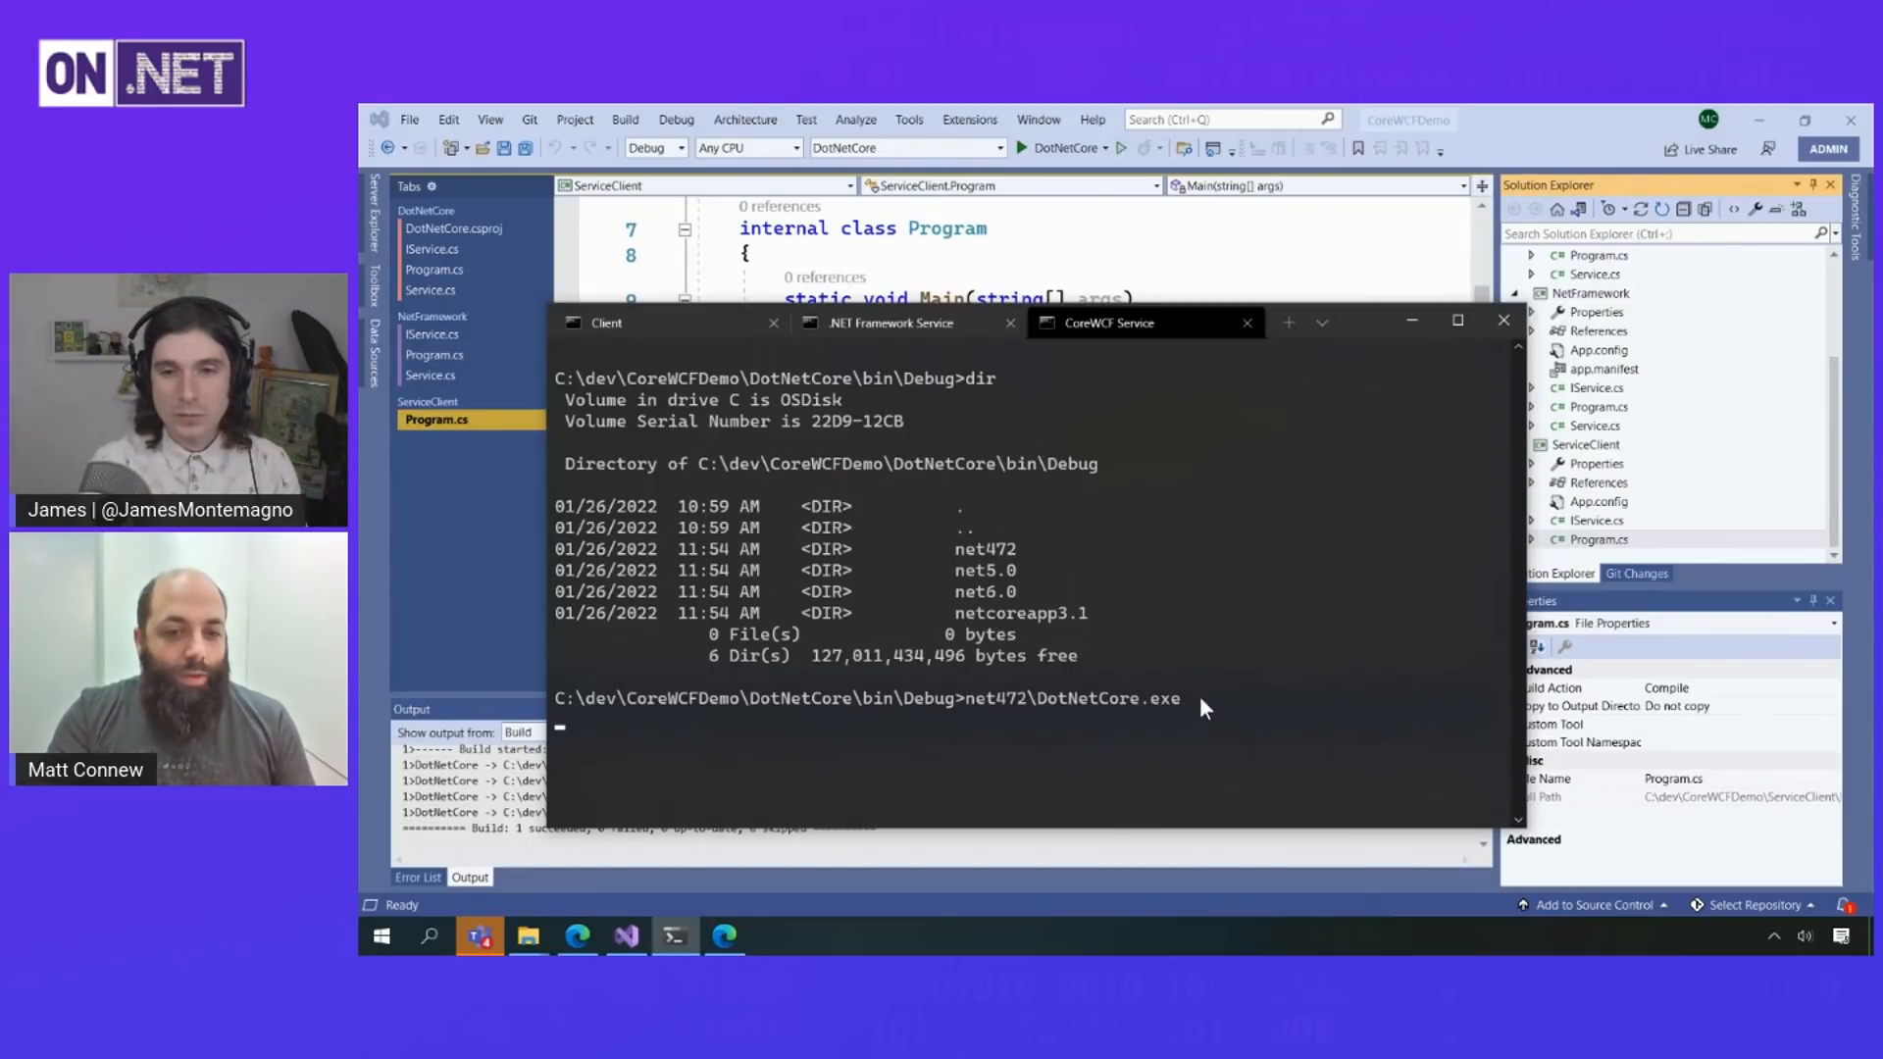
key("Return")
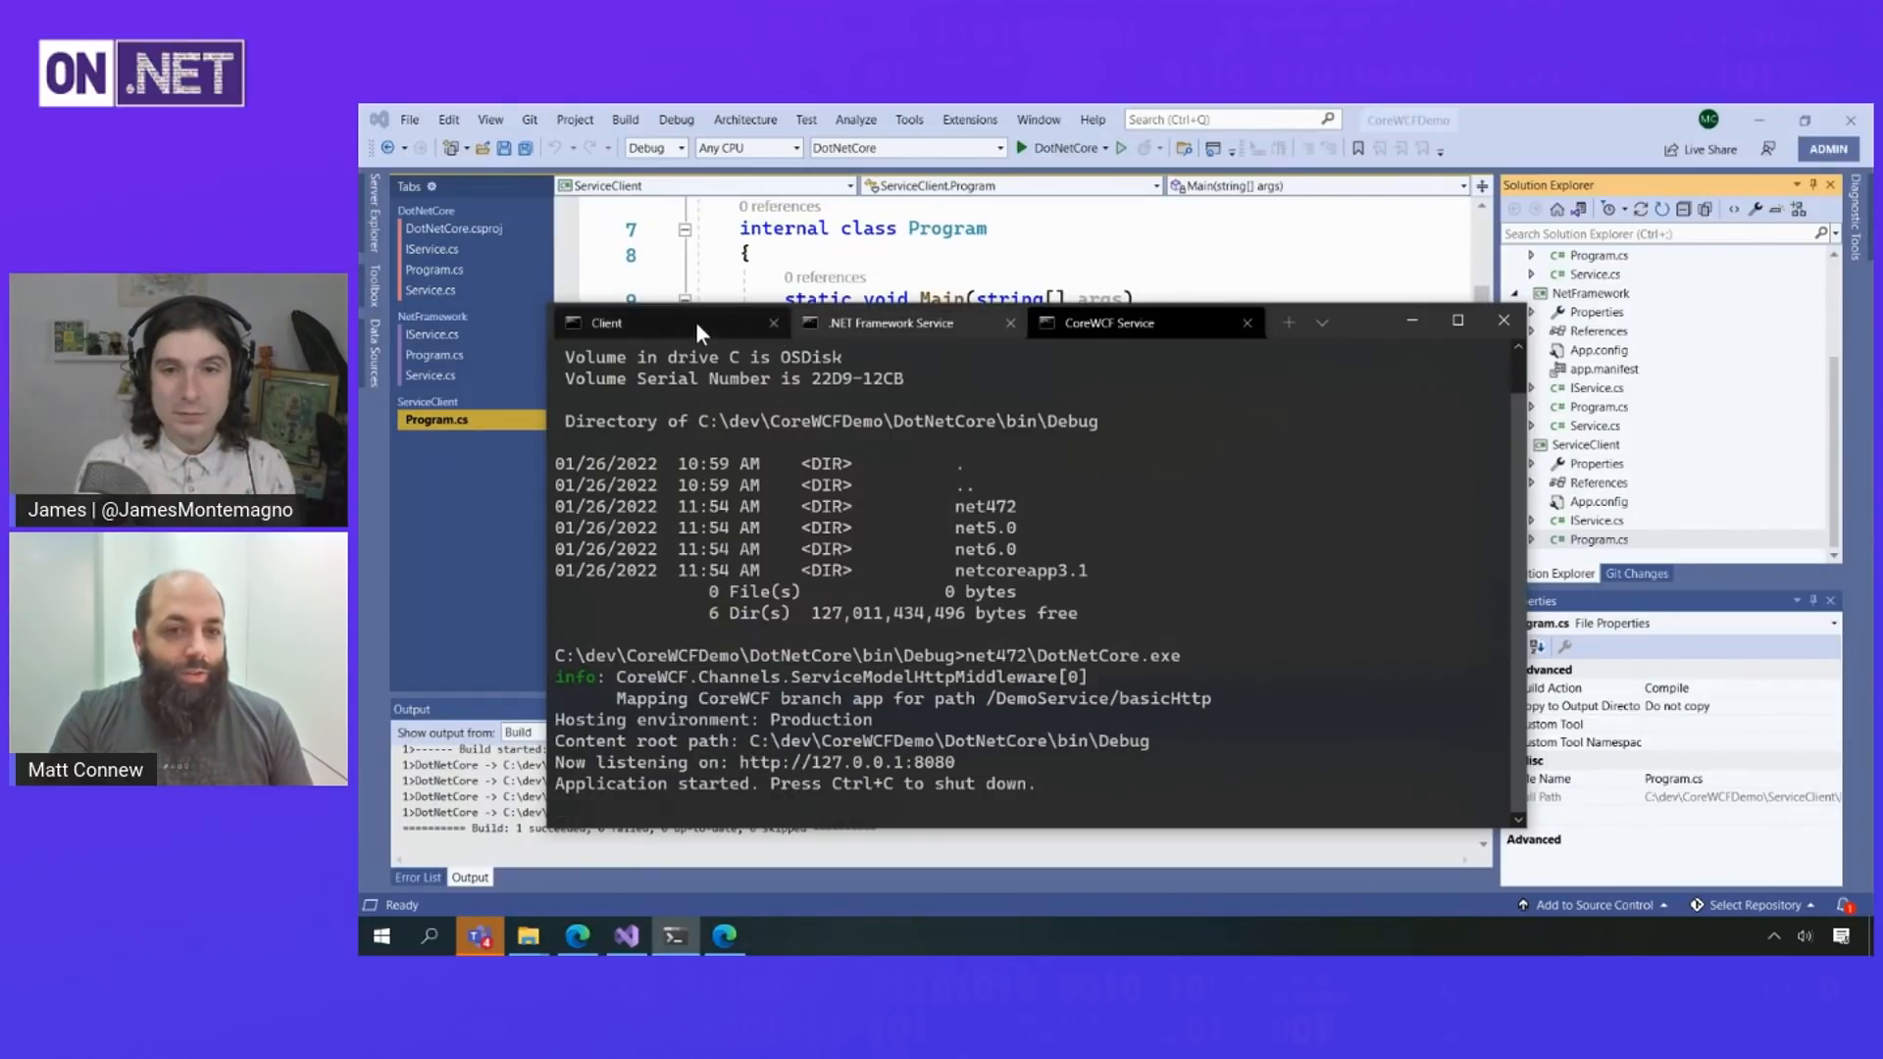
left_click(606, 321)
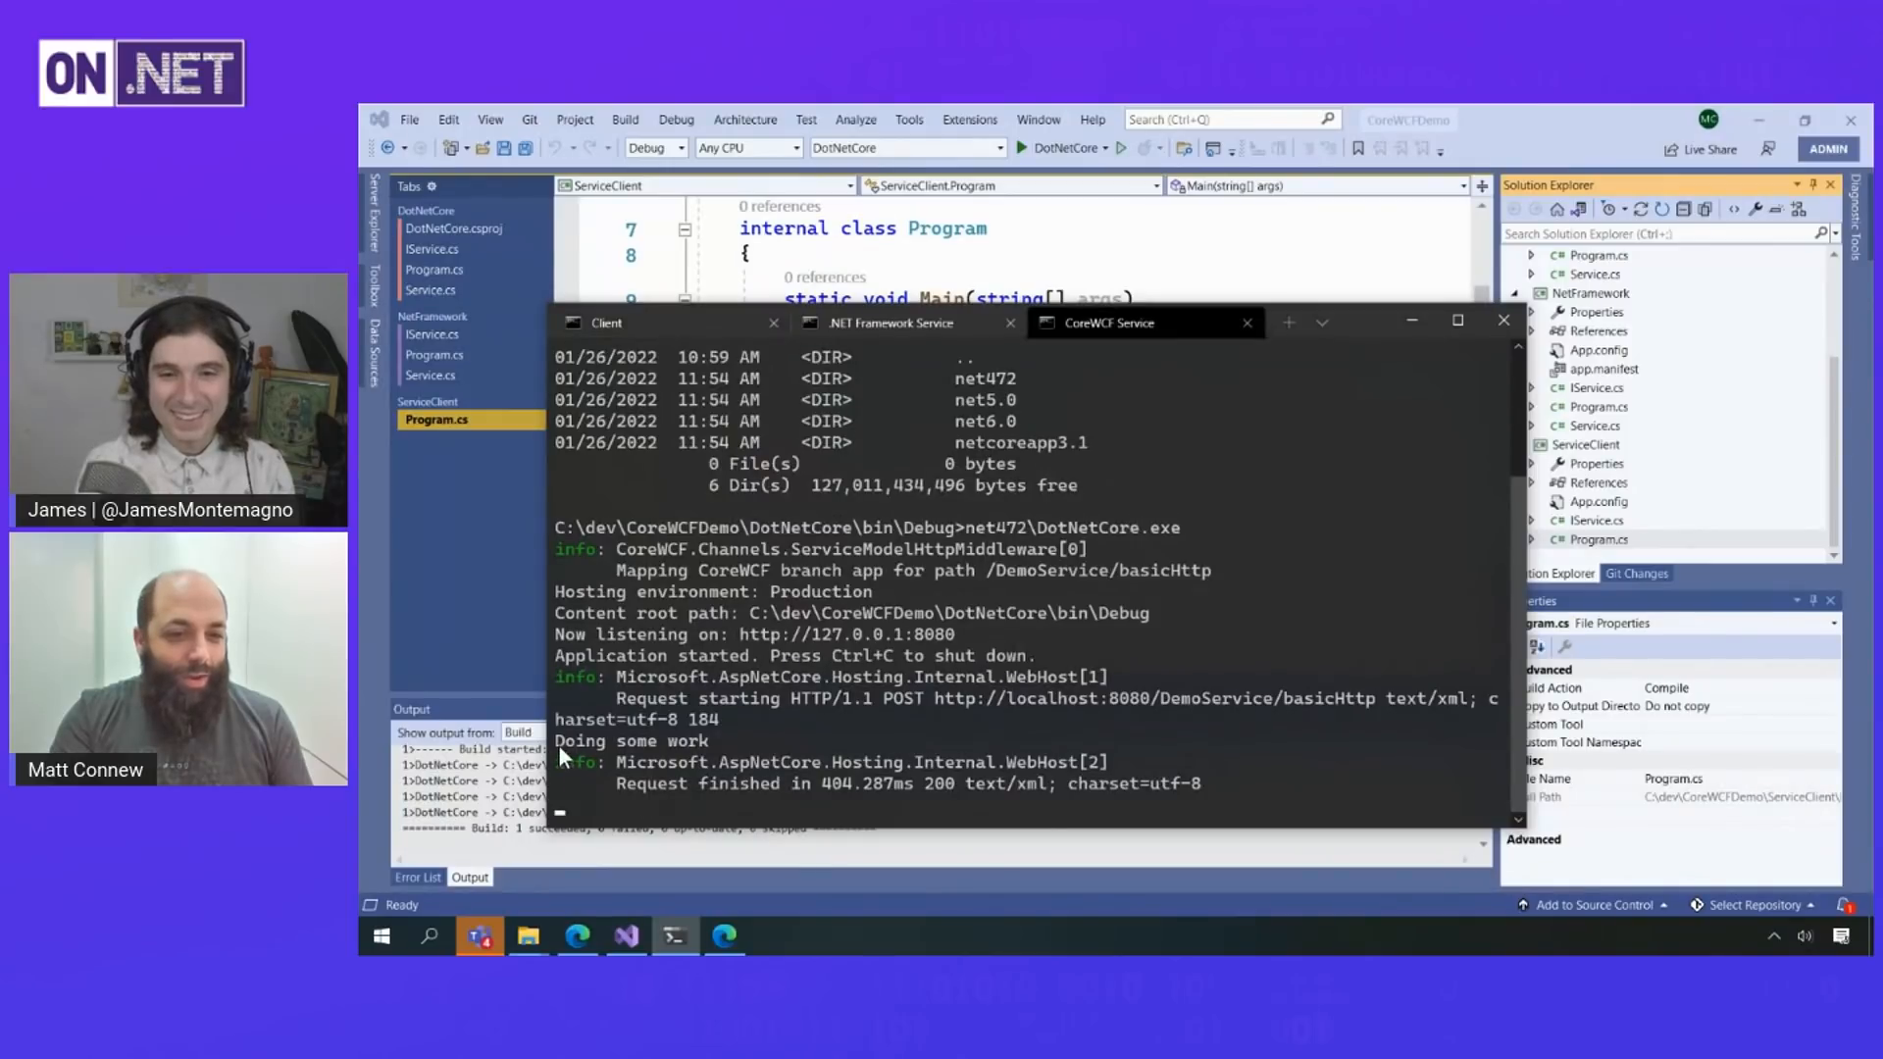
double_click(631, 741)
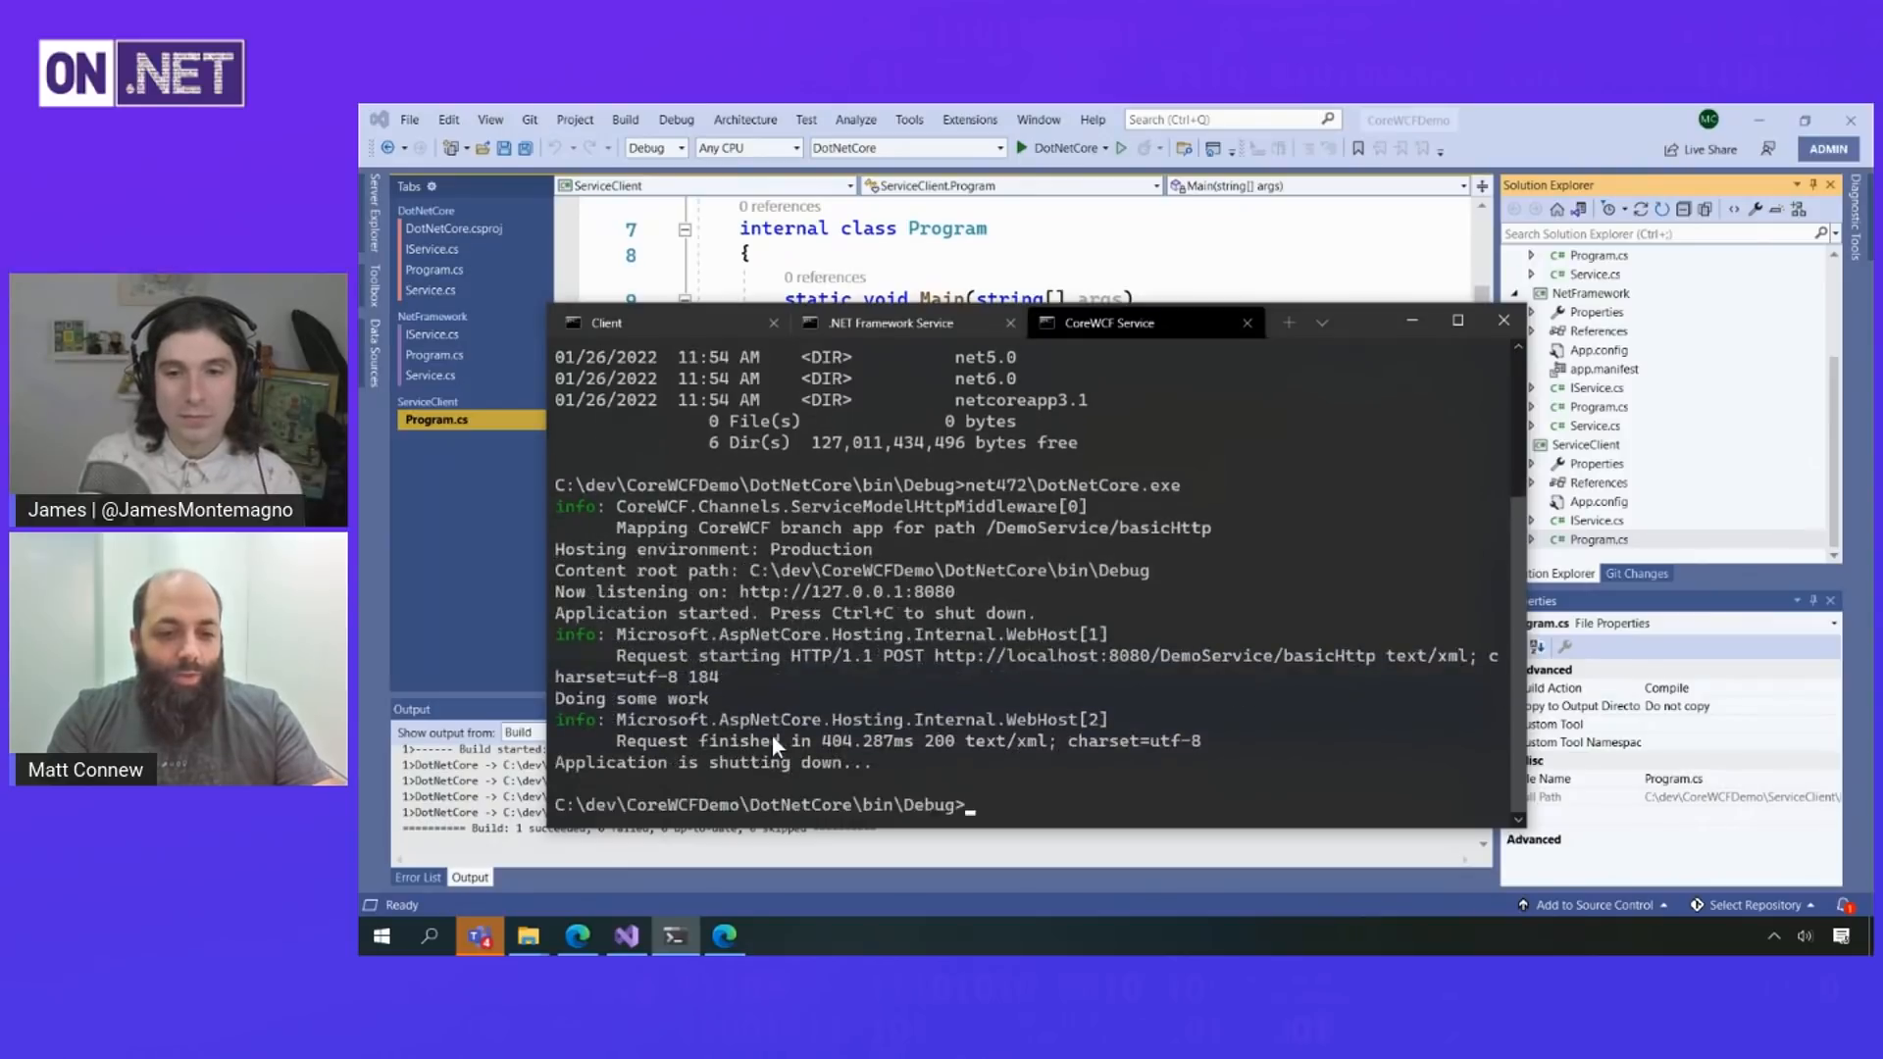
- Launch the net6.0 build of DotNetCore.exe from the CoreWCF Service terminal
type("dir")
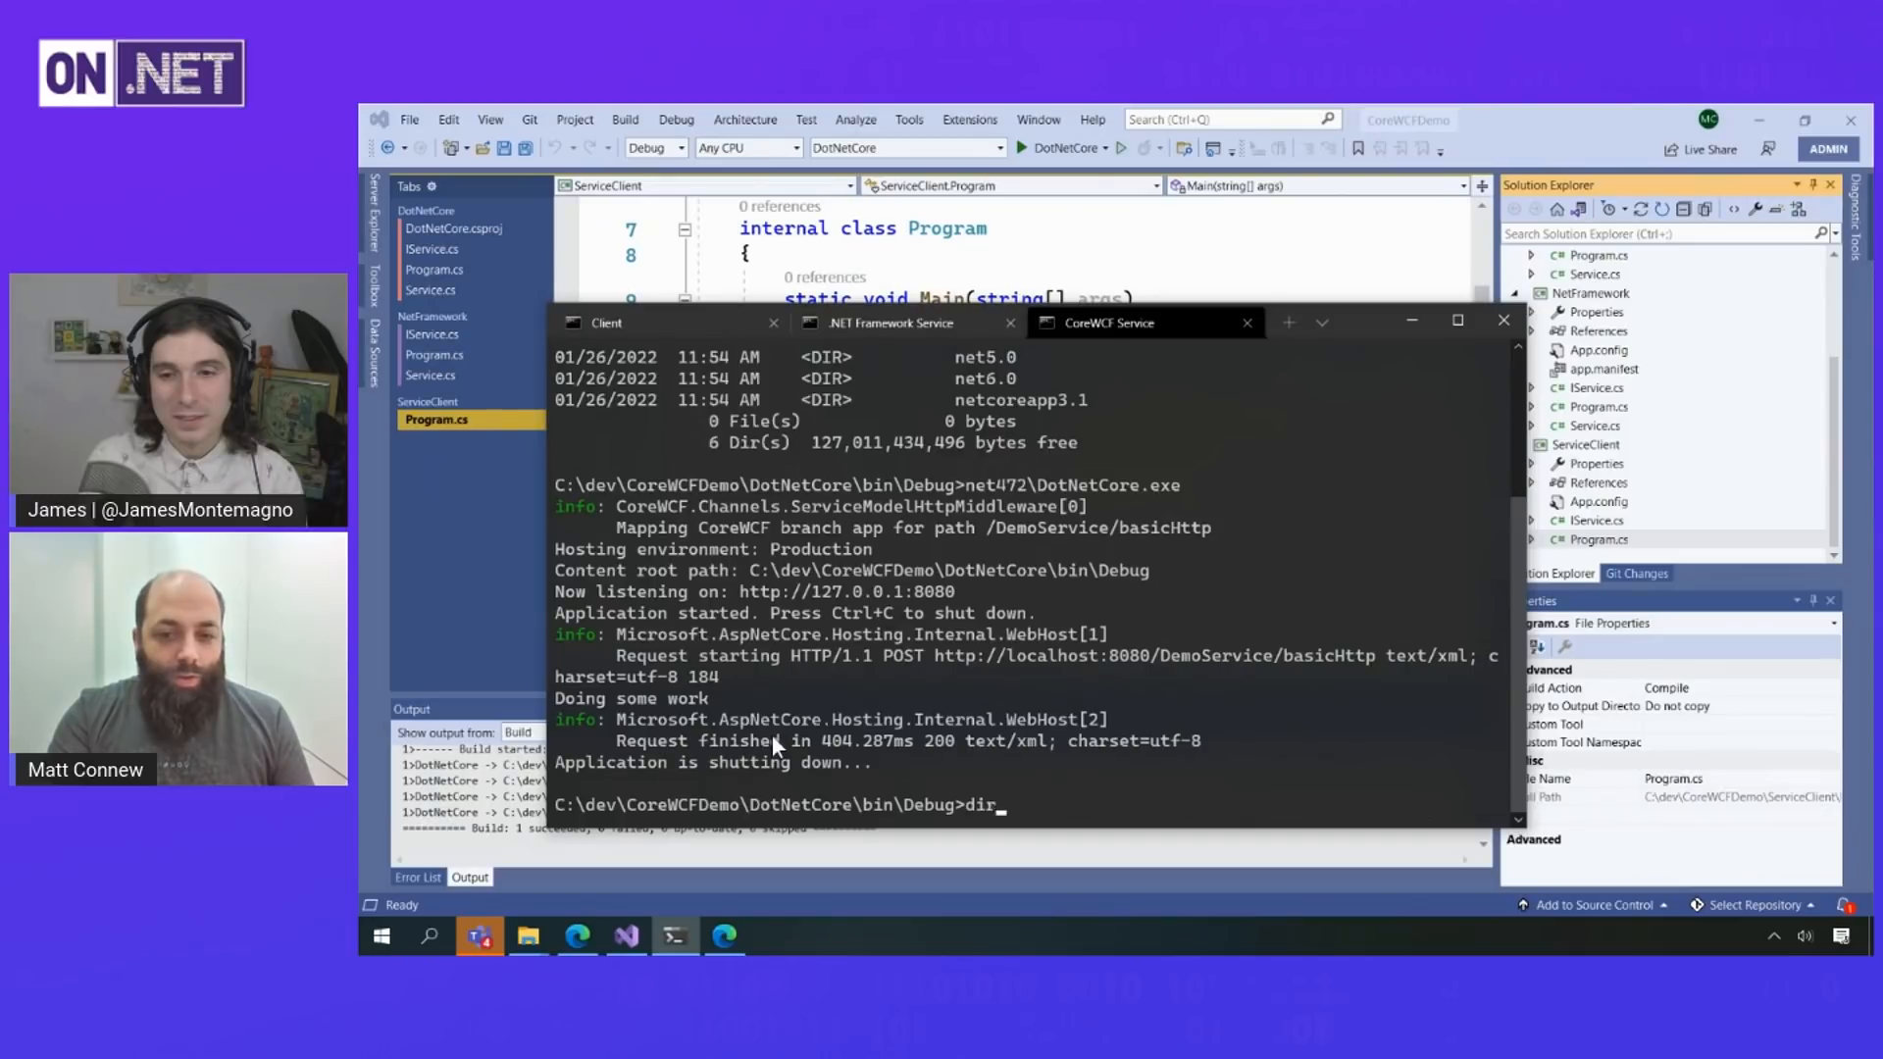
key("Backspace")
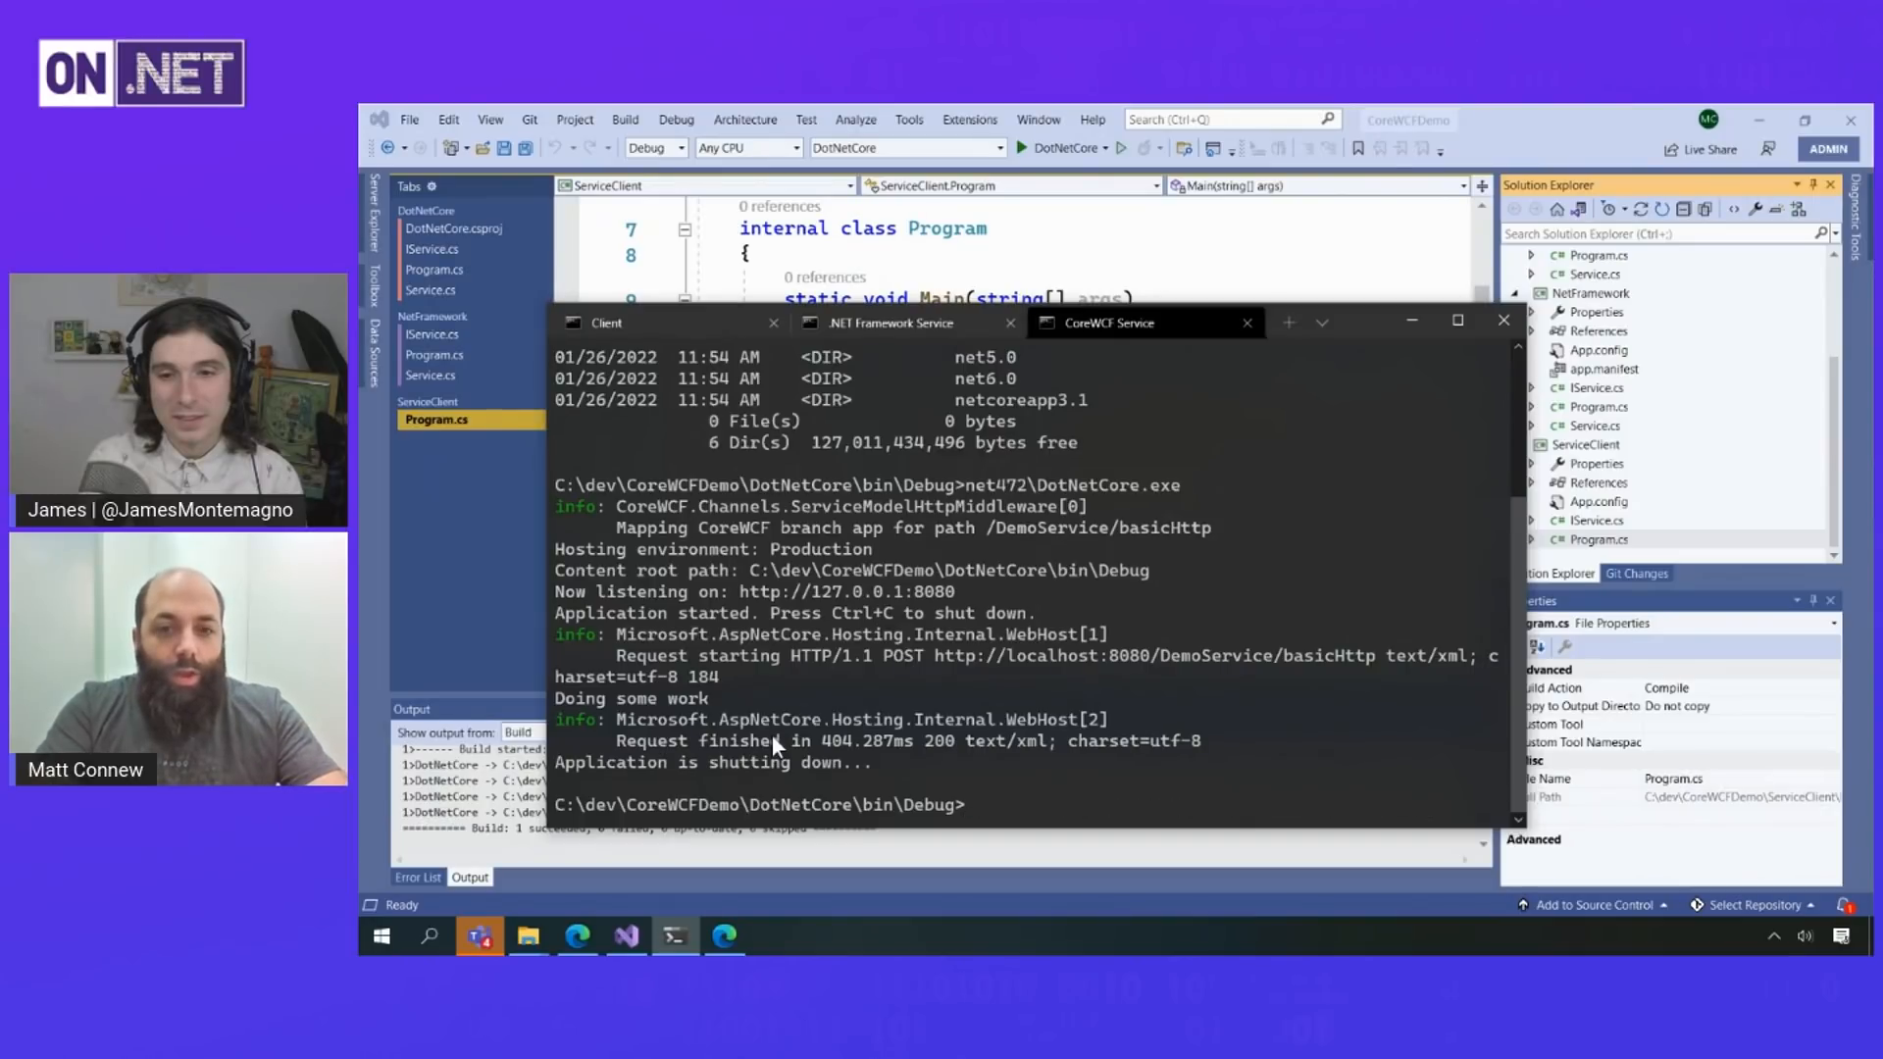
type("net6.0/")
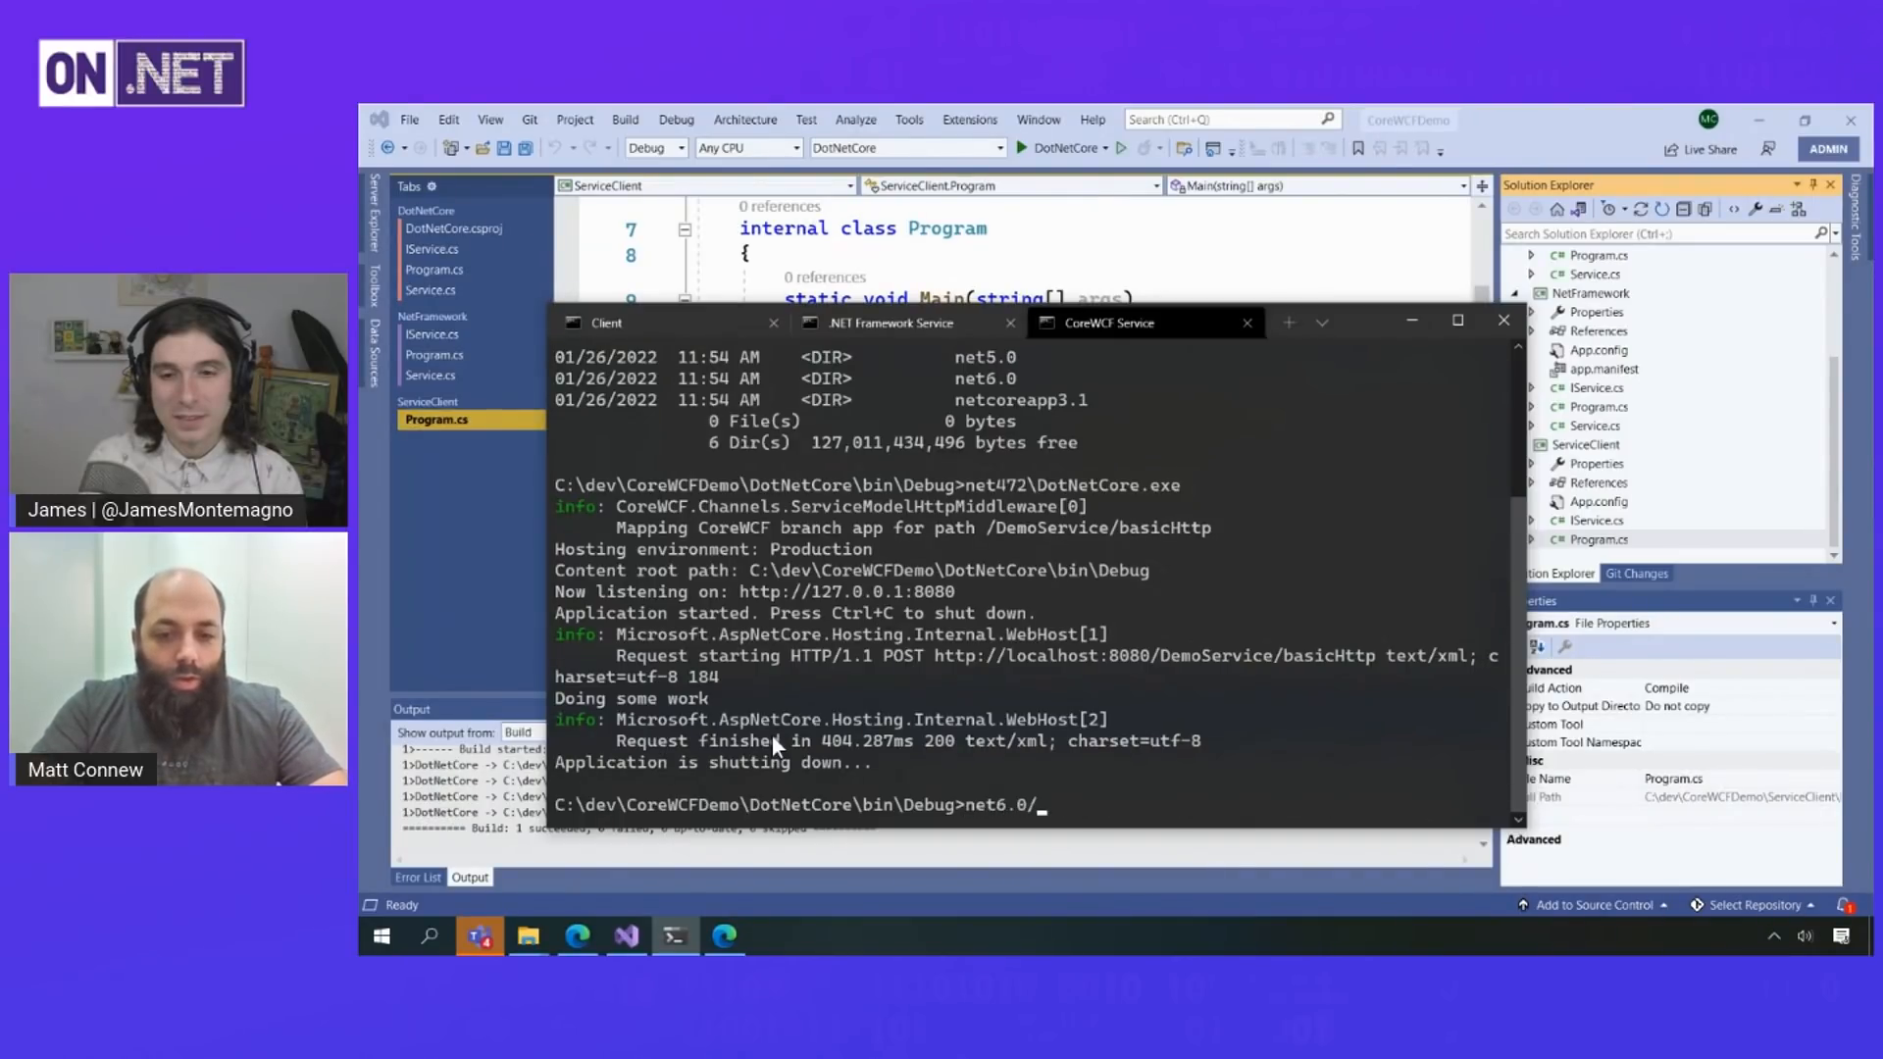
type("dotn")
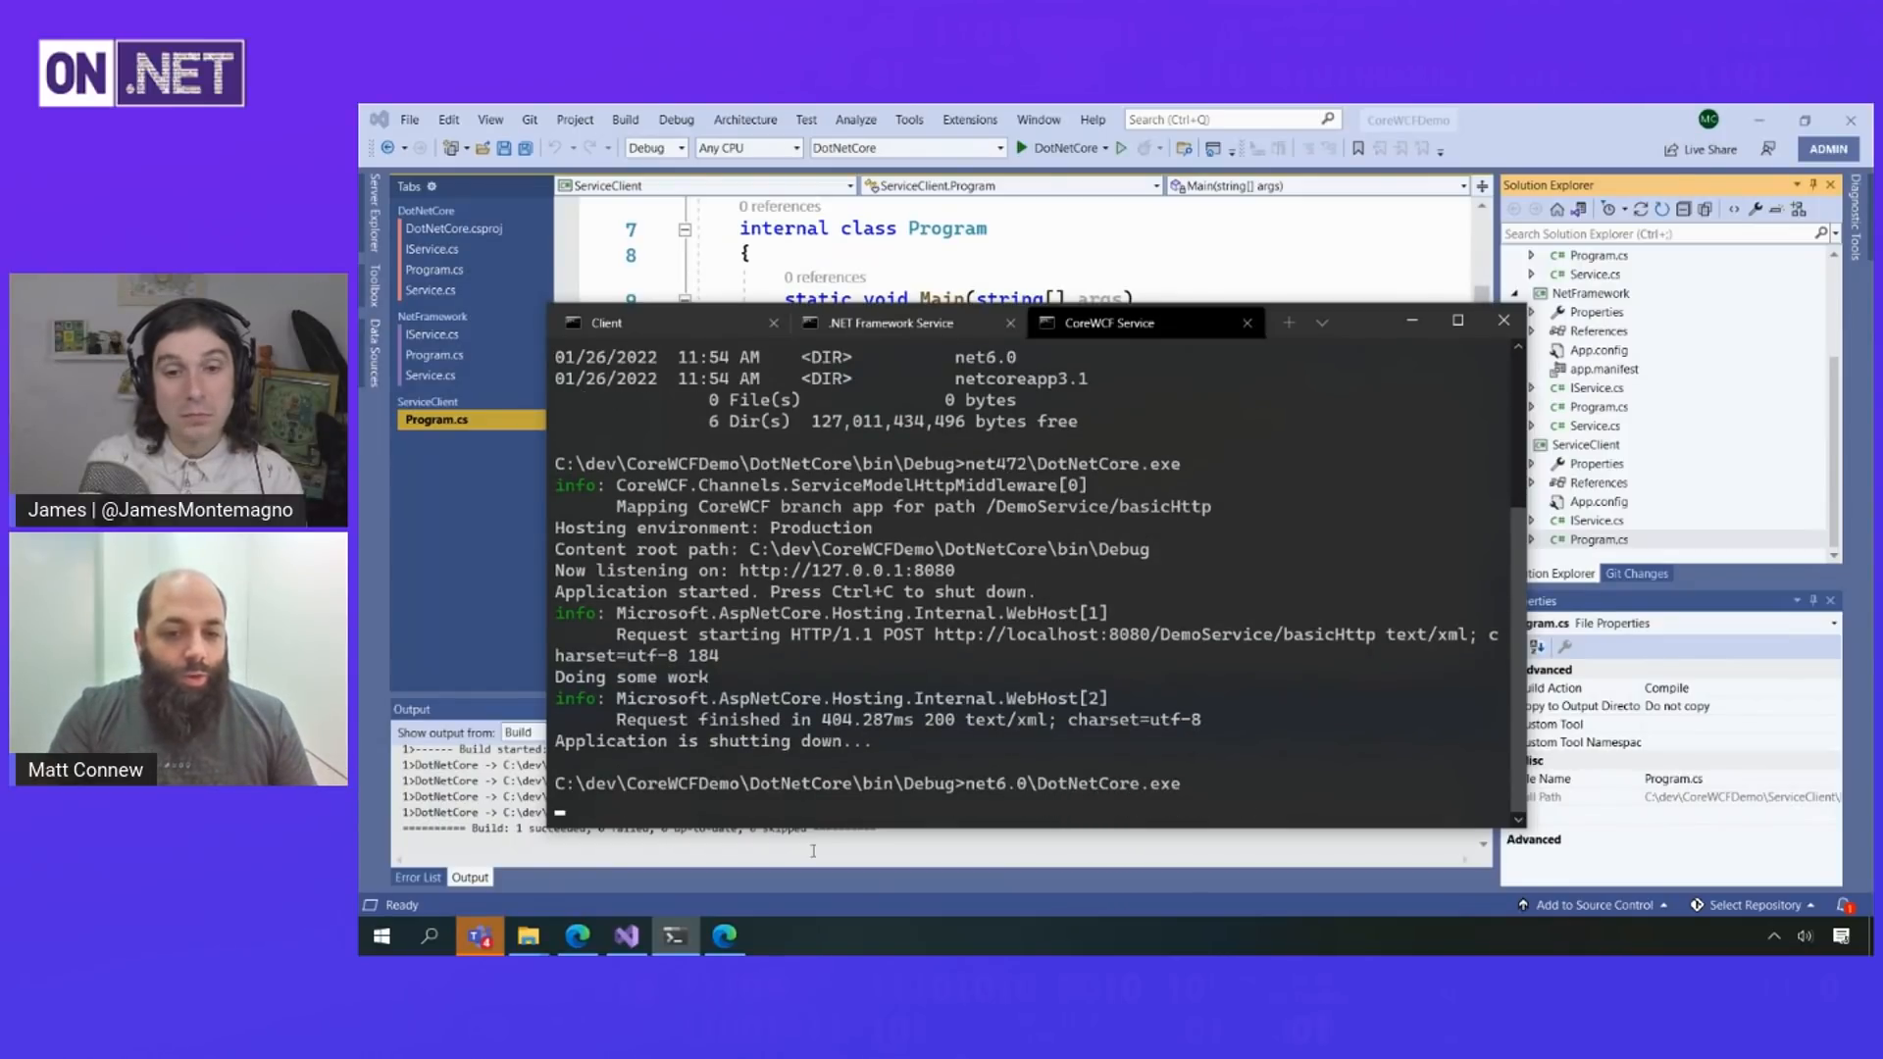
- Run ServiceClient.exe against it, then return to the service session showing 'Doing some work' and stop it
left_click(607, 322)
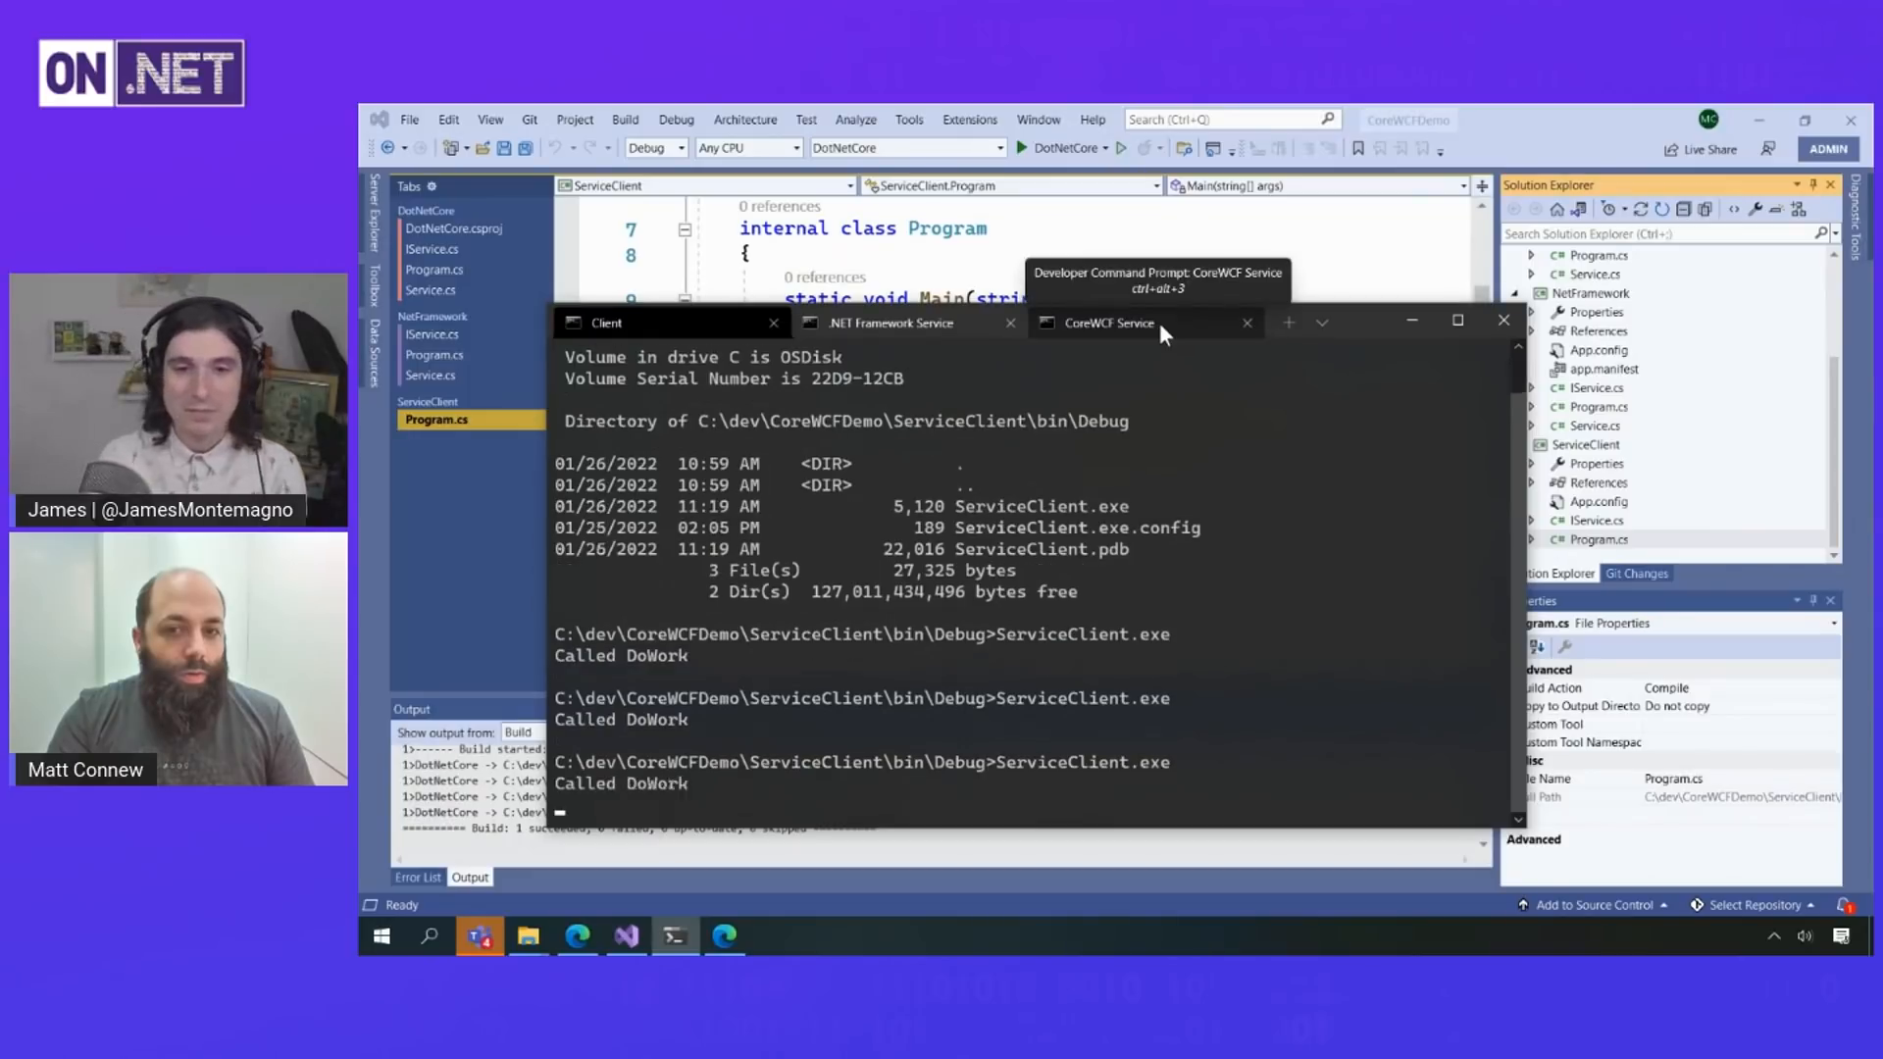
left_click(1106, 322)
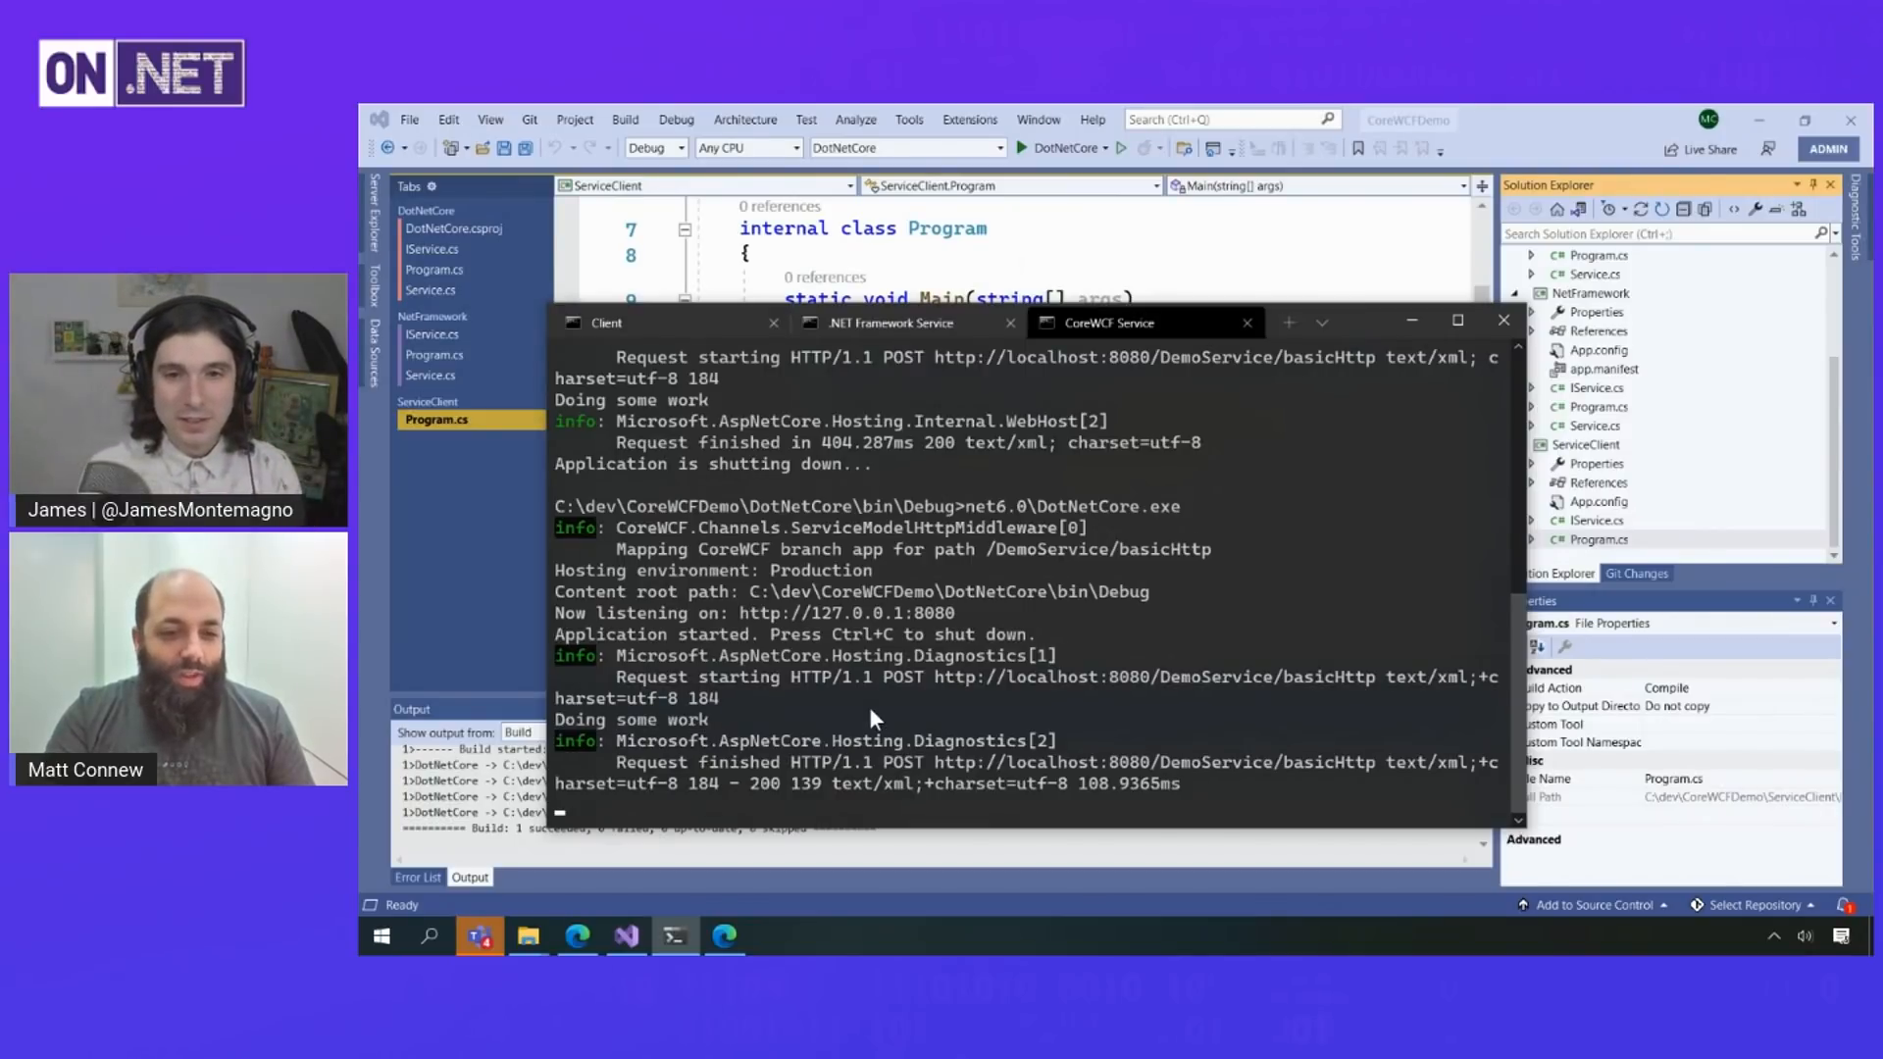
scroll("down", 3)
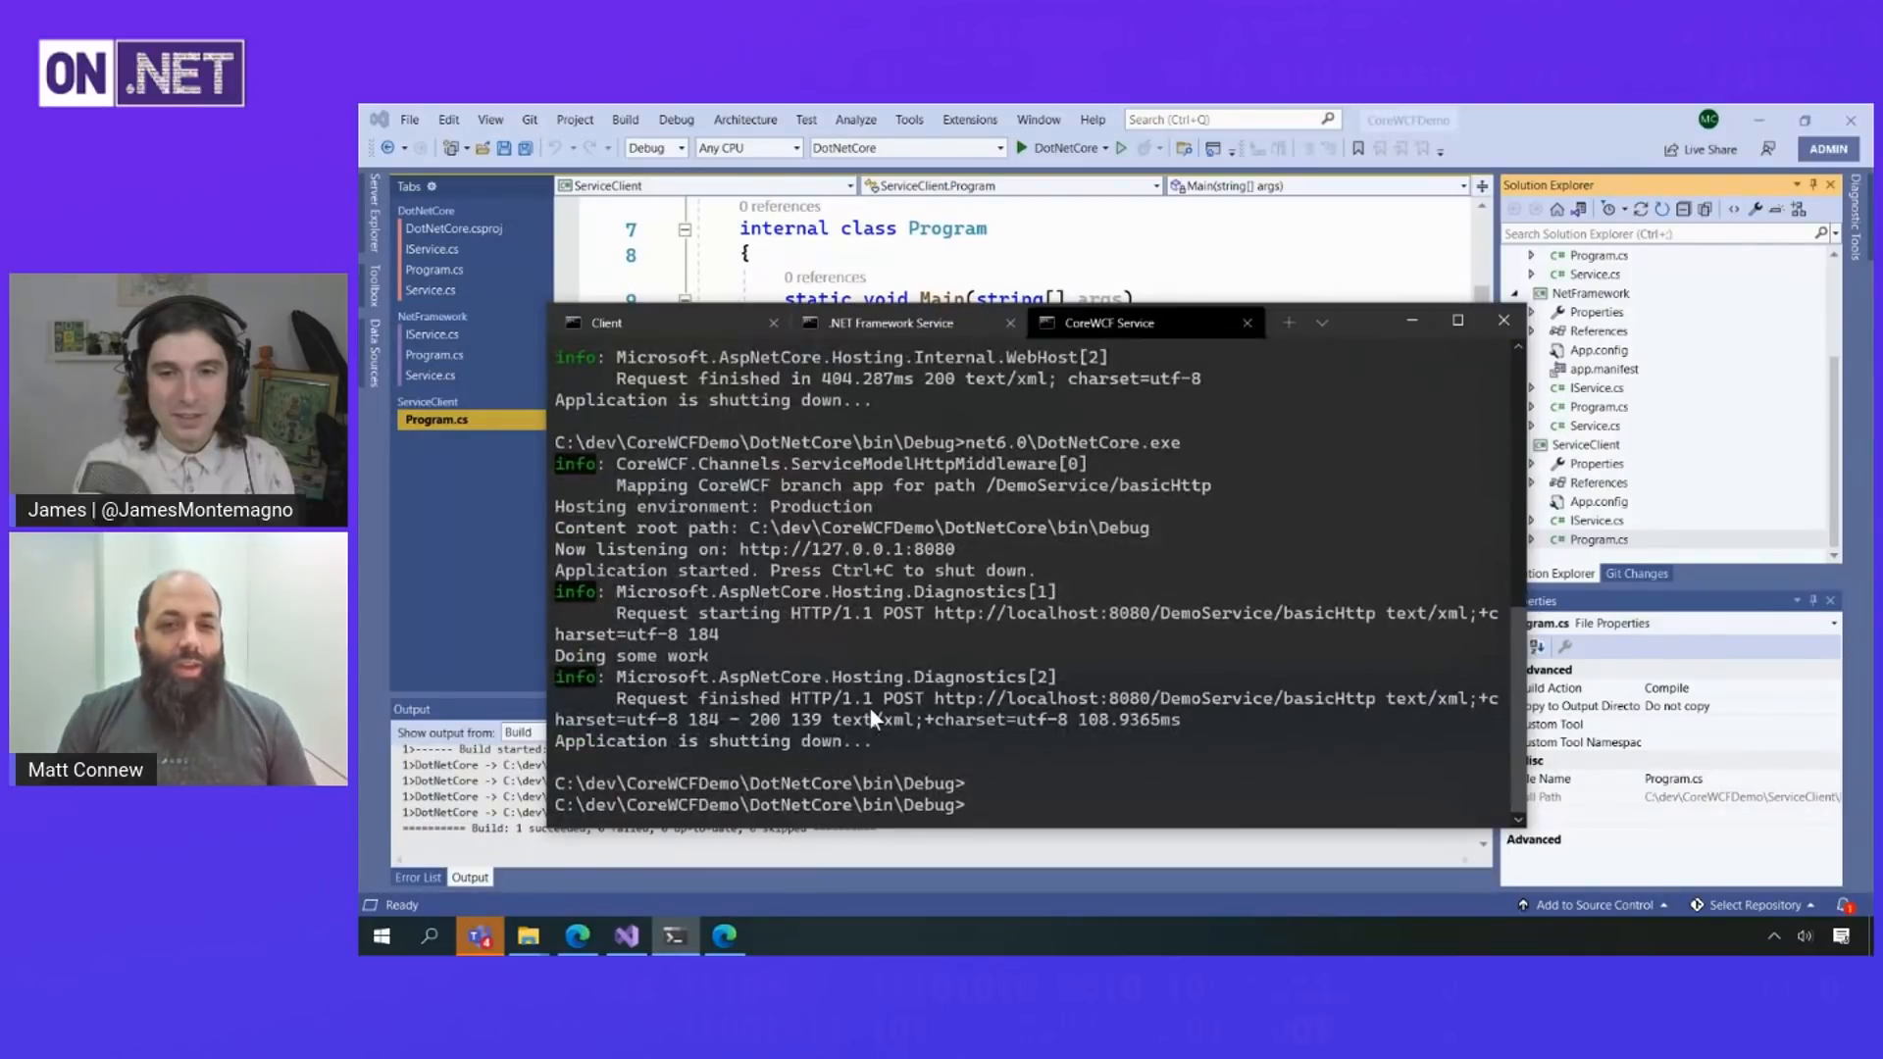